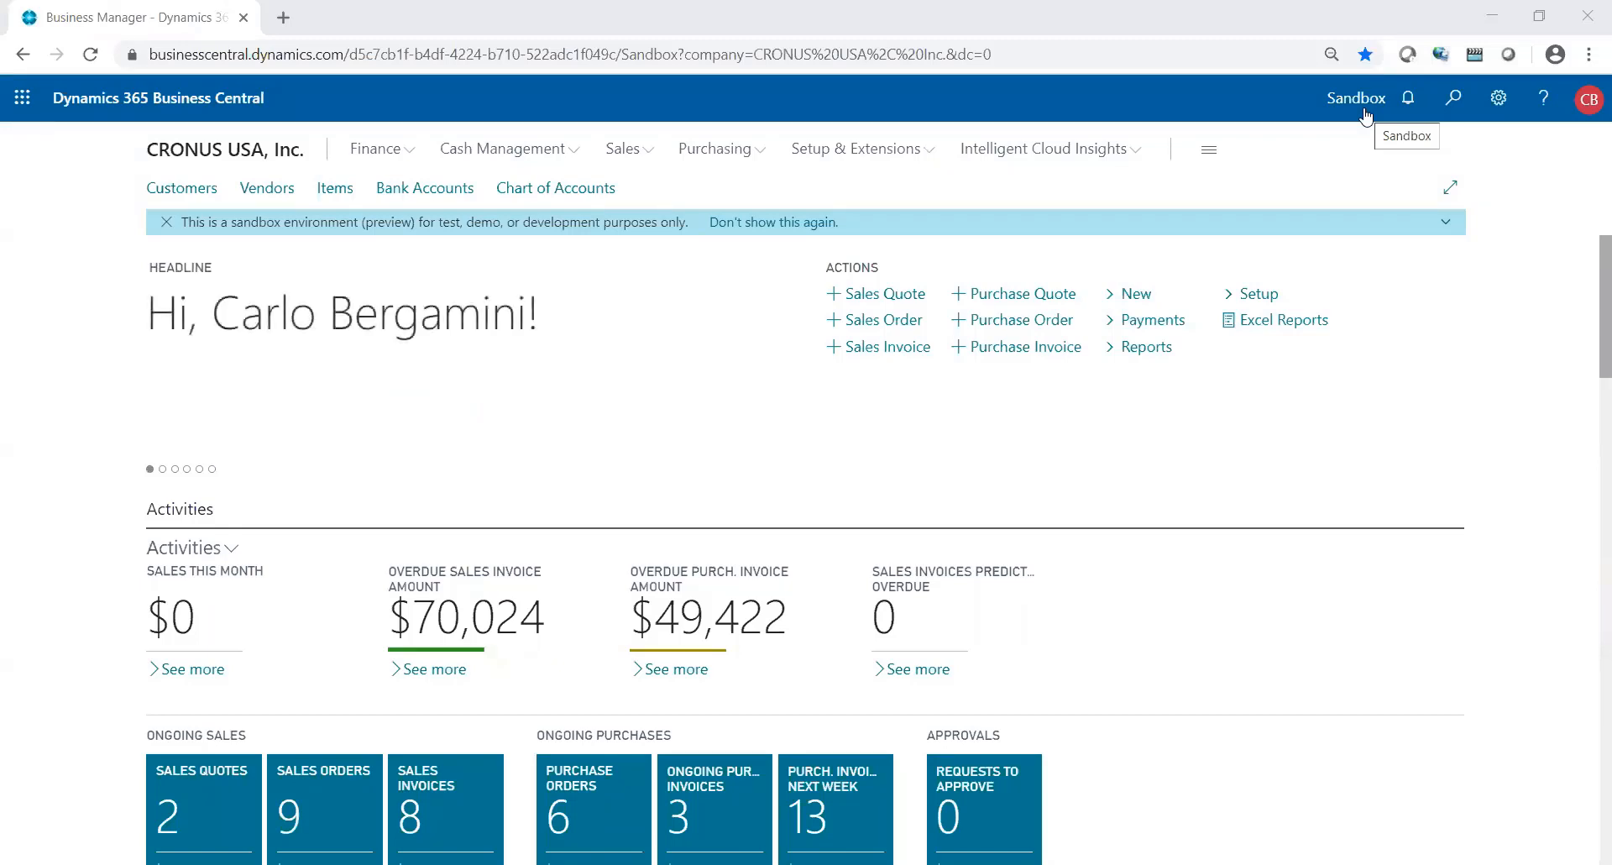
mouse_move(182, 193)
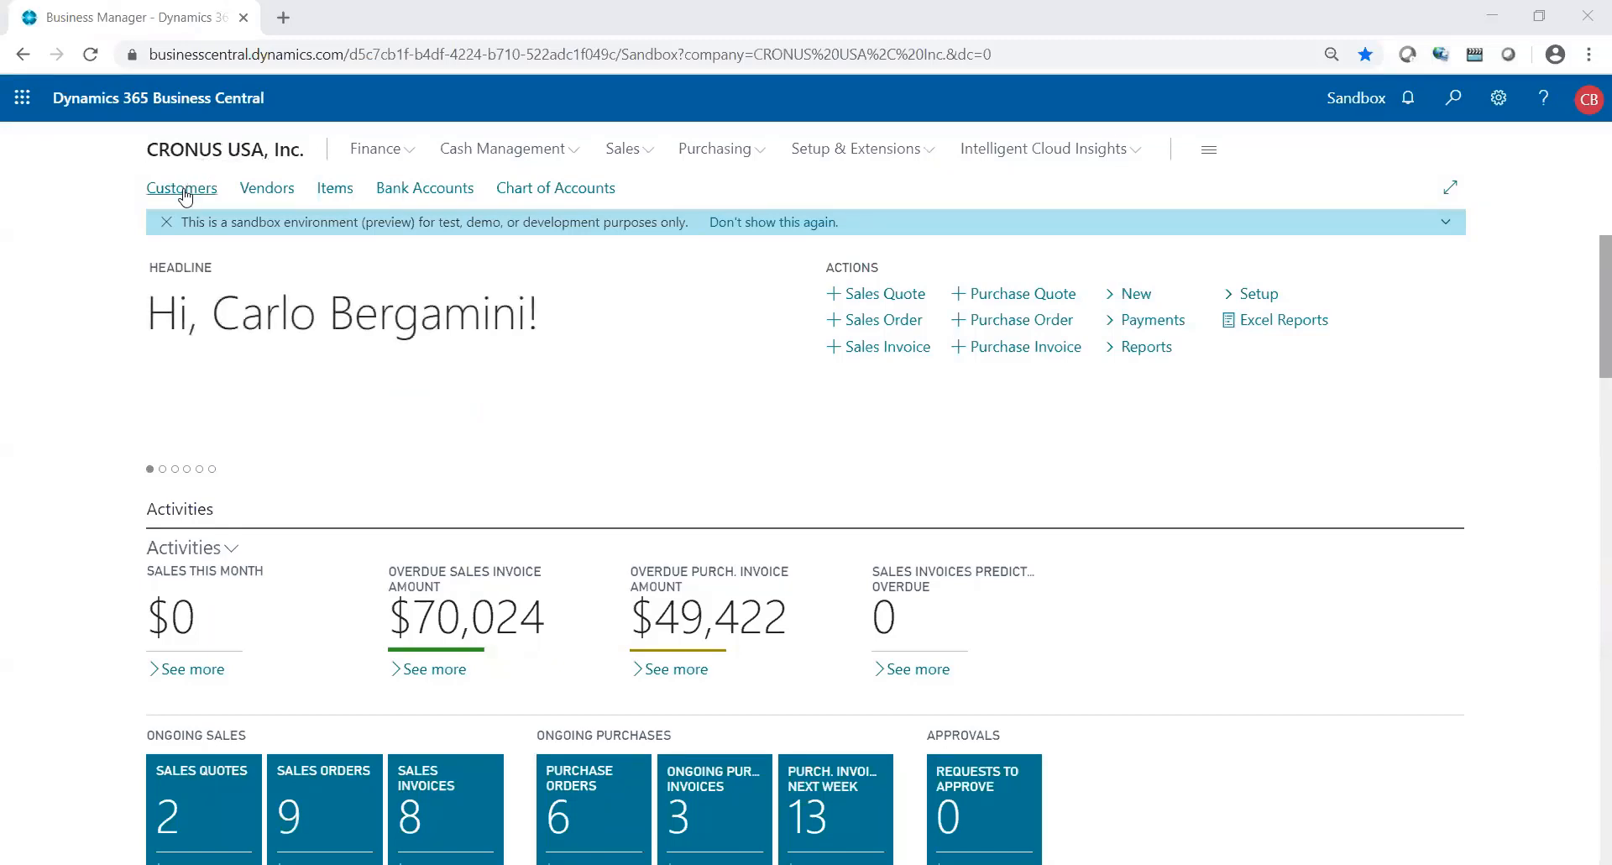
- Open the Customers list and select customer 10000, Adatum Corporation
click(181, 188)
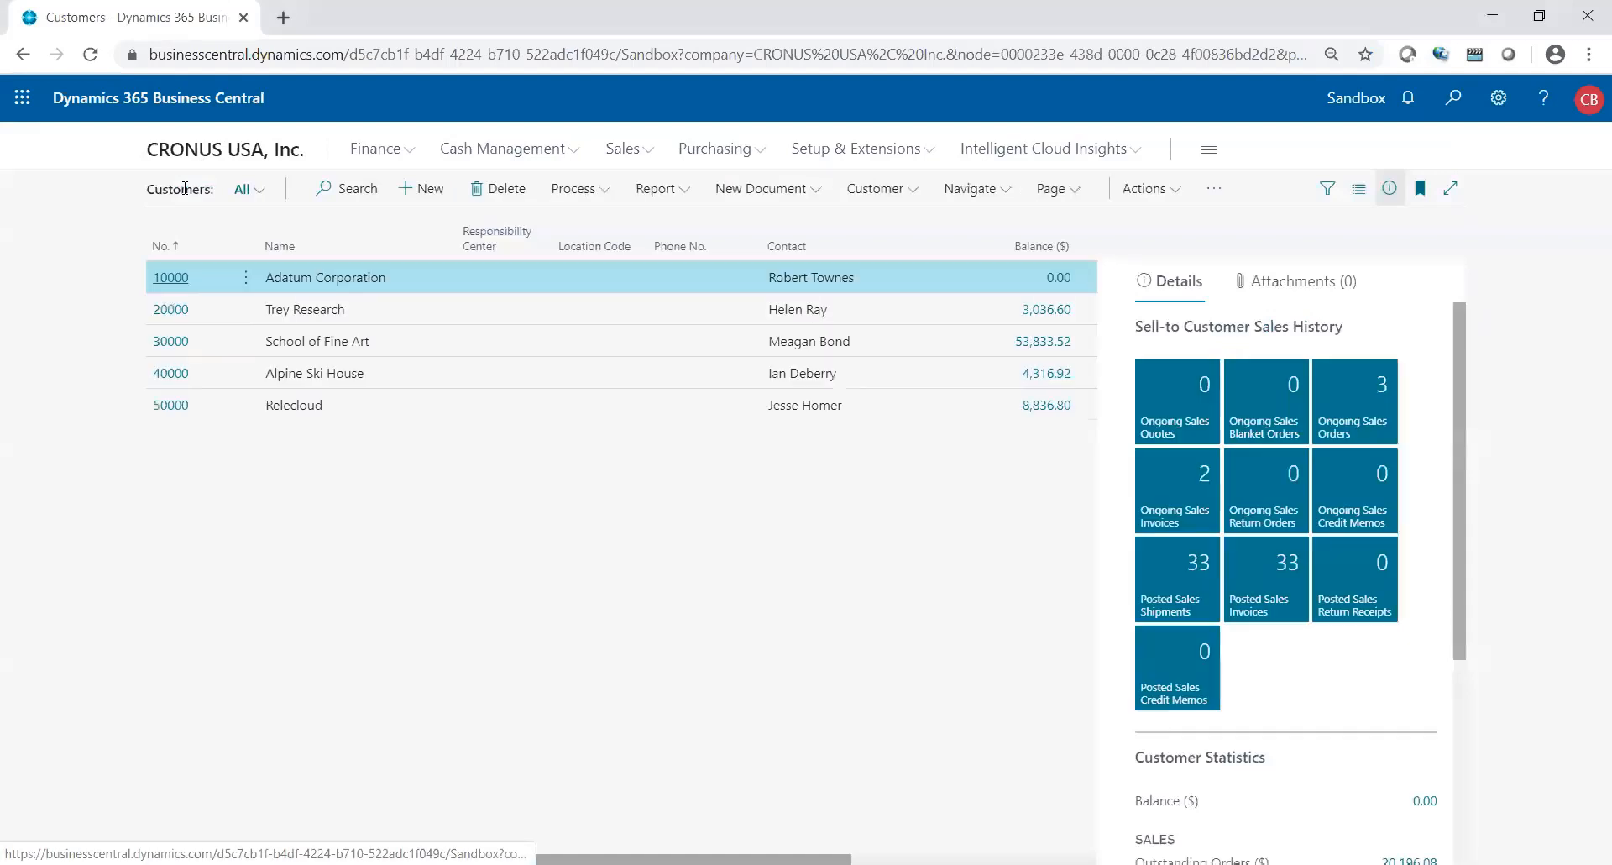
click(171, 278)
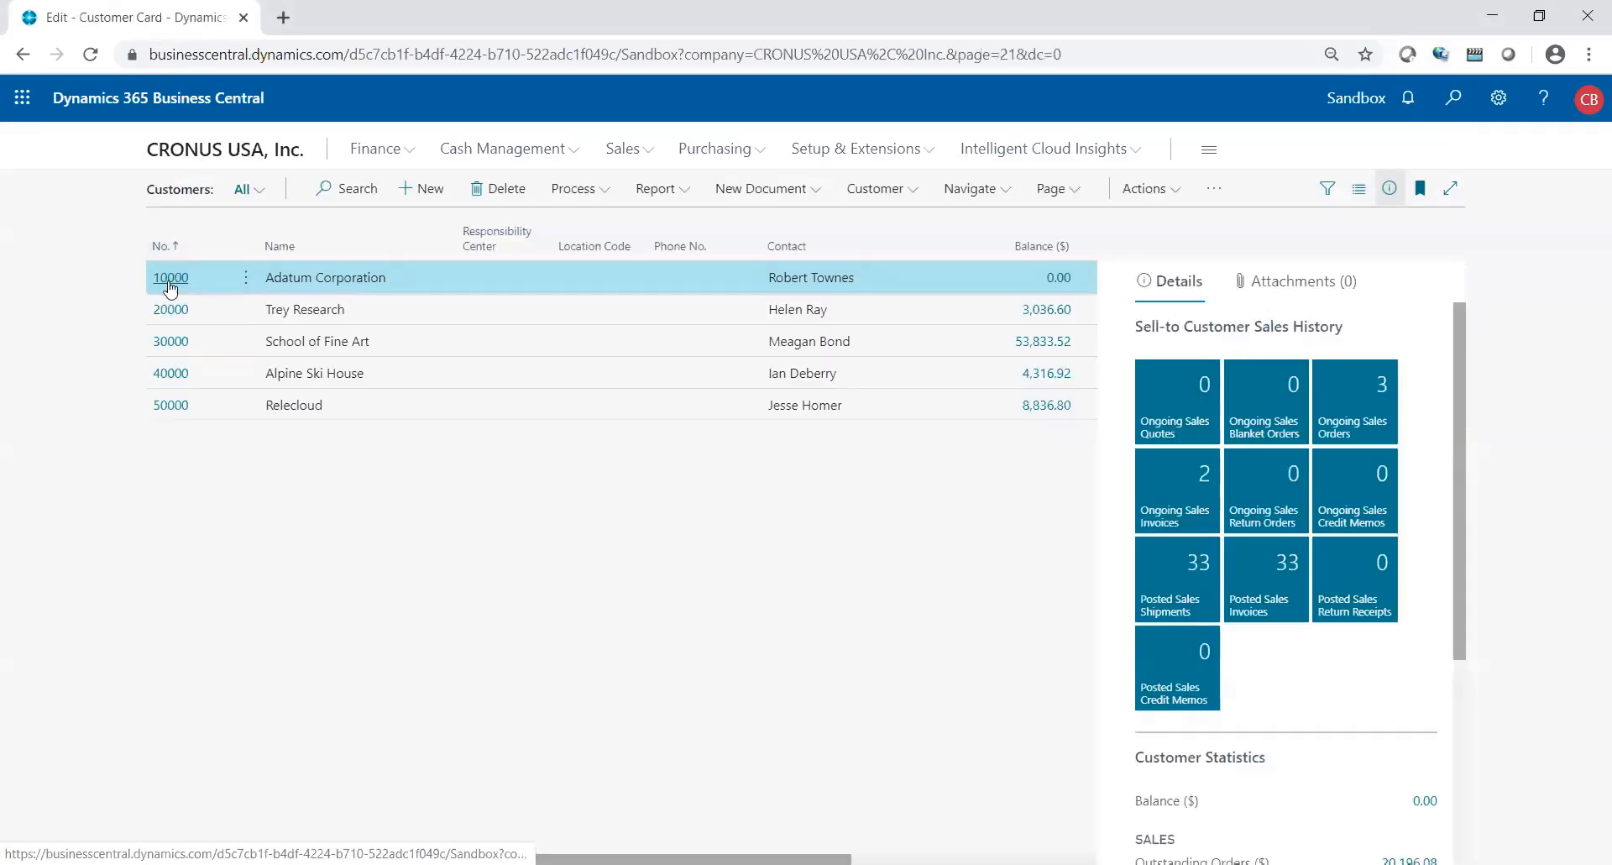
- Open Adatum Corporation's card and scroll to the Invoicing posting details (both groups DOMESTIC)
click(170, 277)
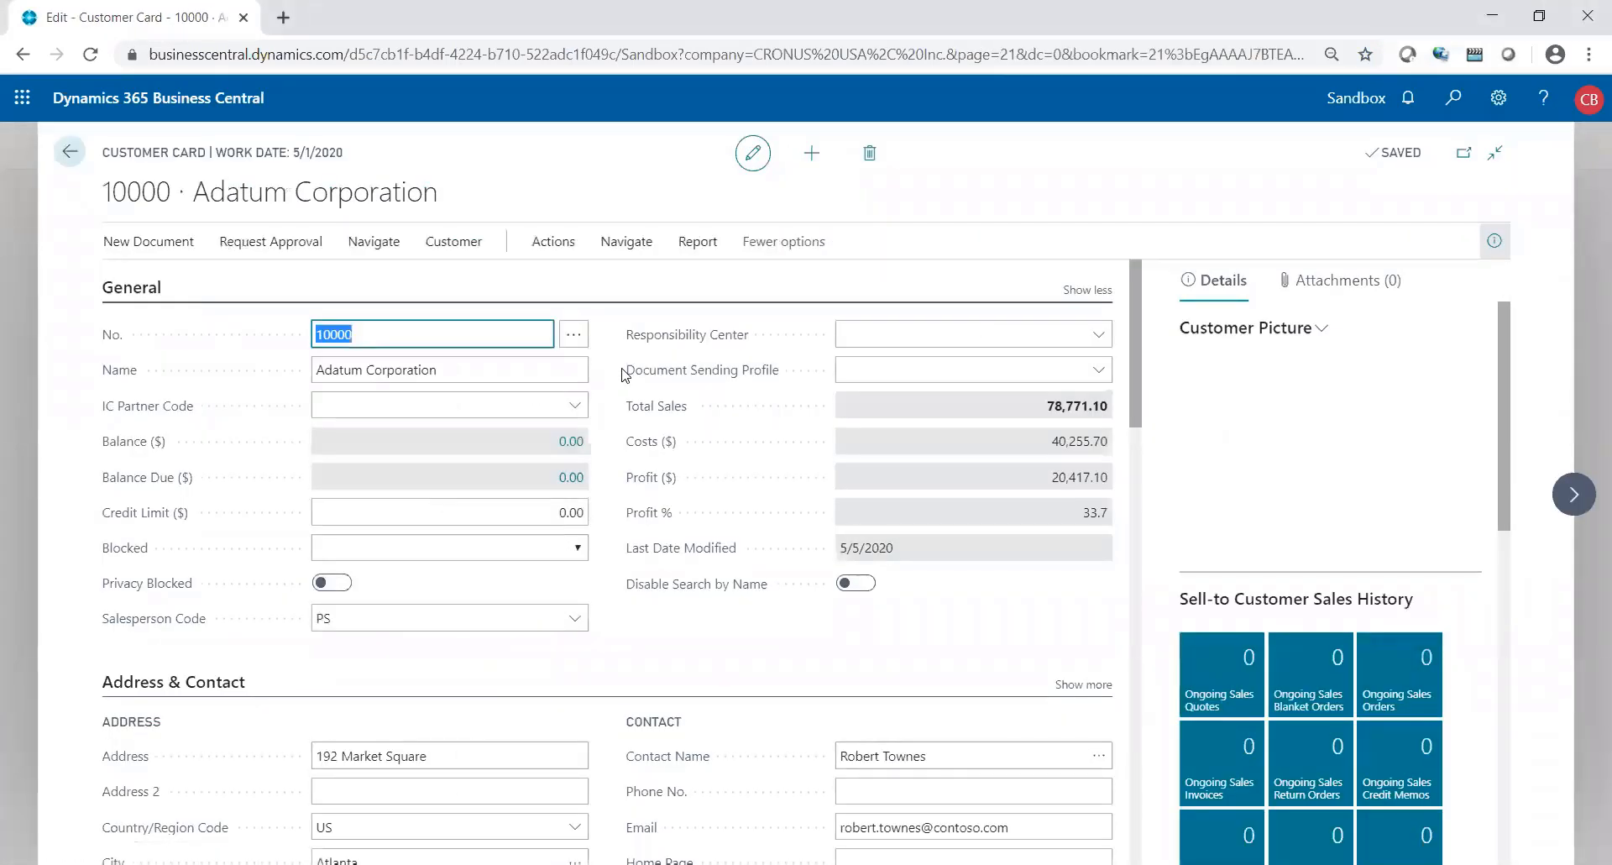
scroll(down, 3)
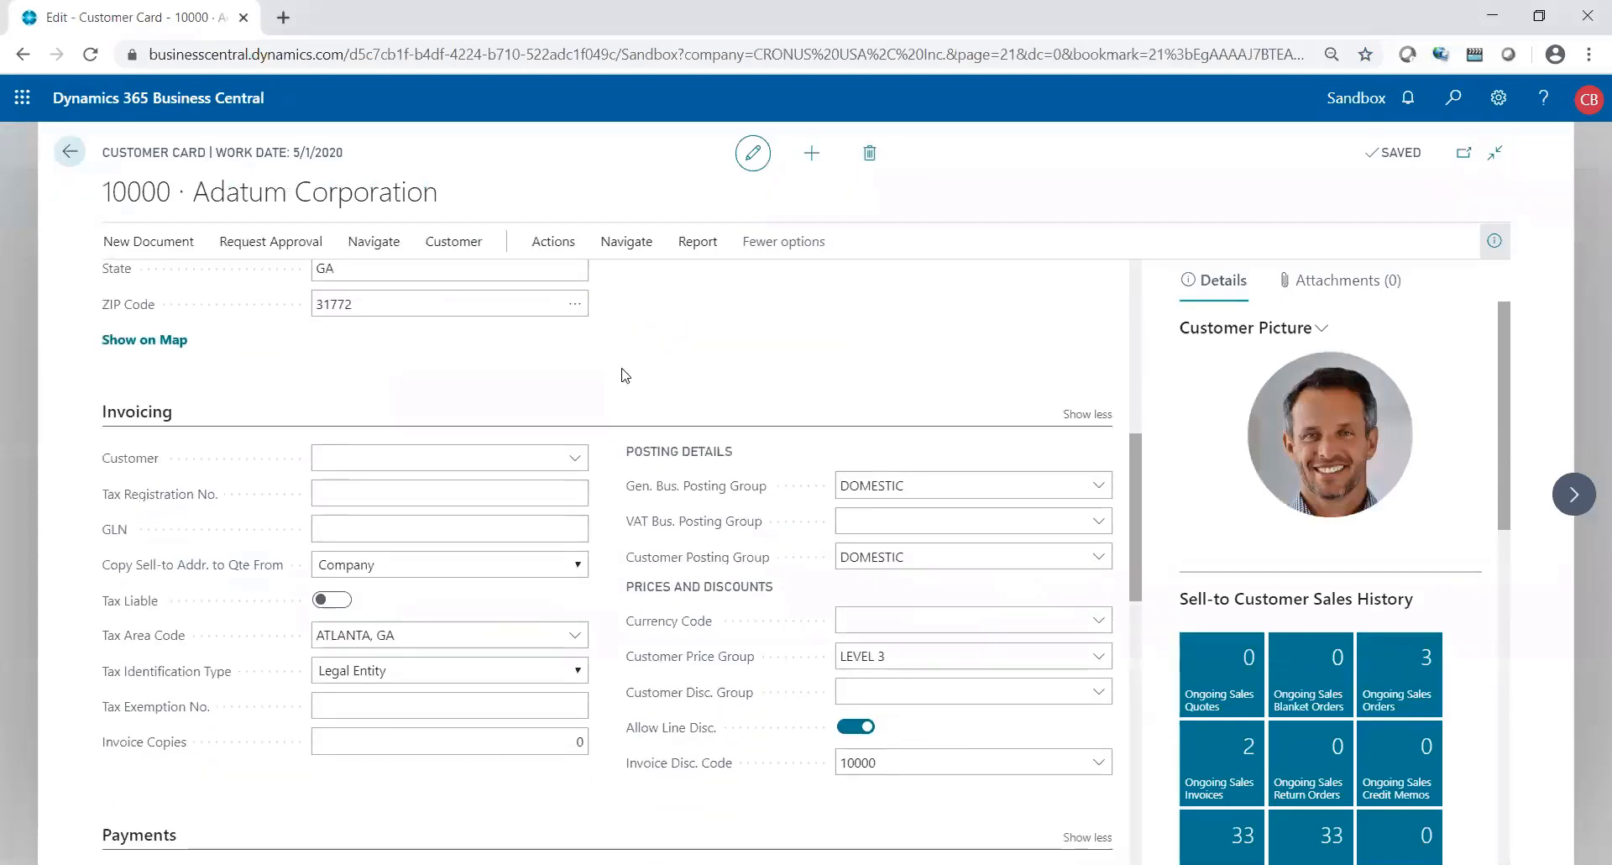
mouse_move(619, 447)
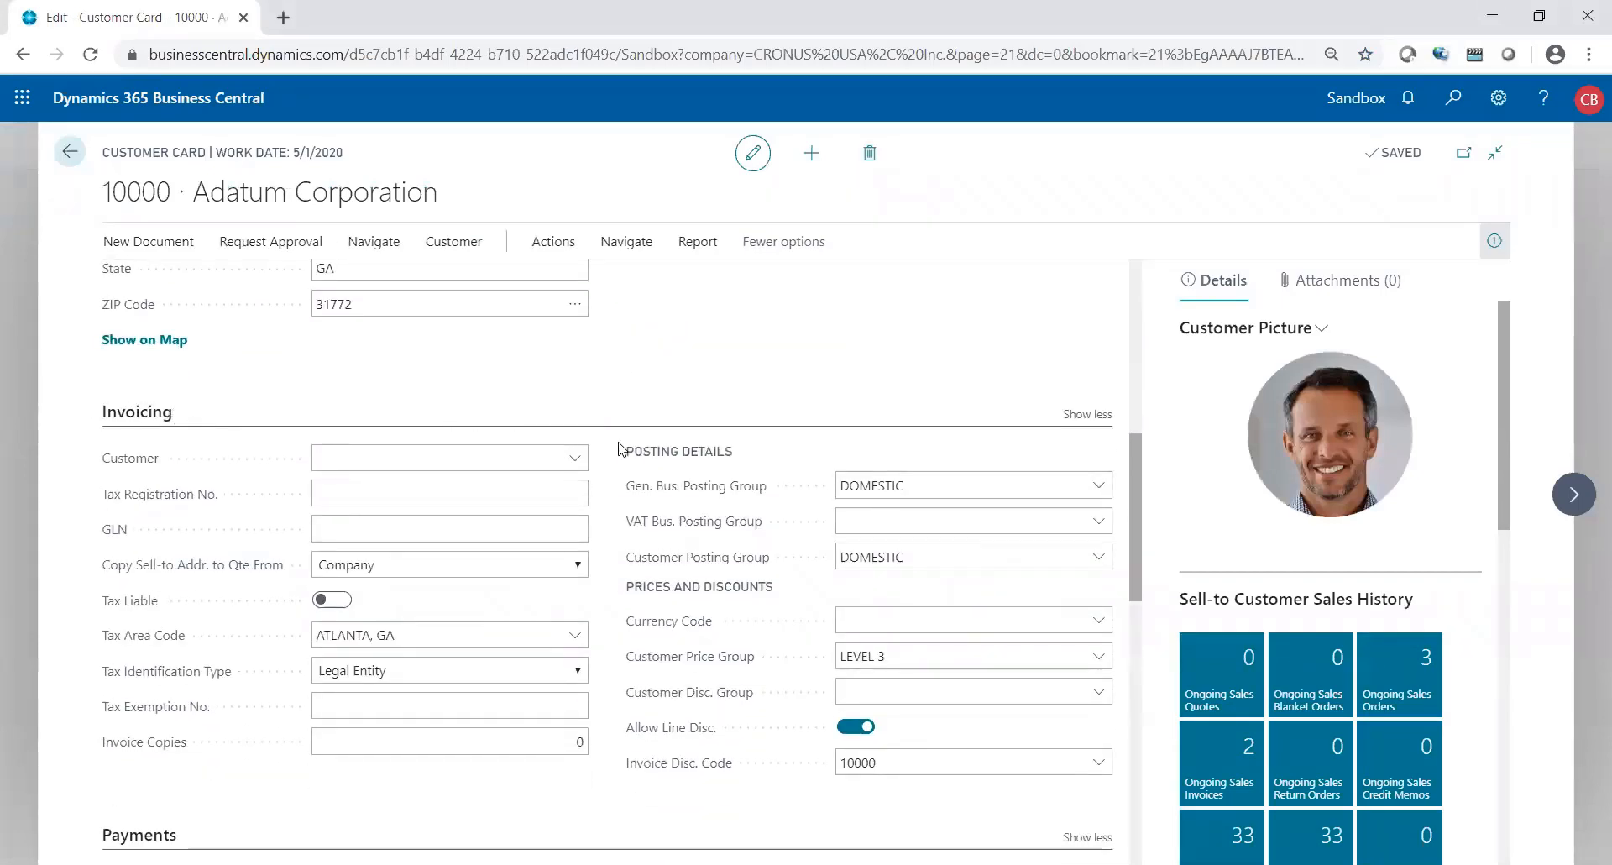
mouse_move(719, 494)
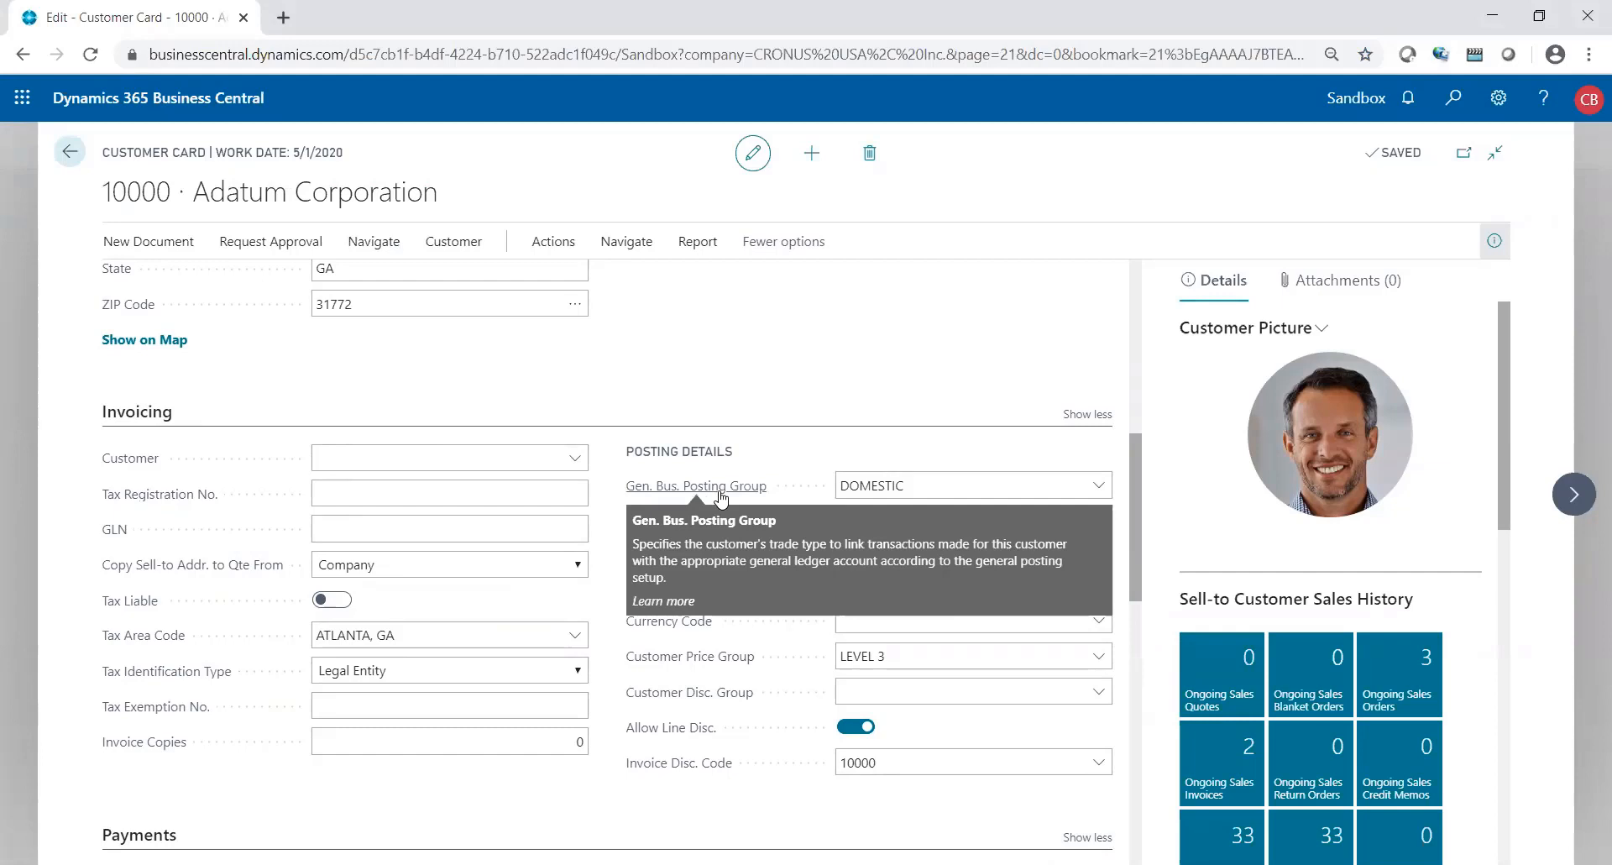
mouse_move(731, 616)
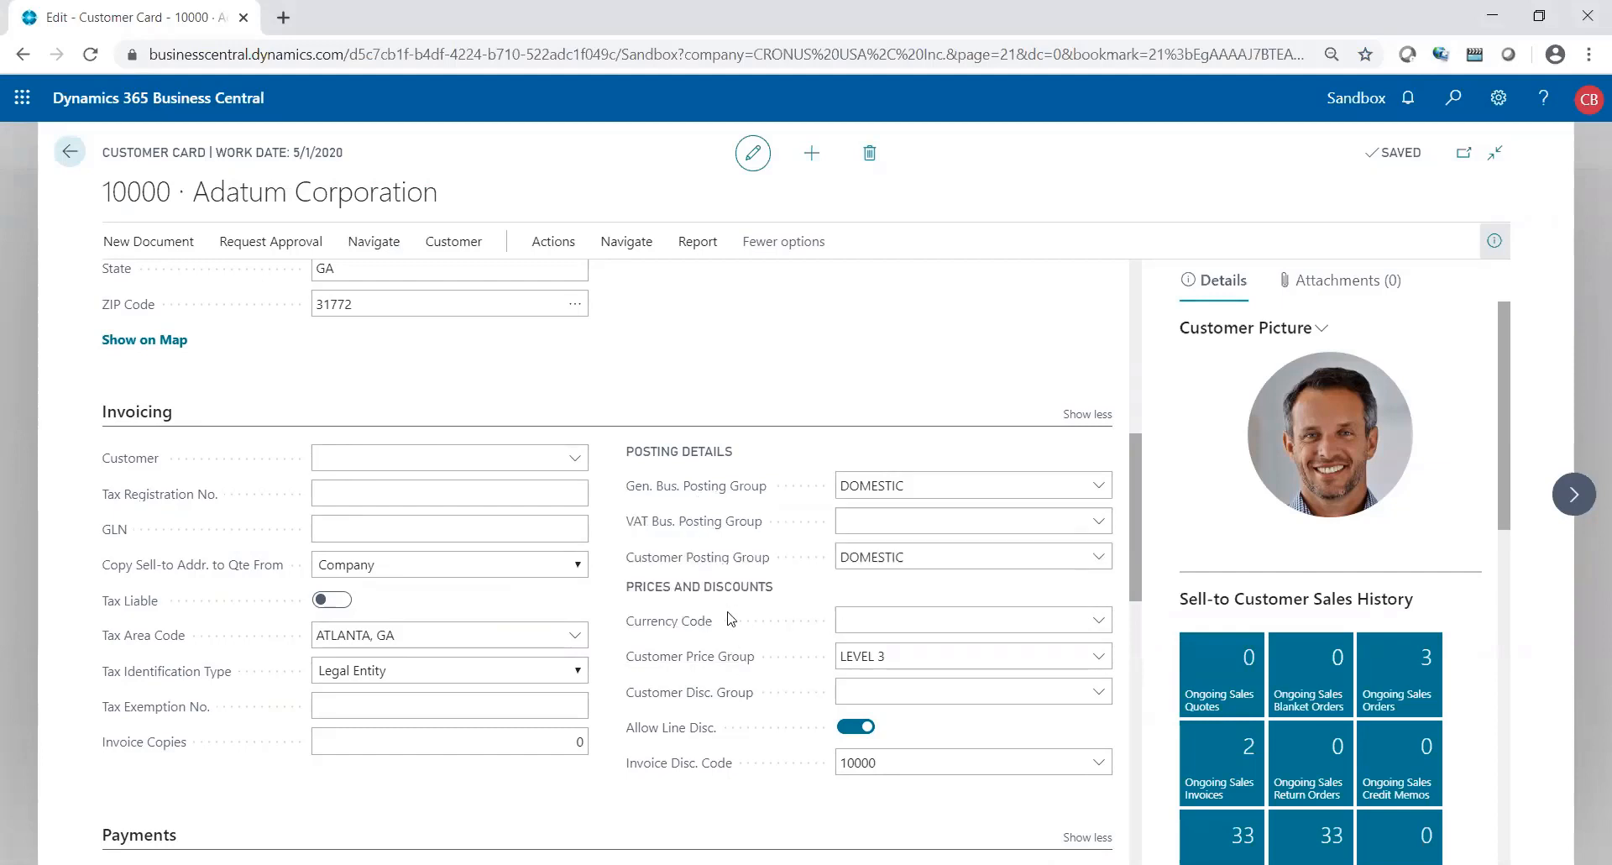
mouse_move(701, 568)
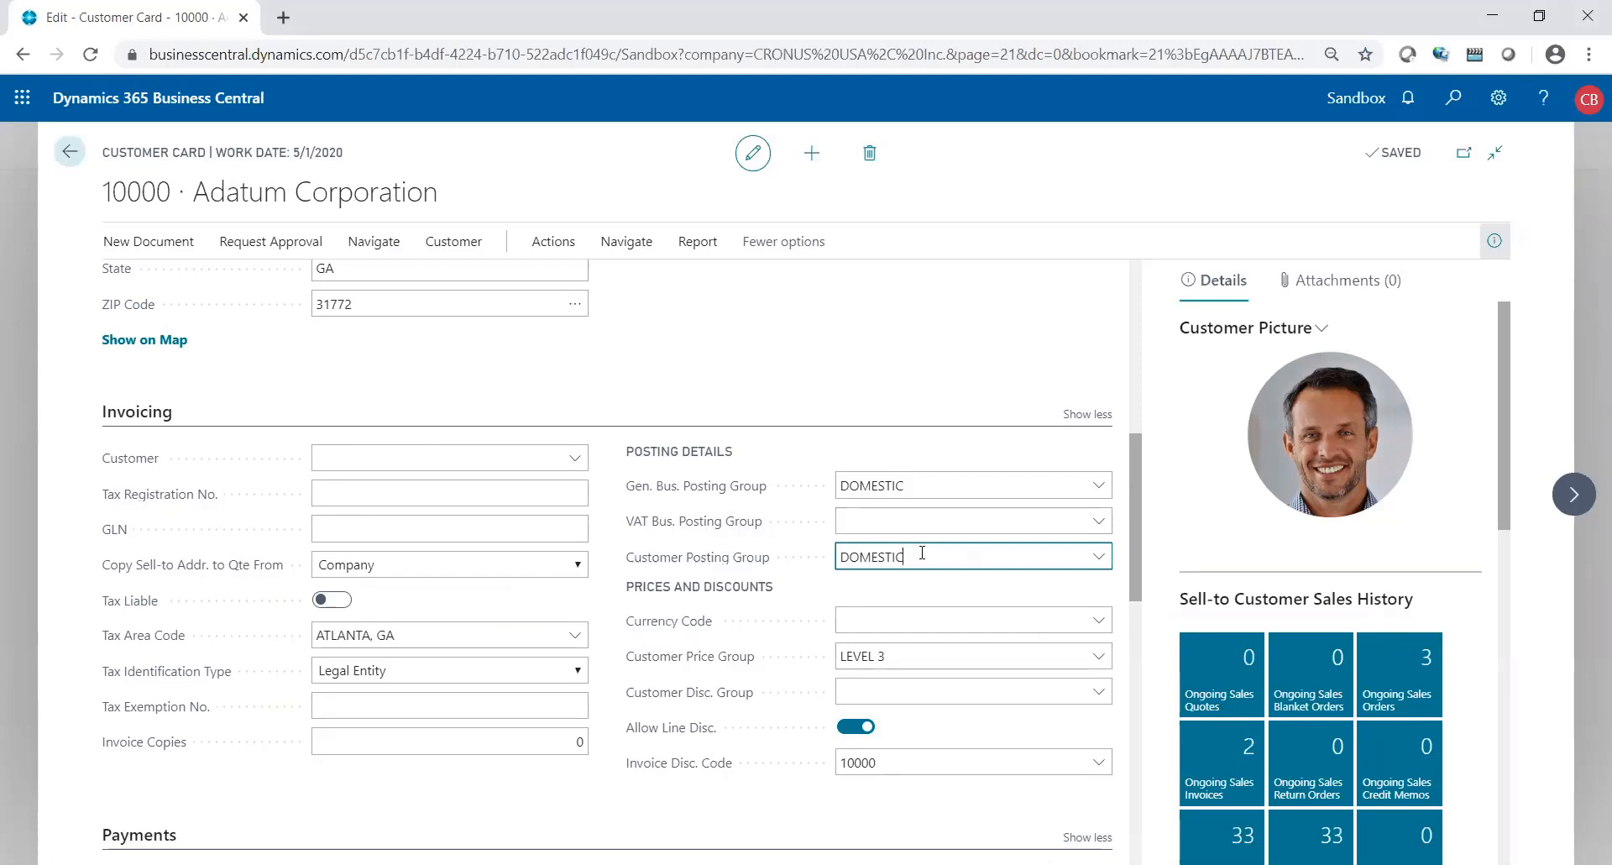
mouse_move(927, 554)
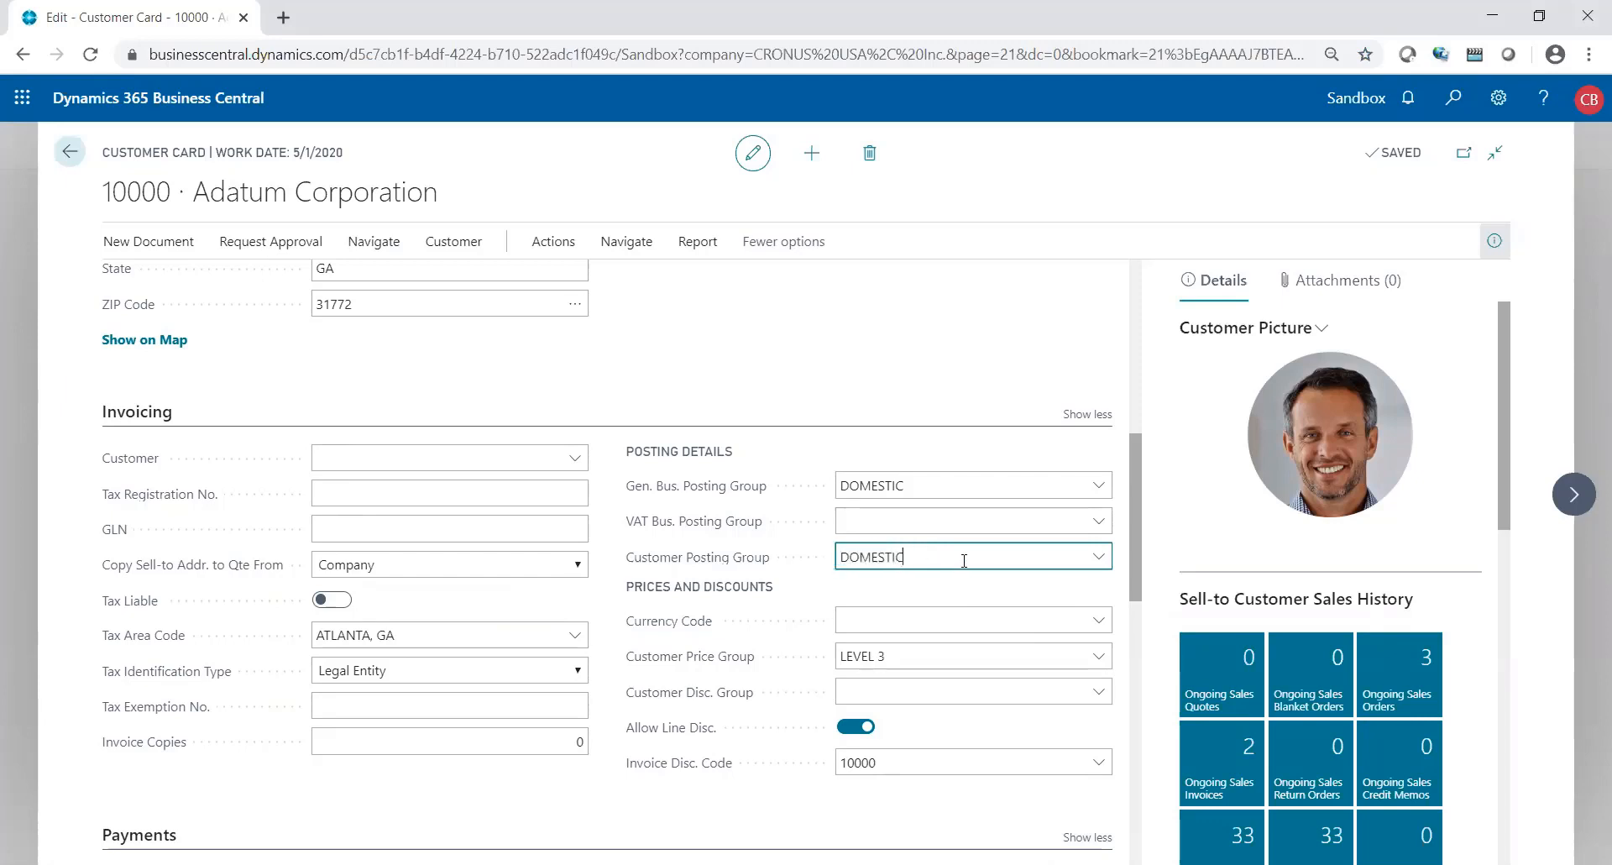
- Expand the Customer Posting Group choices: DOMESTIC, EMPLOYEE and INTERNATIONAL
click(1099, 556)
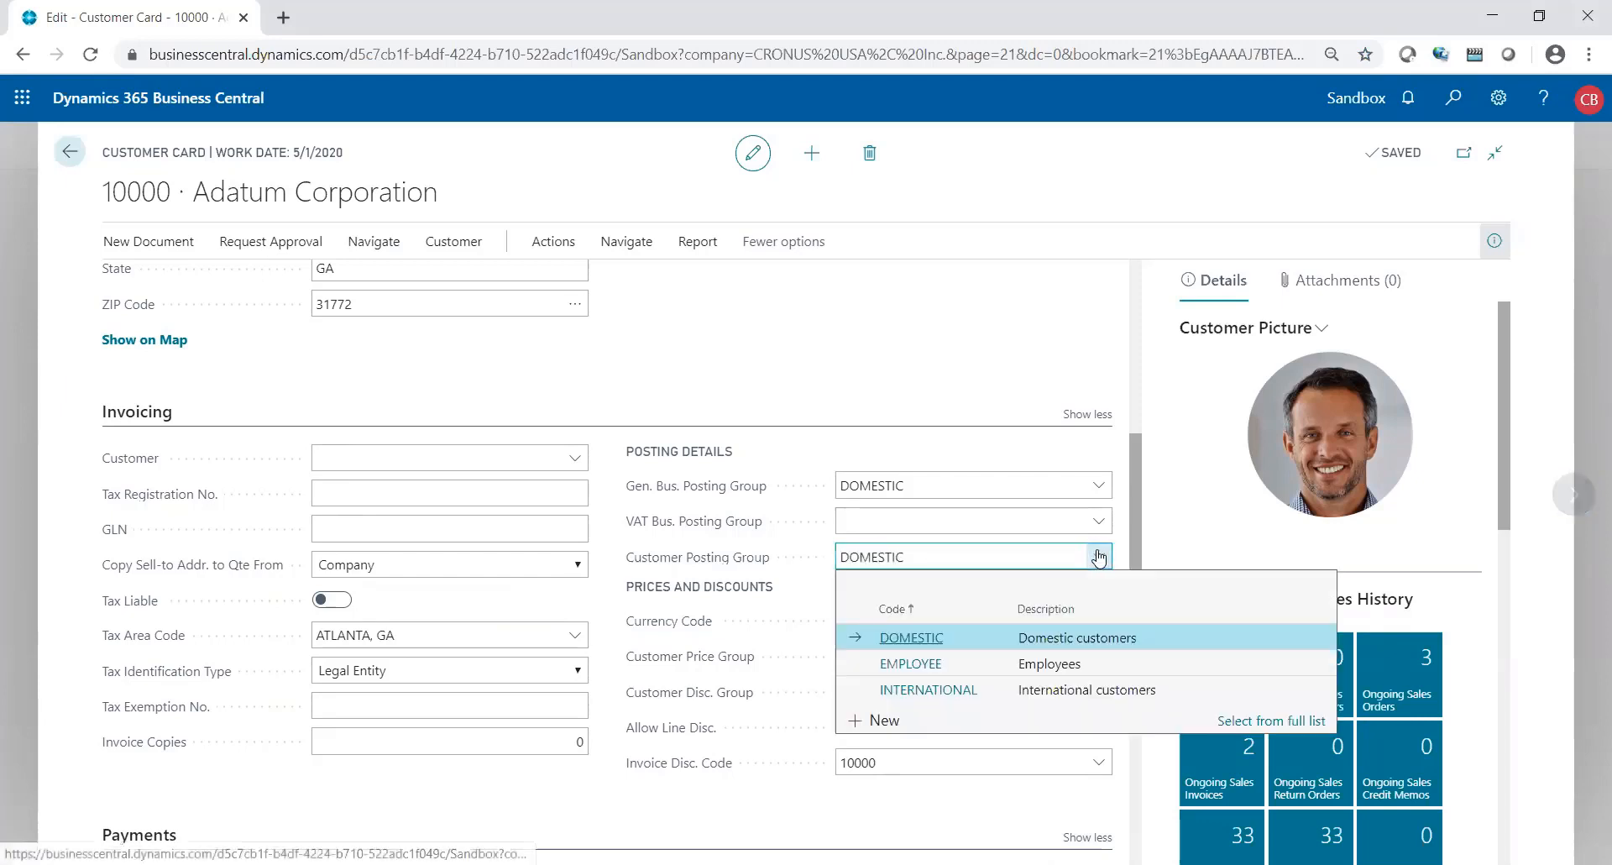
mouse_move(937, 672)
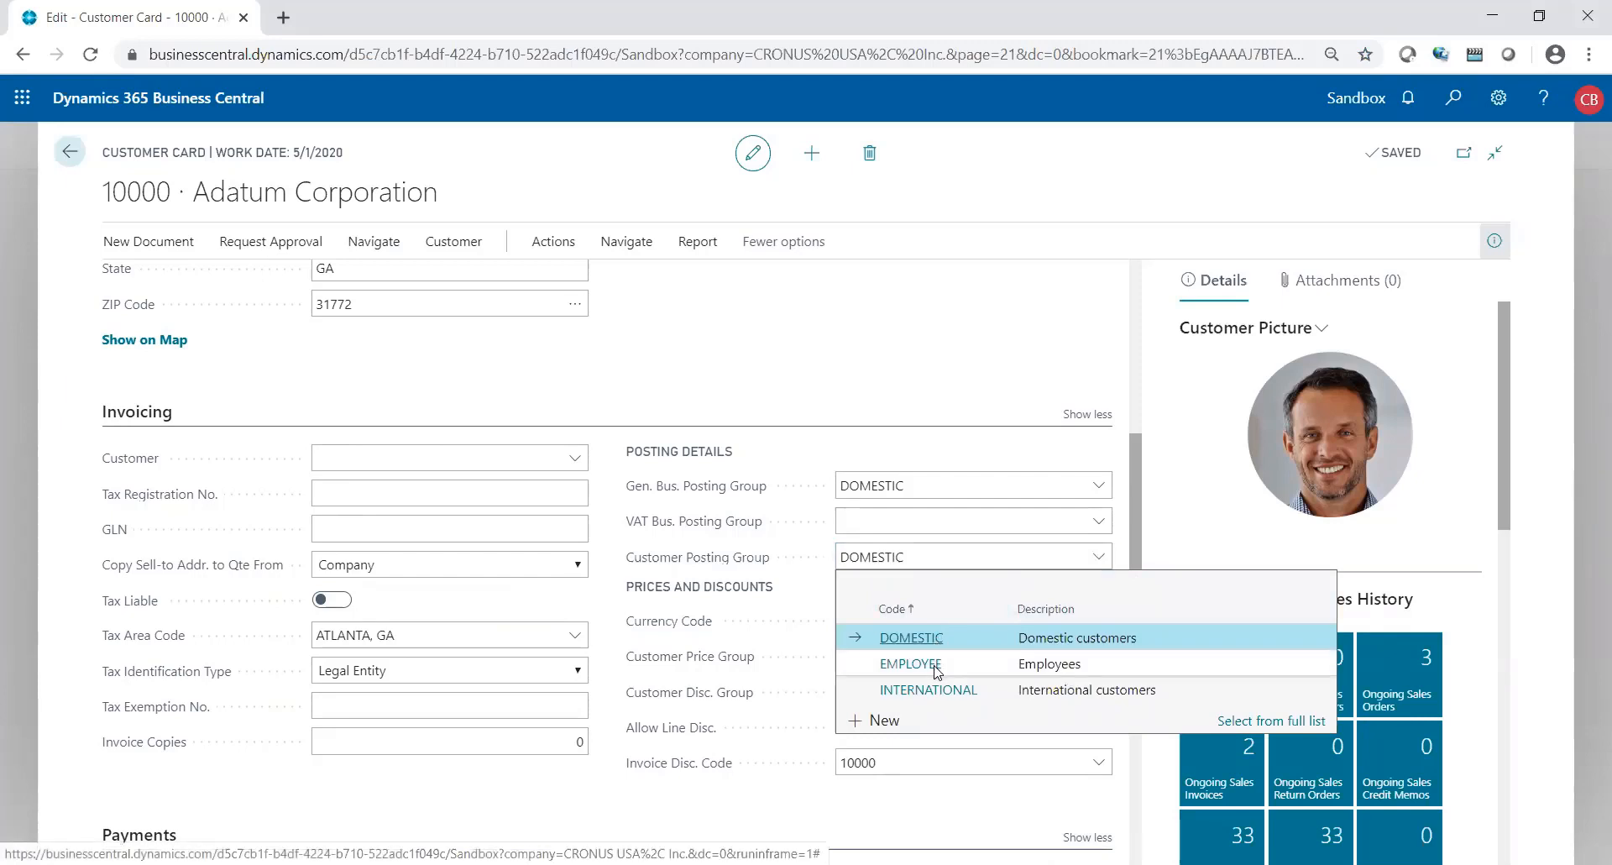
mouse_move(936, 701)
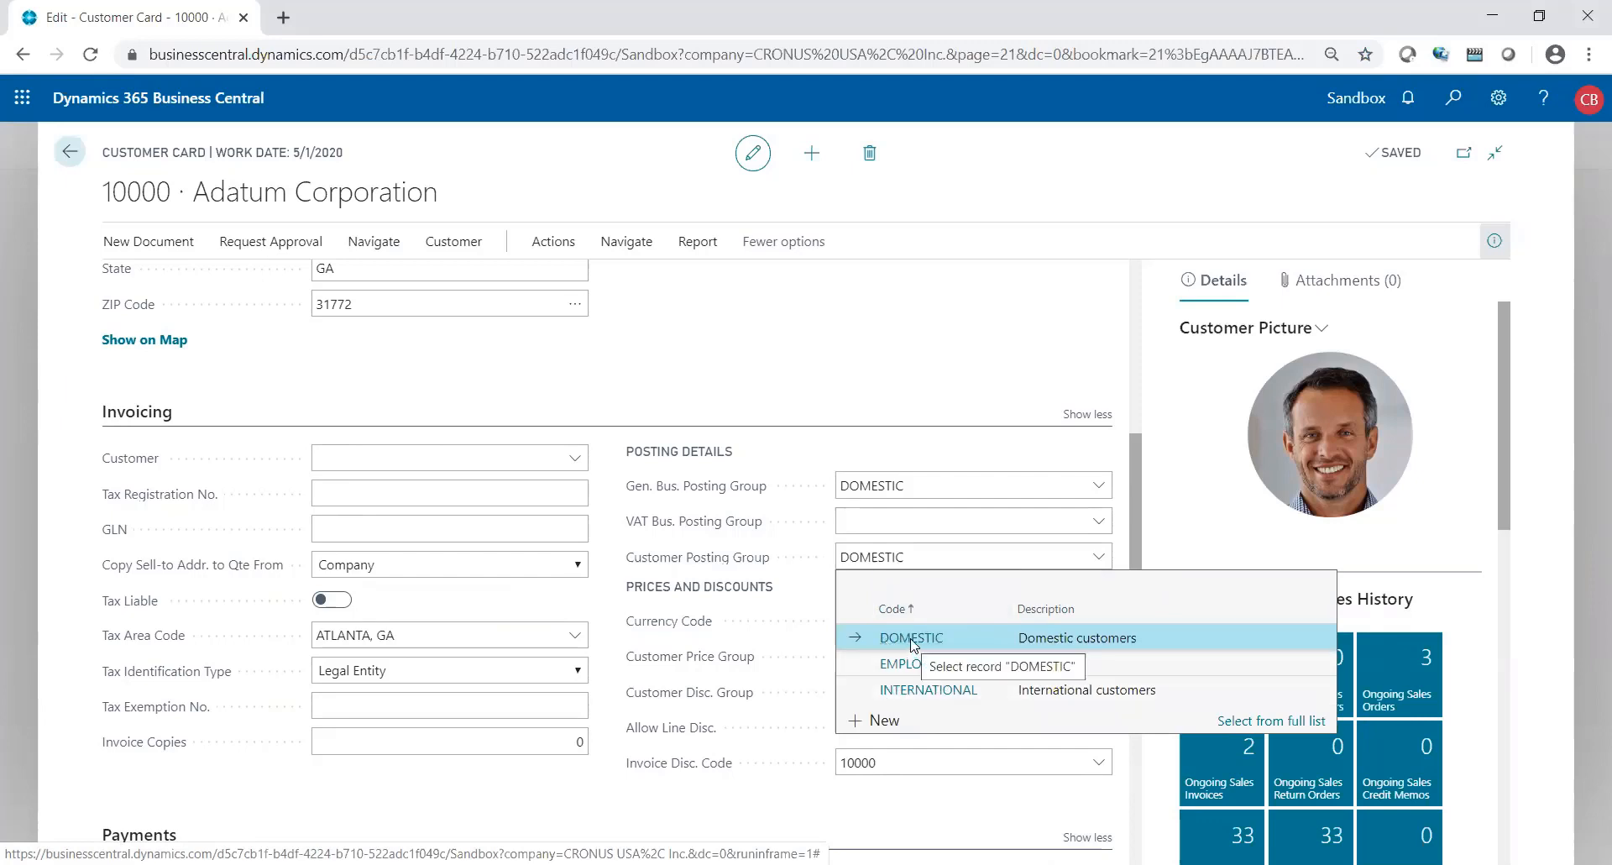
mouse_move(916, 695)
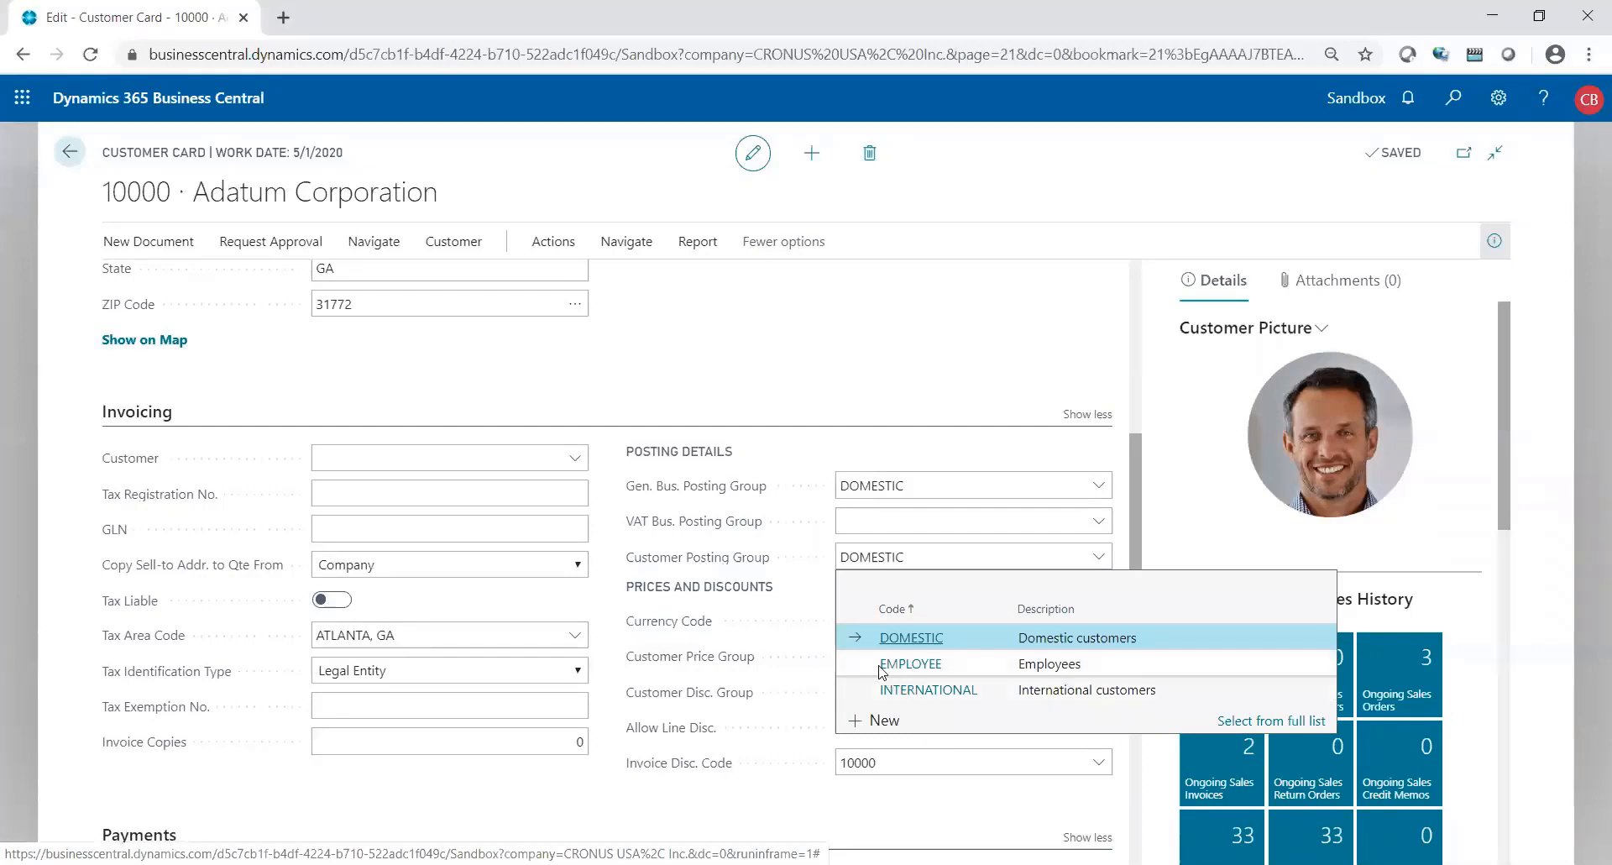
mouse_move(883, 668)
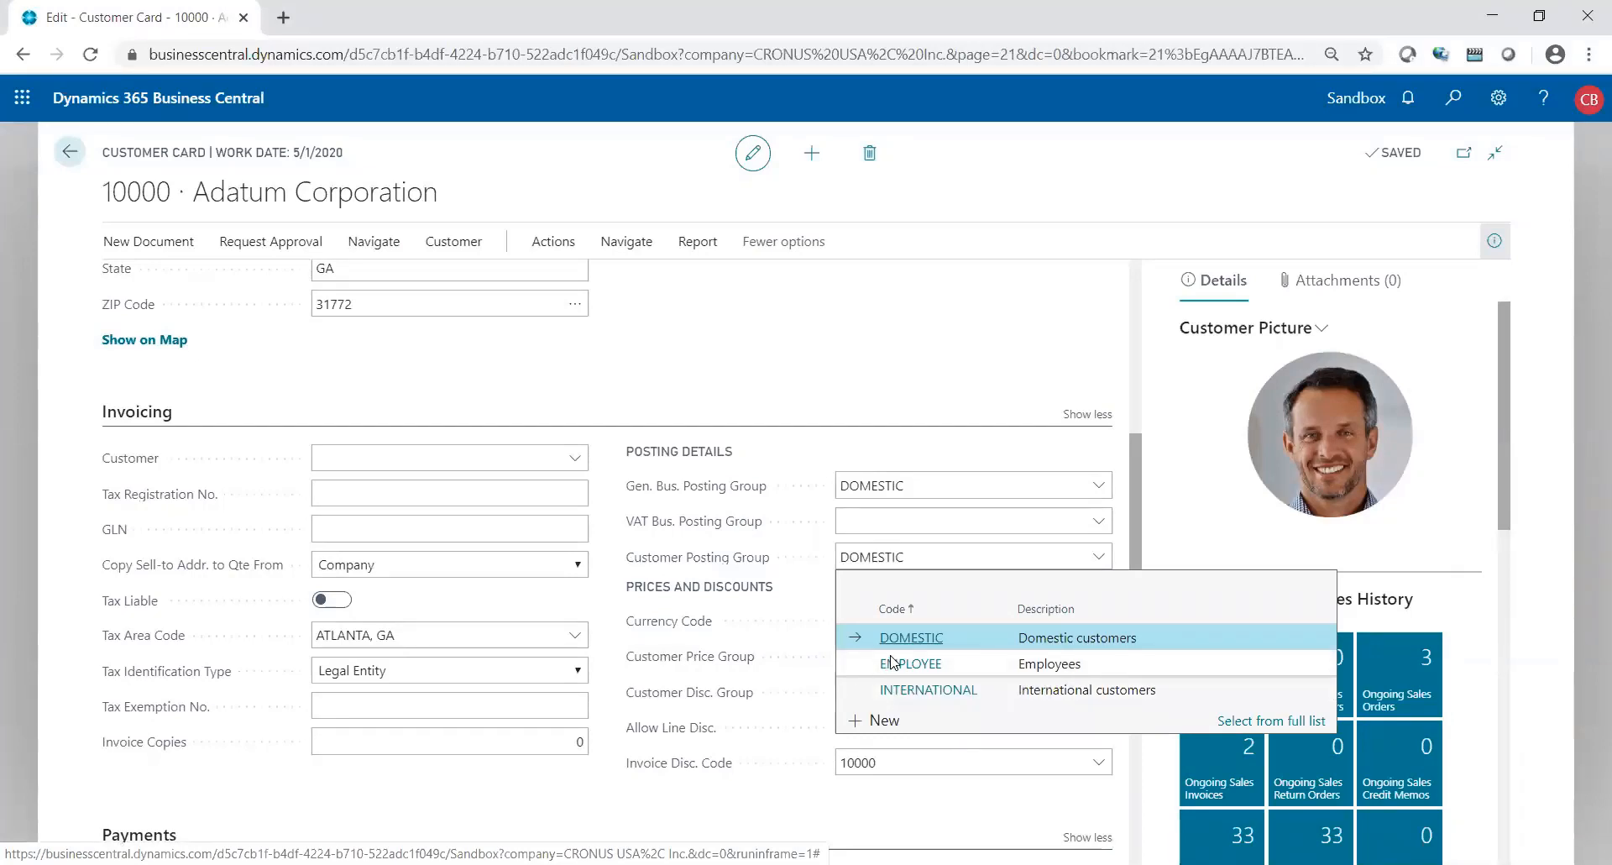
- Review DOMESTIC's receivables account 10400 in the full list and keep DOMESTIC
click(1271, 721)
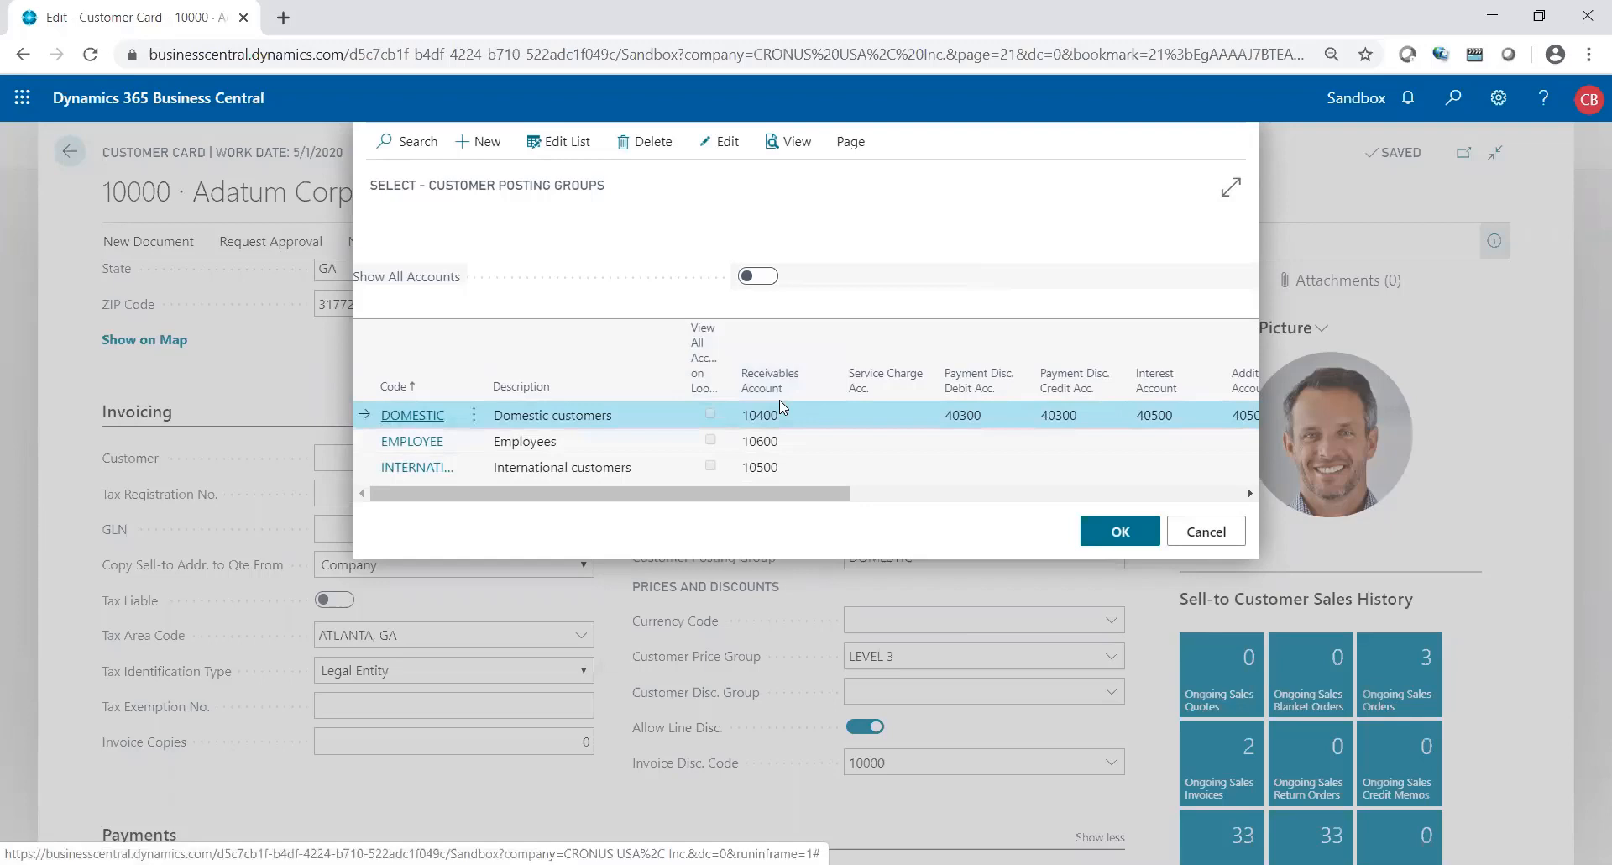
mouse_move(771, 393)
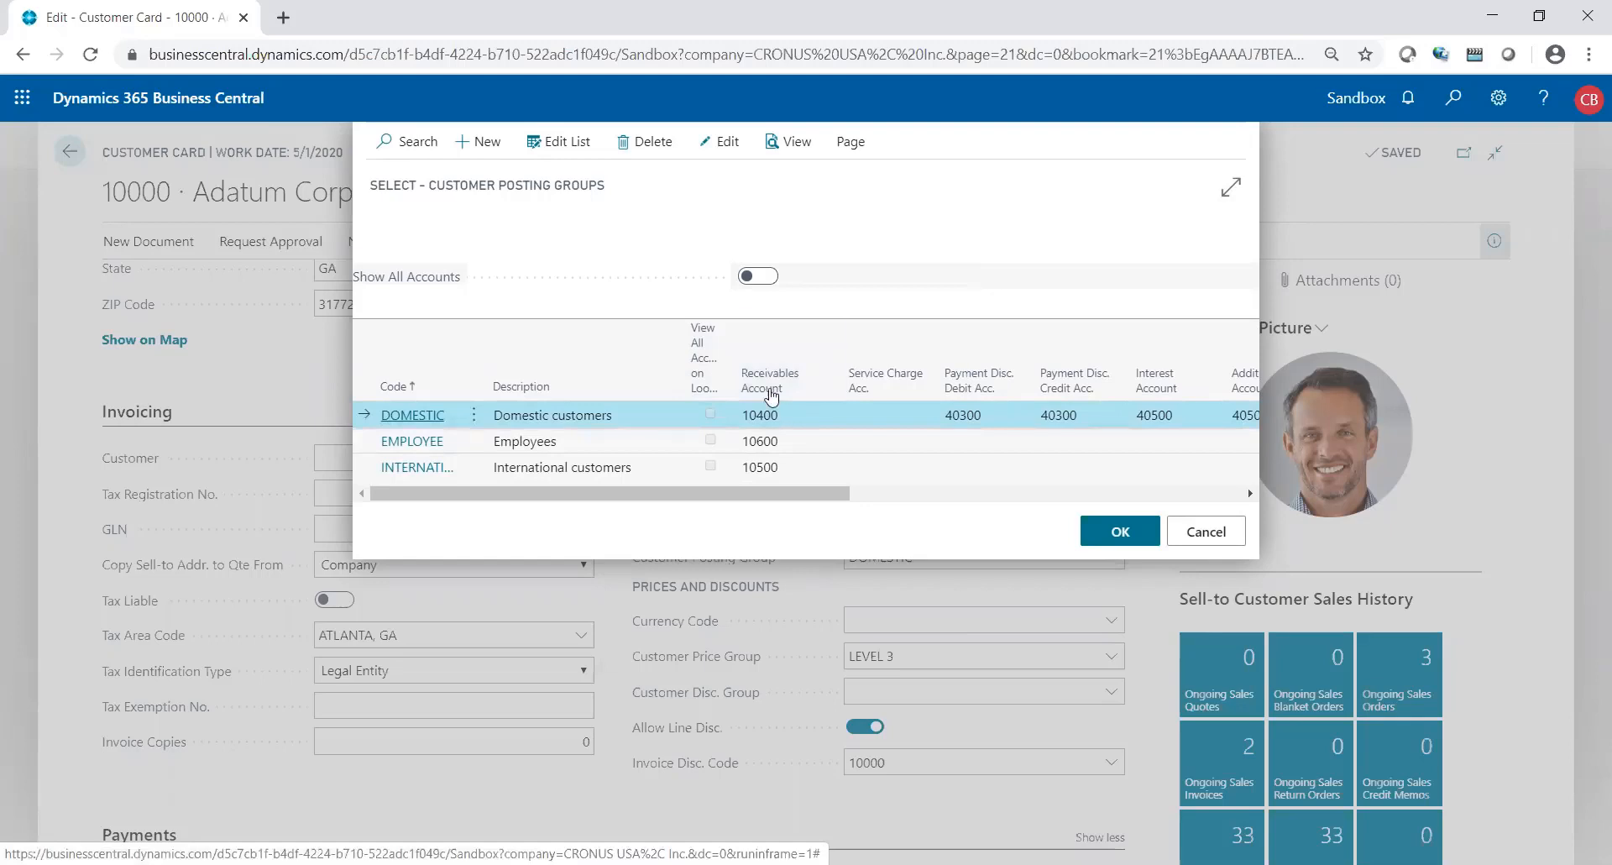
mouse_move(766, 382)
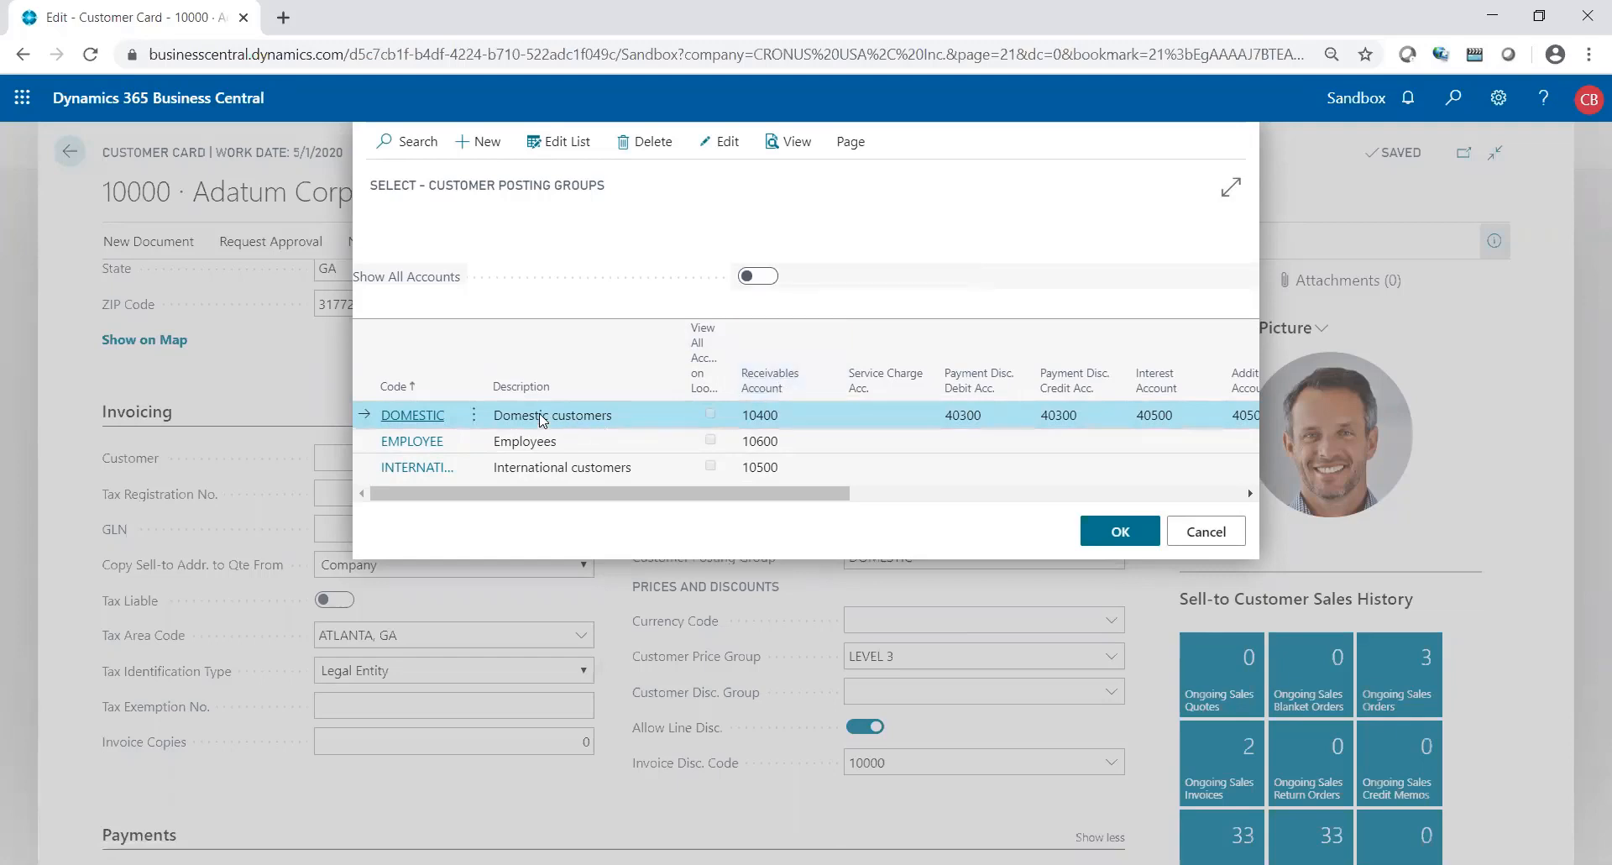
mouse_move(605, 420)
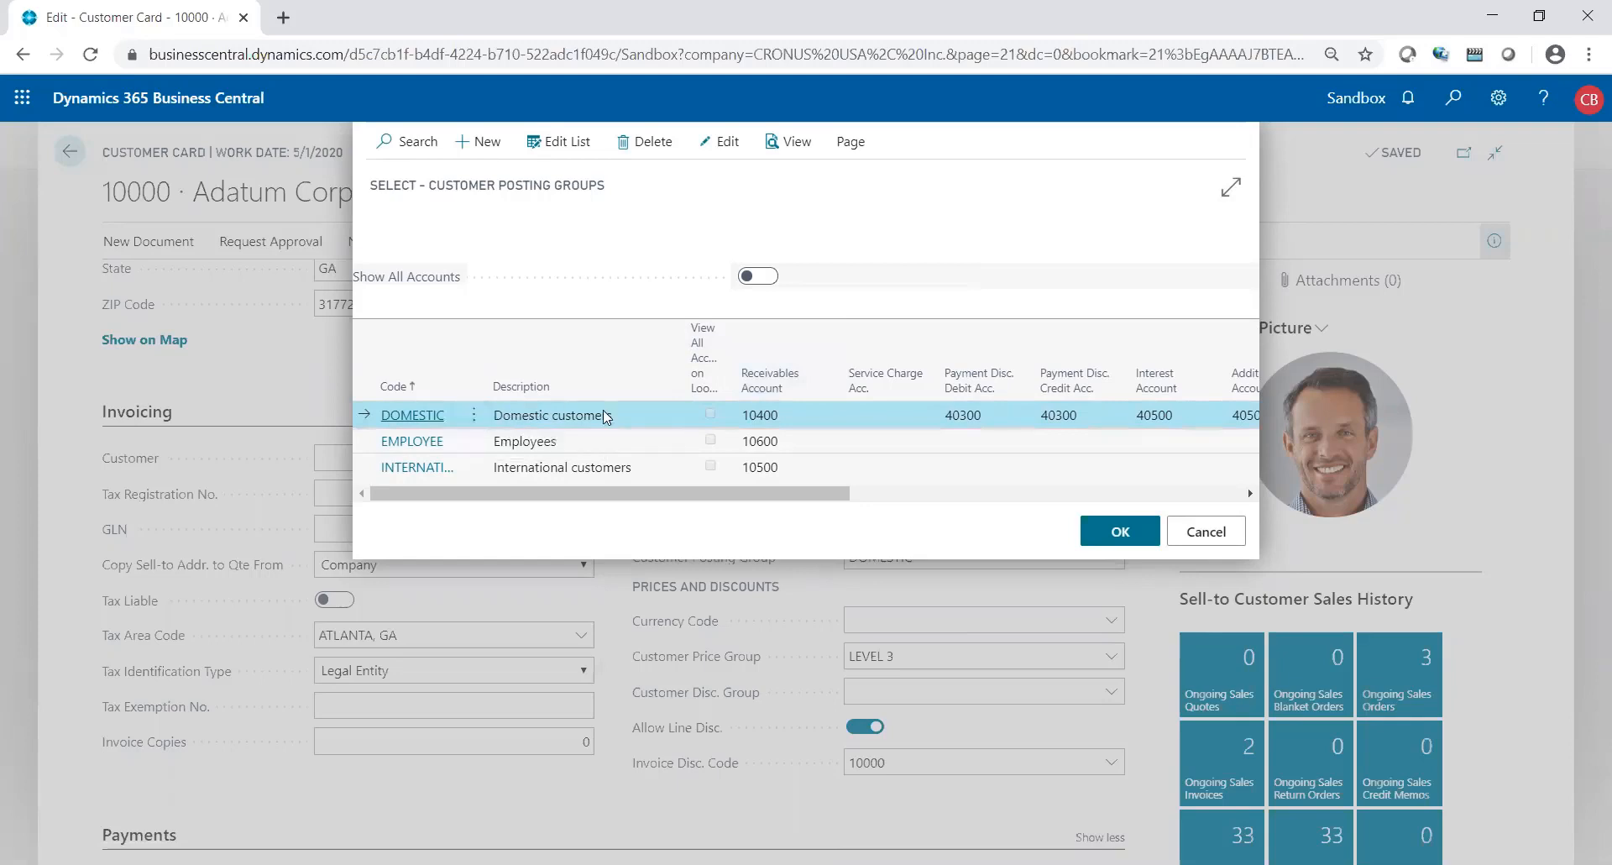
mouse_move(765, 422)
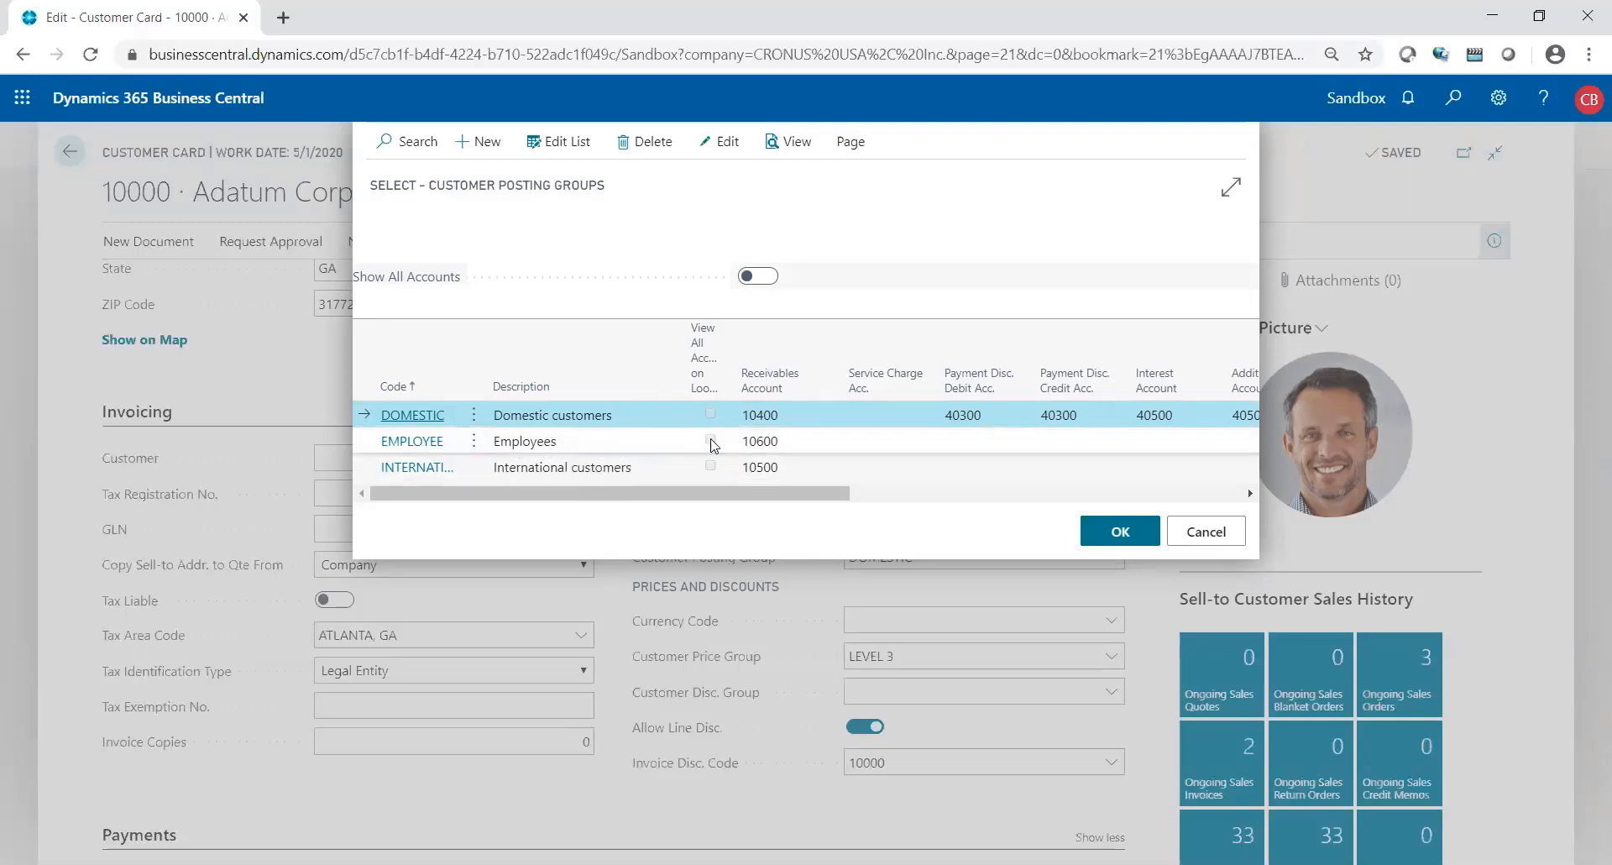
mouse_move(751, 452)
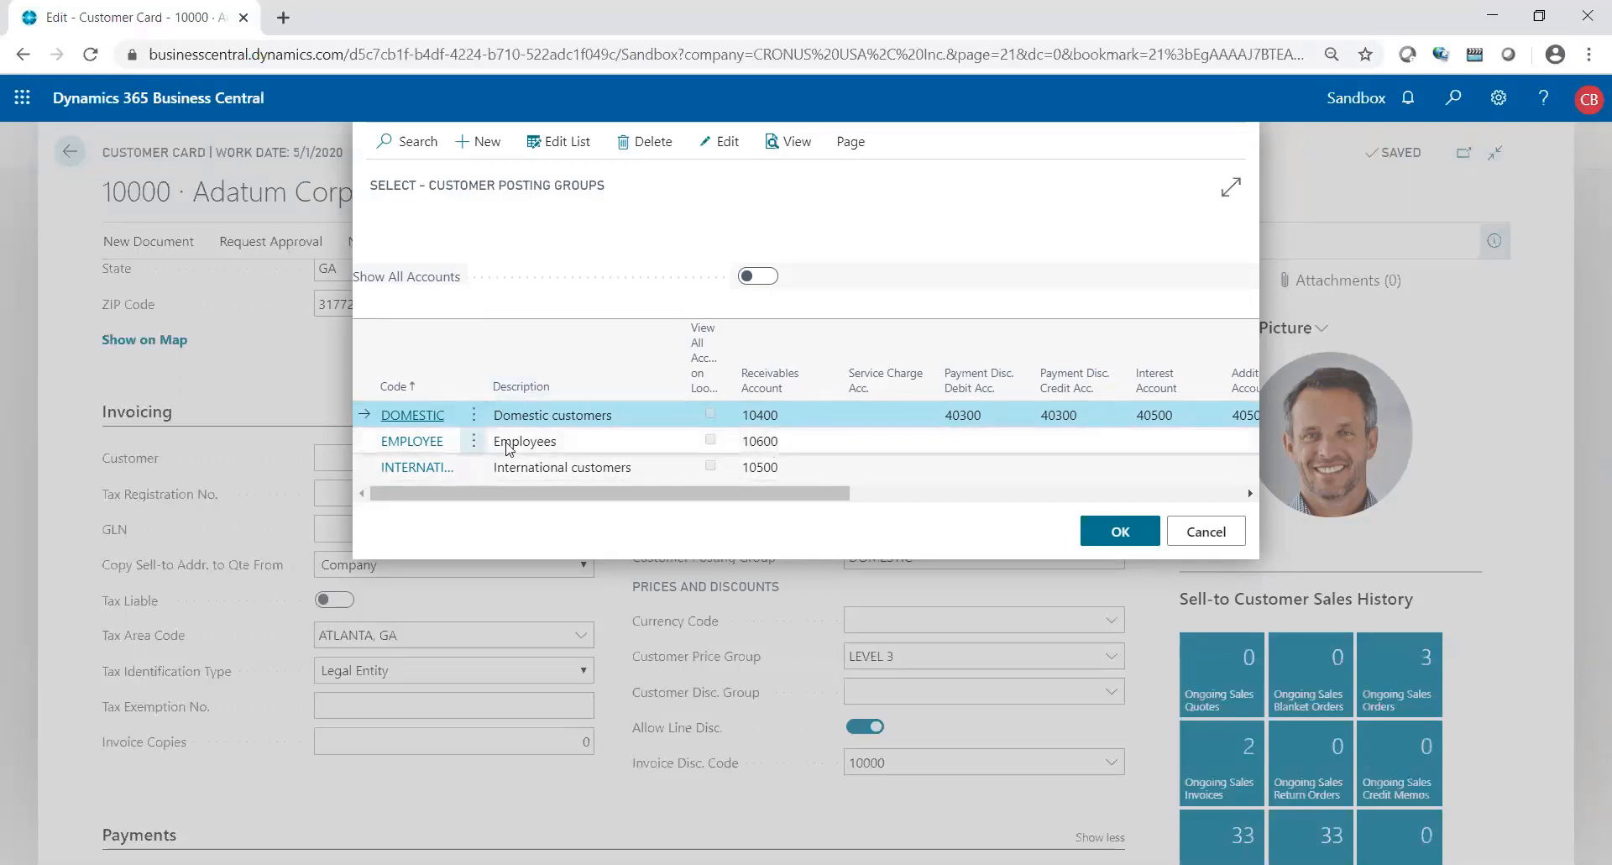
mouse_move(442, 455)
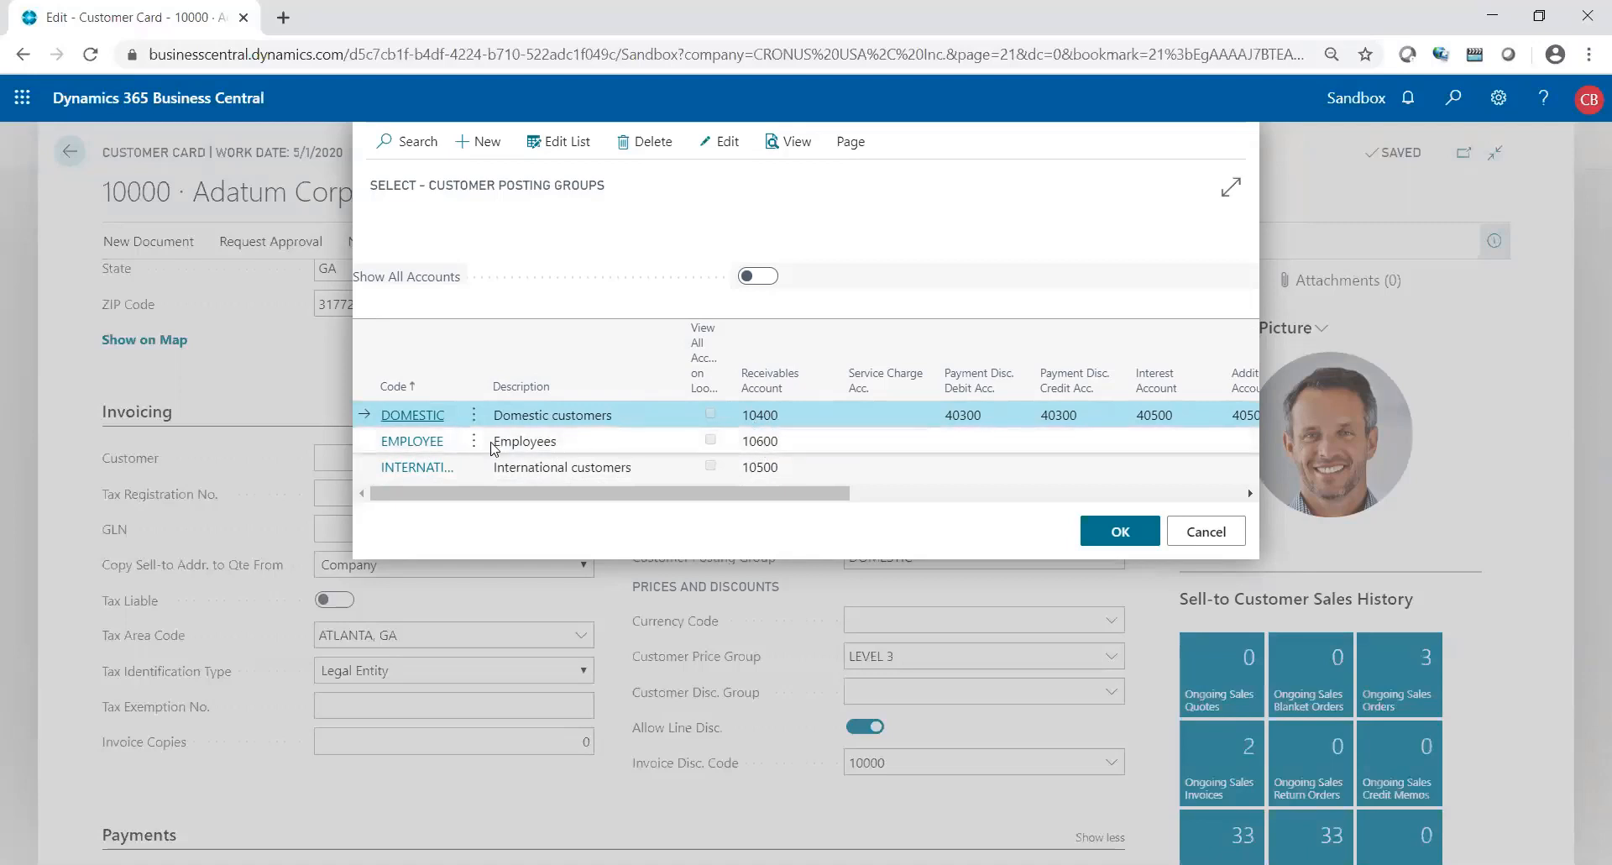
mouse_move(771, 488)
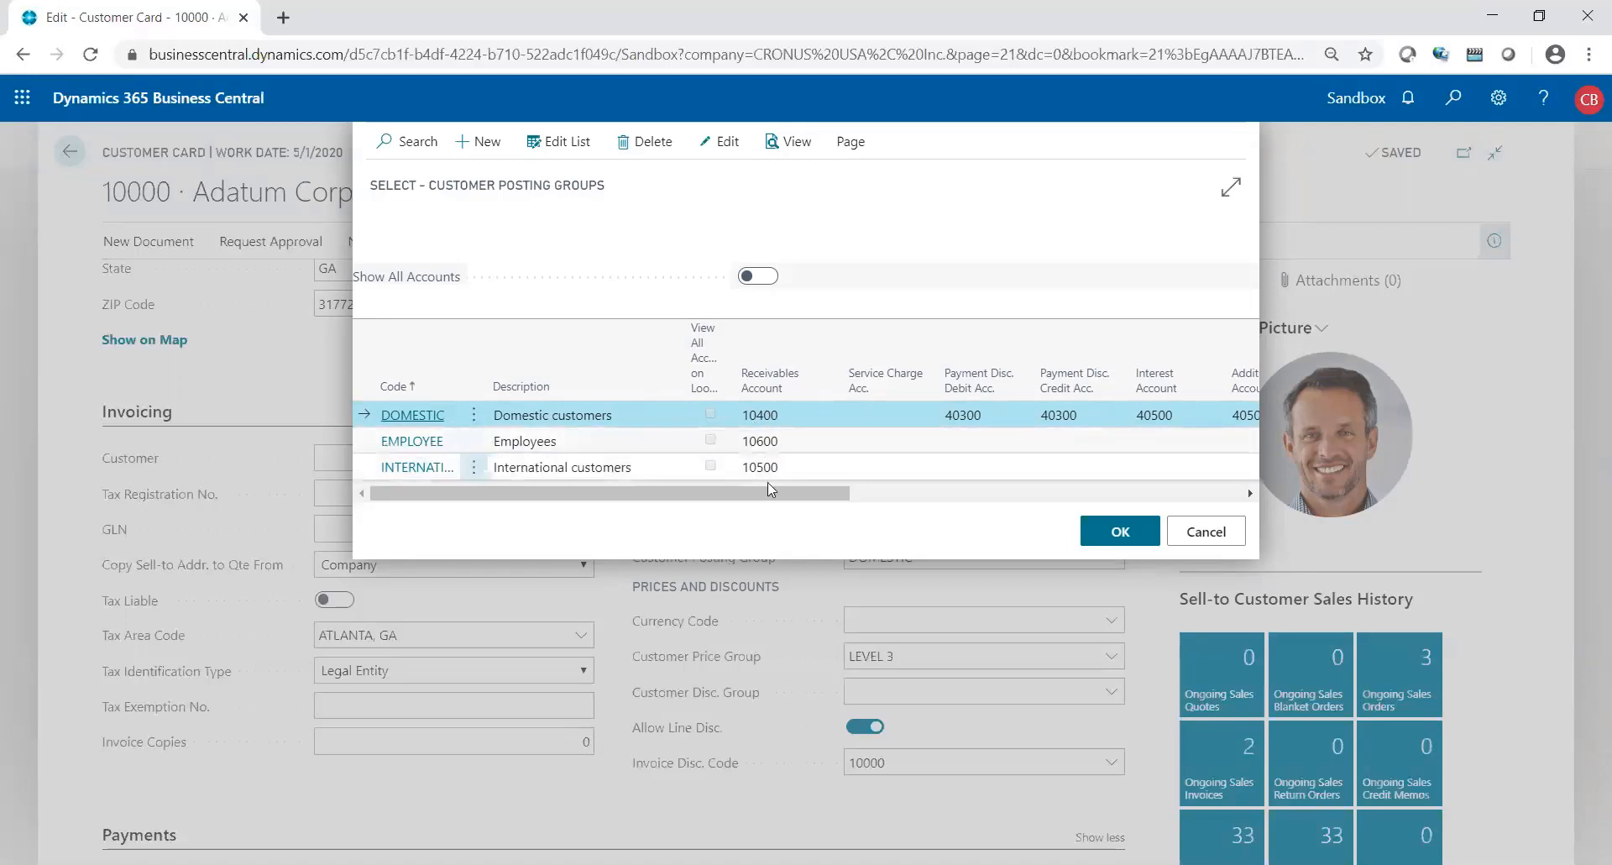
mouse_move(546, 475)
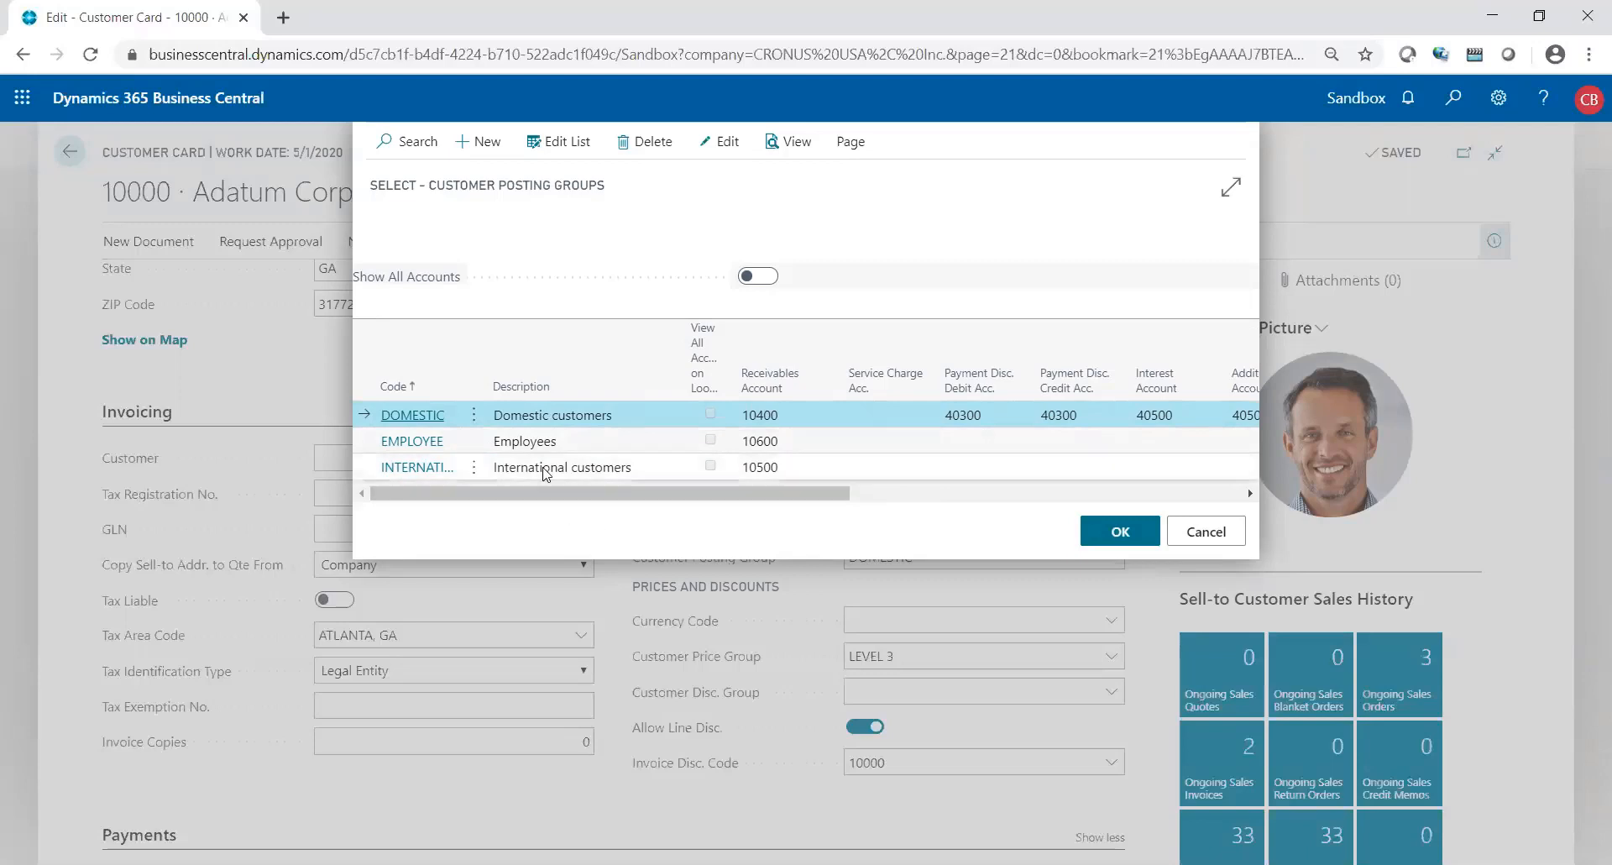
click(1120, 531)
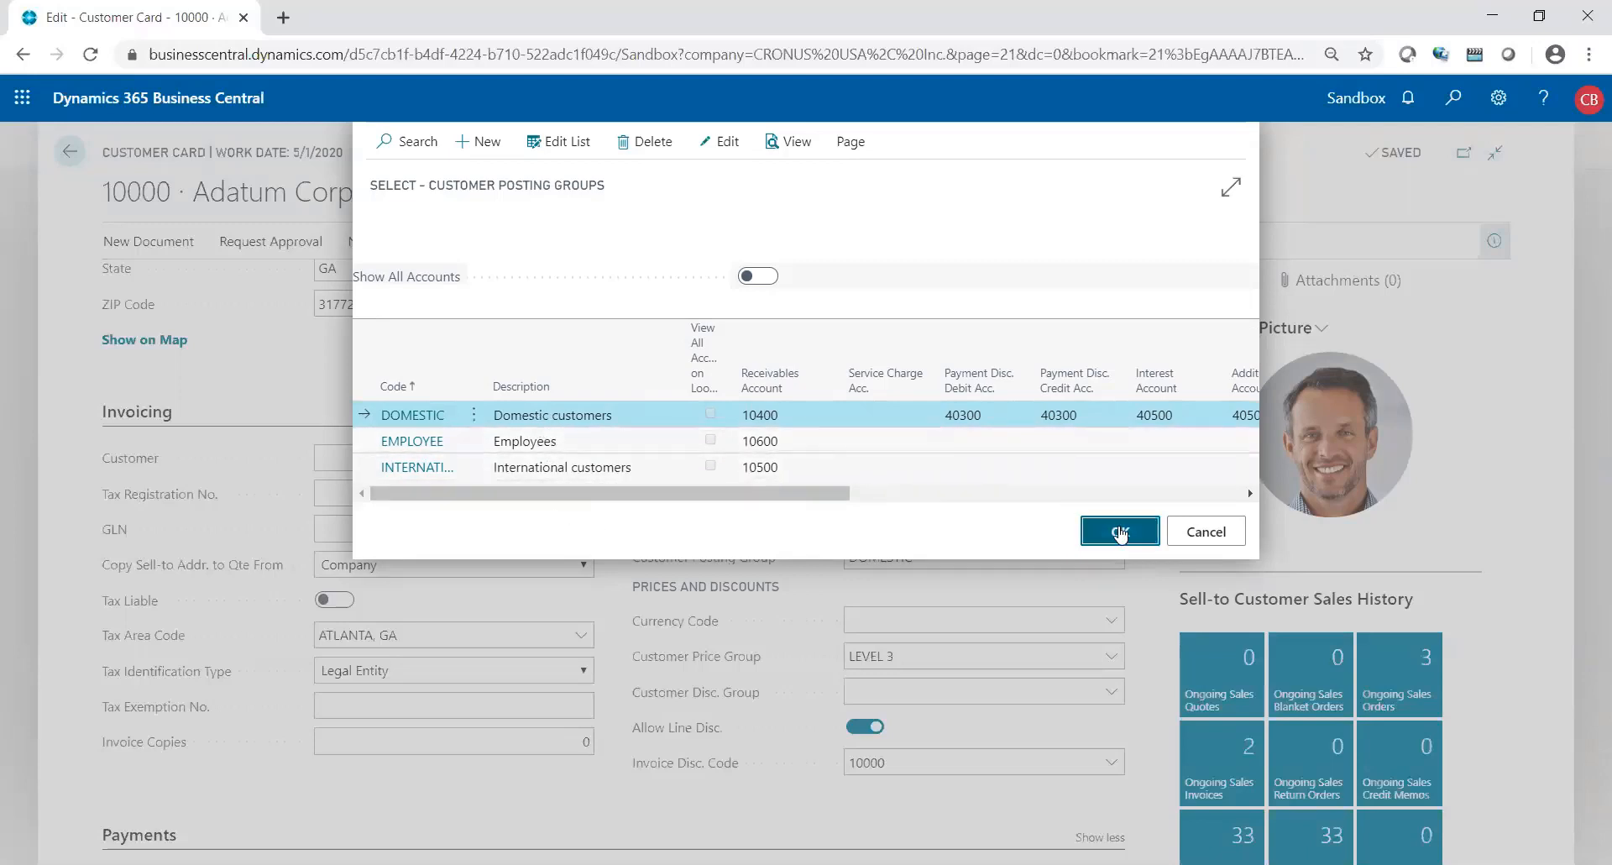
click(1120, 531)
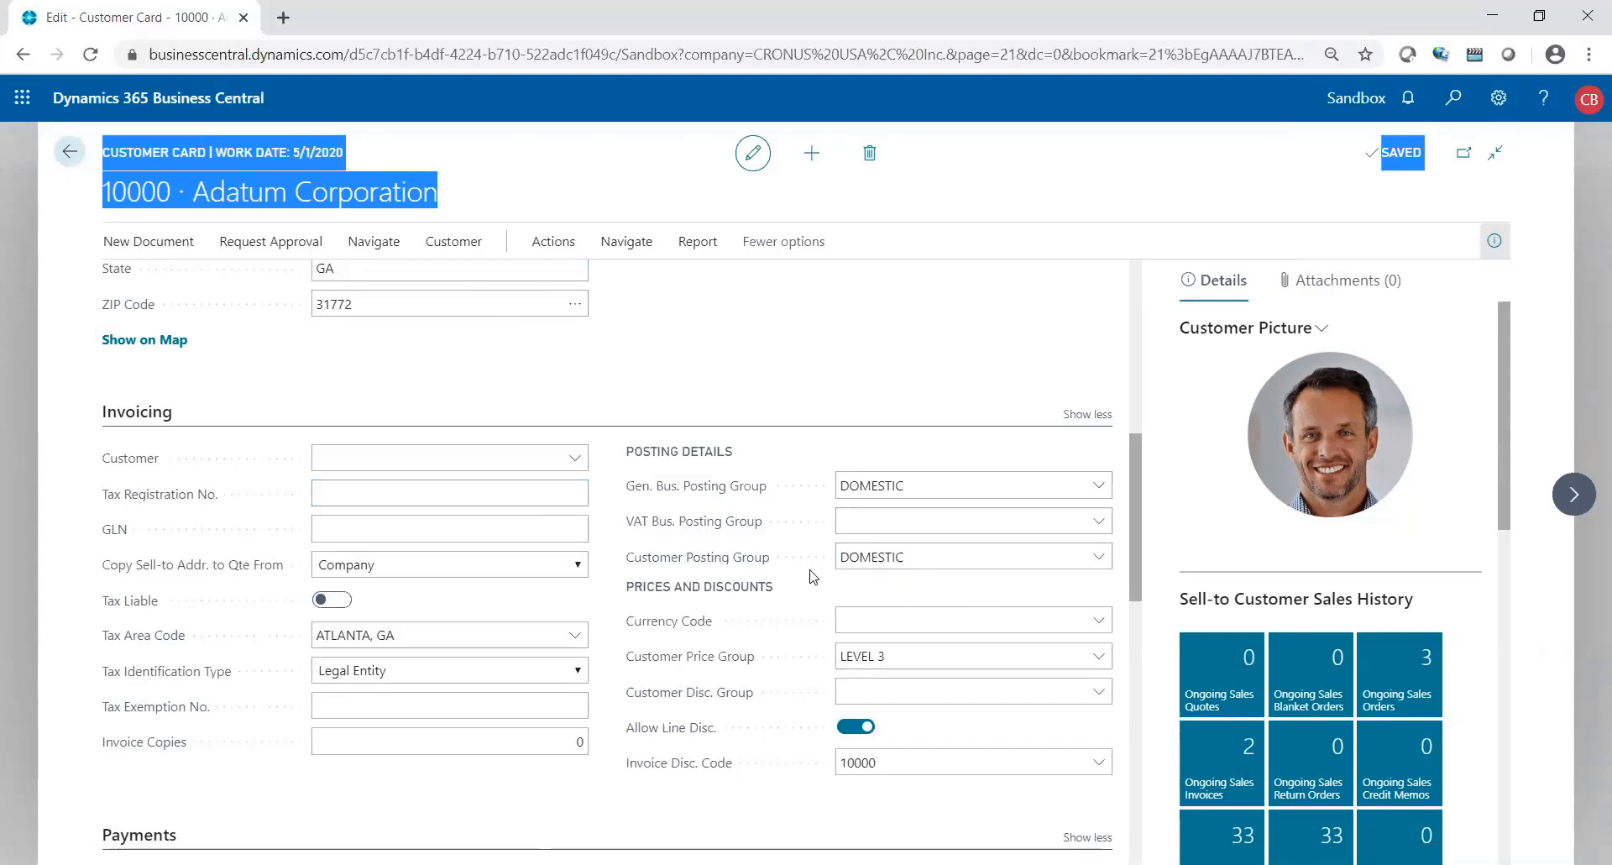
mouse_move(881, 587)
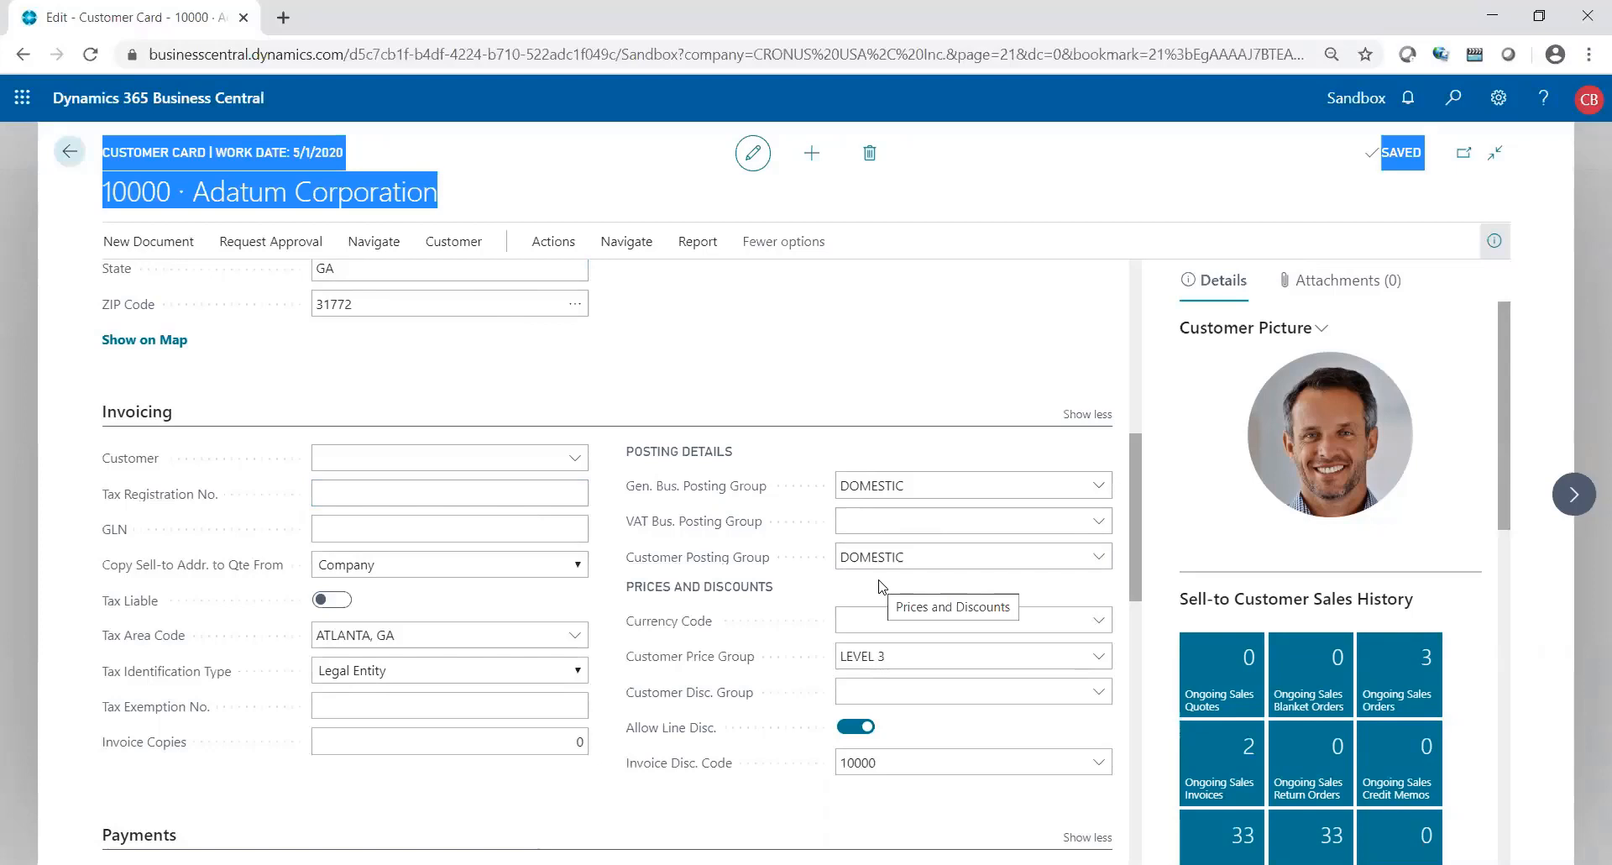
mouse_move(874, 580)
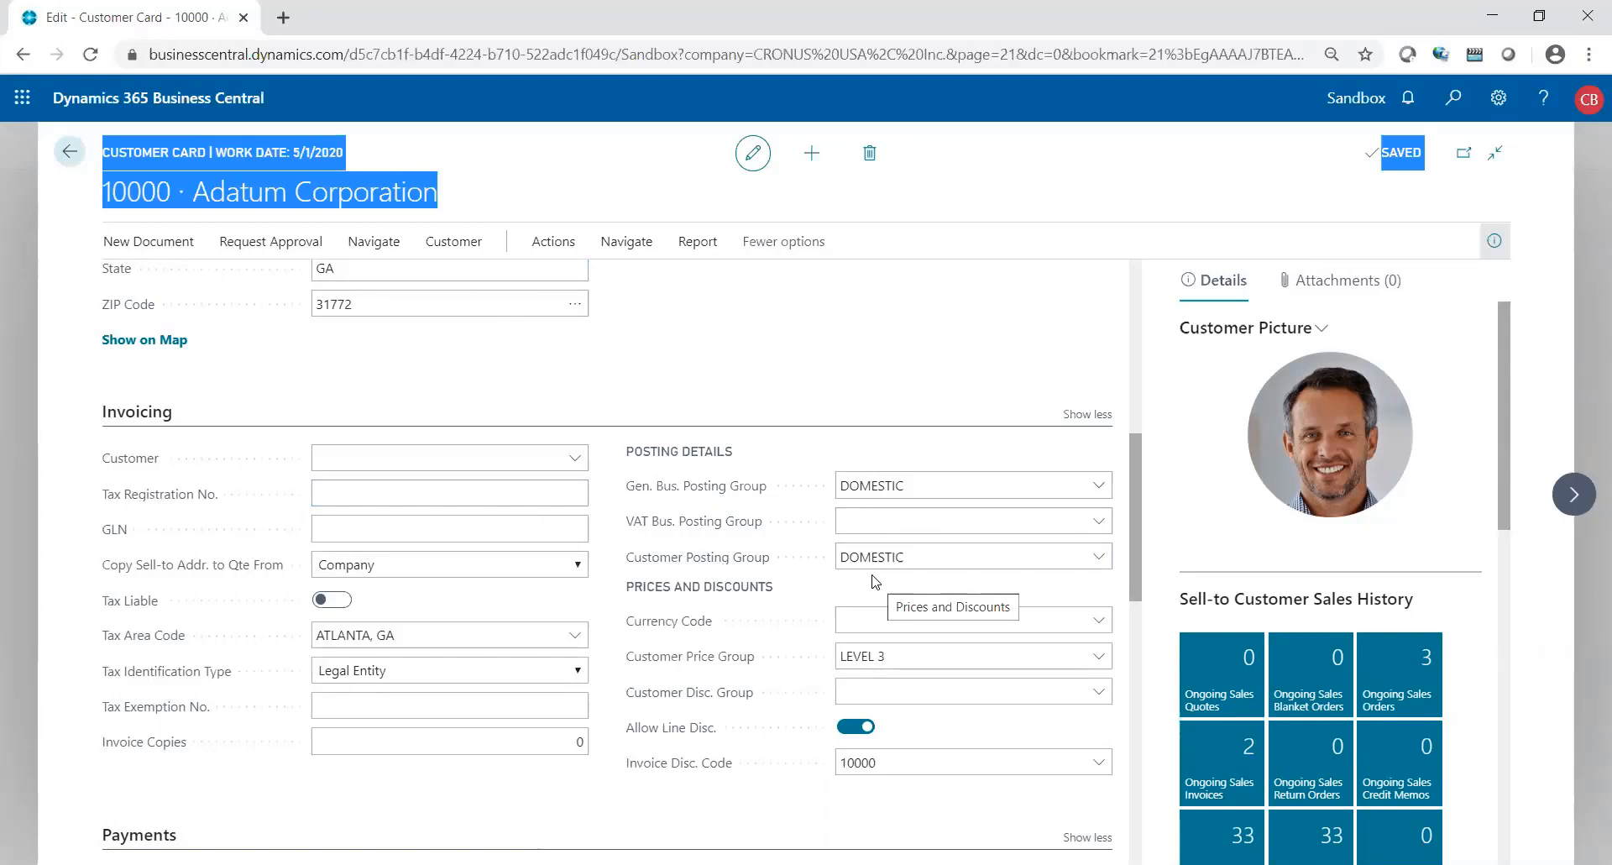
mouse_move(673, 493)
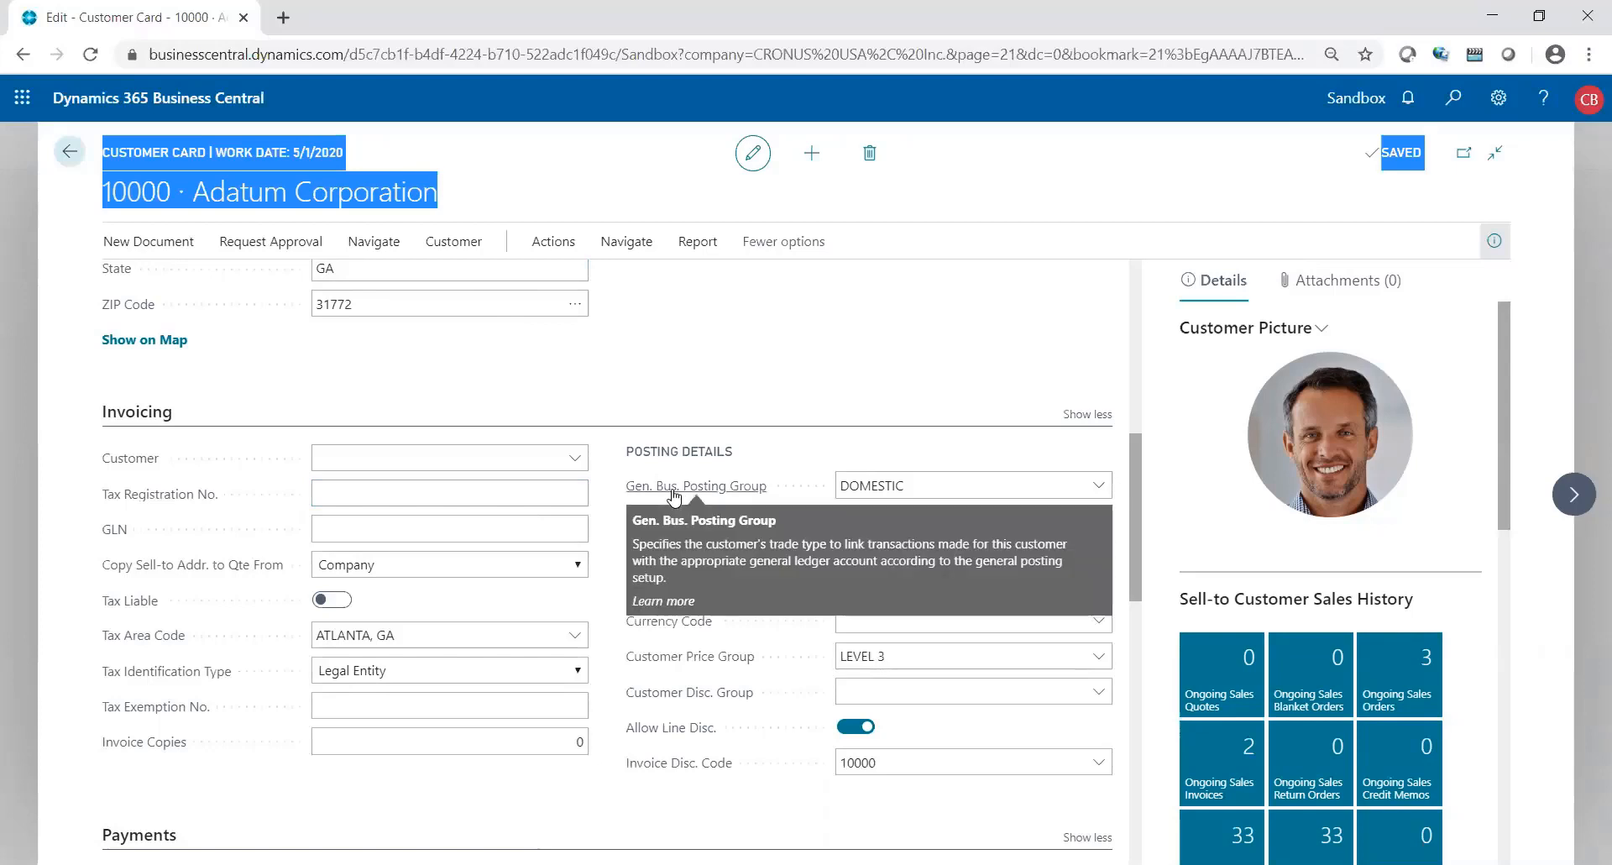
click(960, 485)
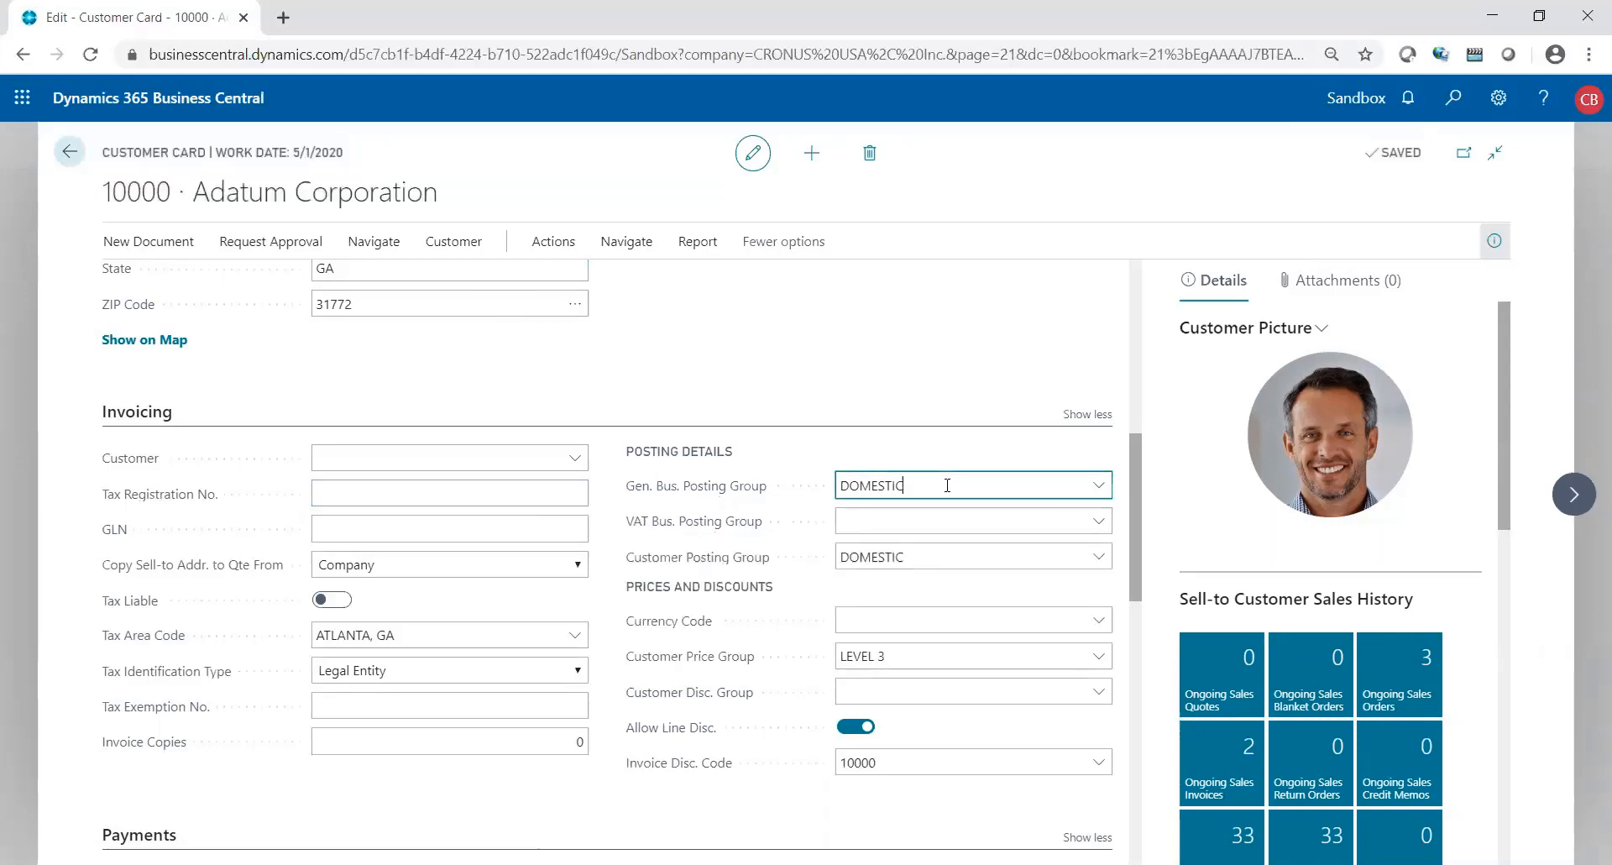
- Open the full Gen. Bus. Posting Group list showing DOMESTIC and INTERNATIONAL
click(1095, 484)
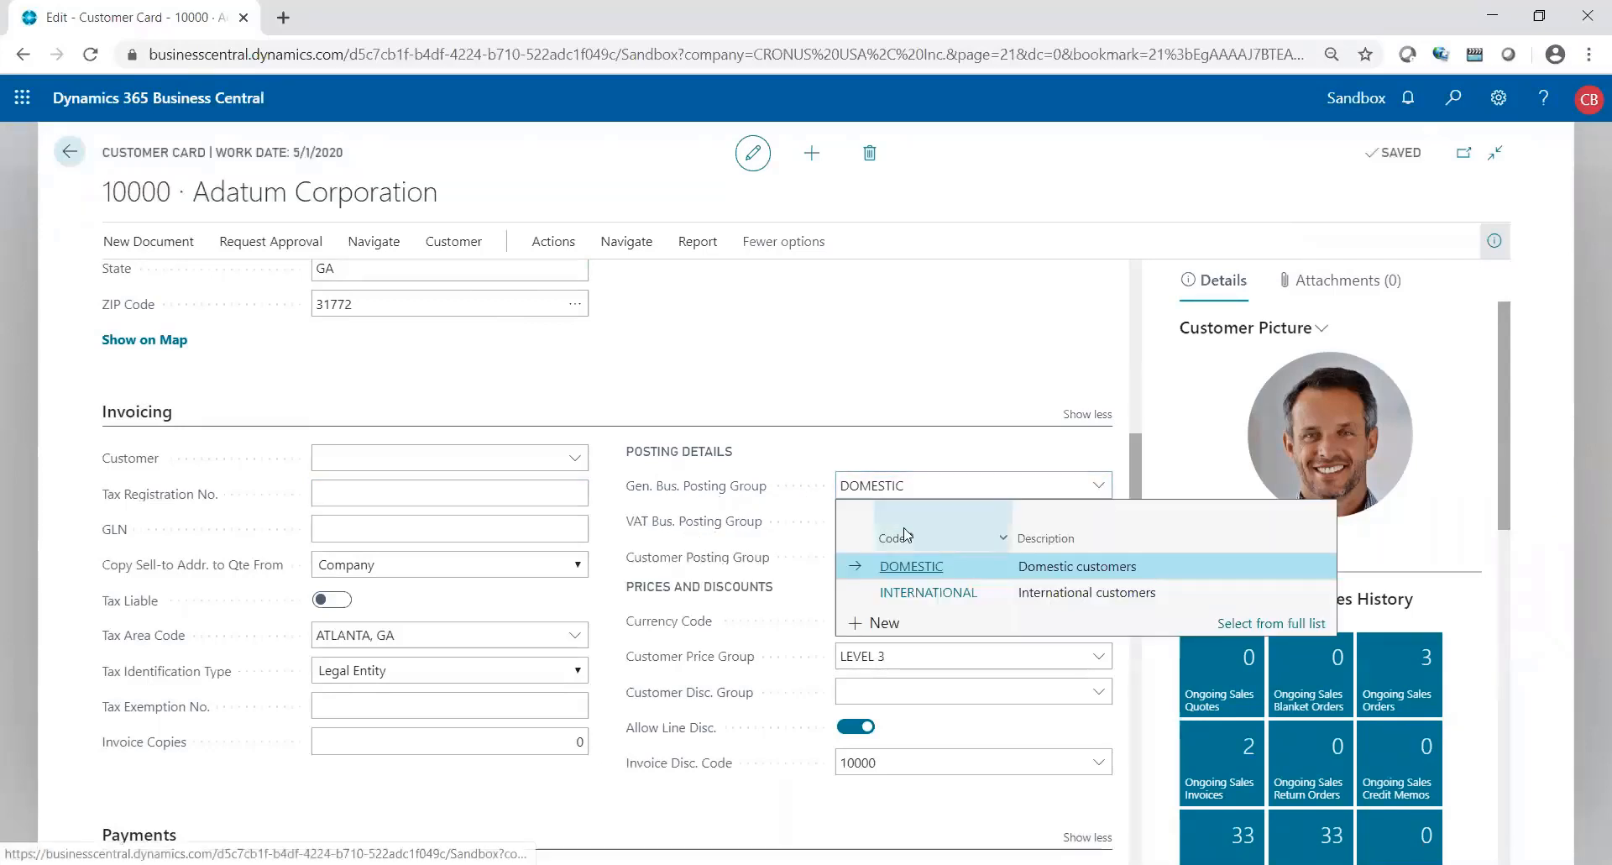
mouse_move(940, 593)
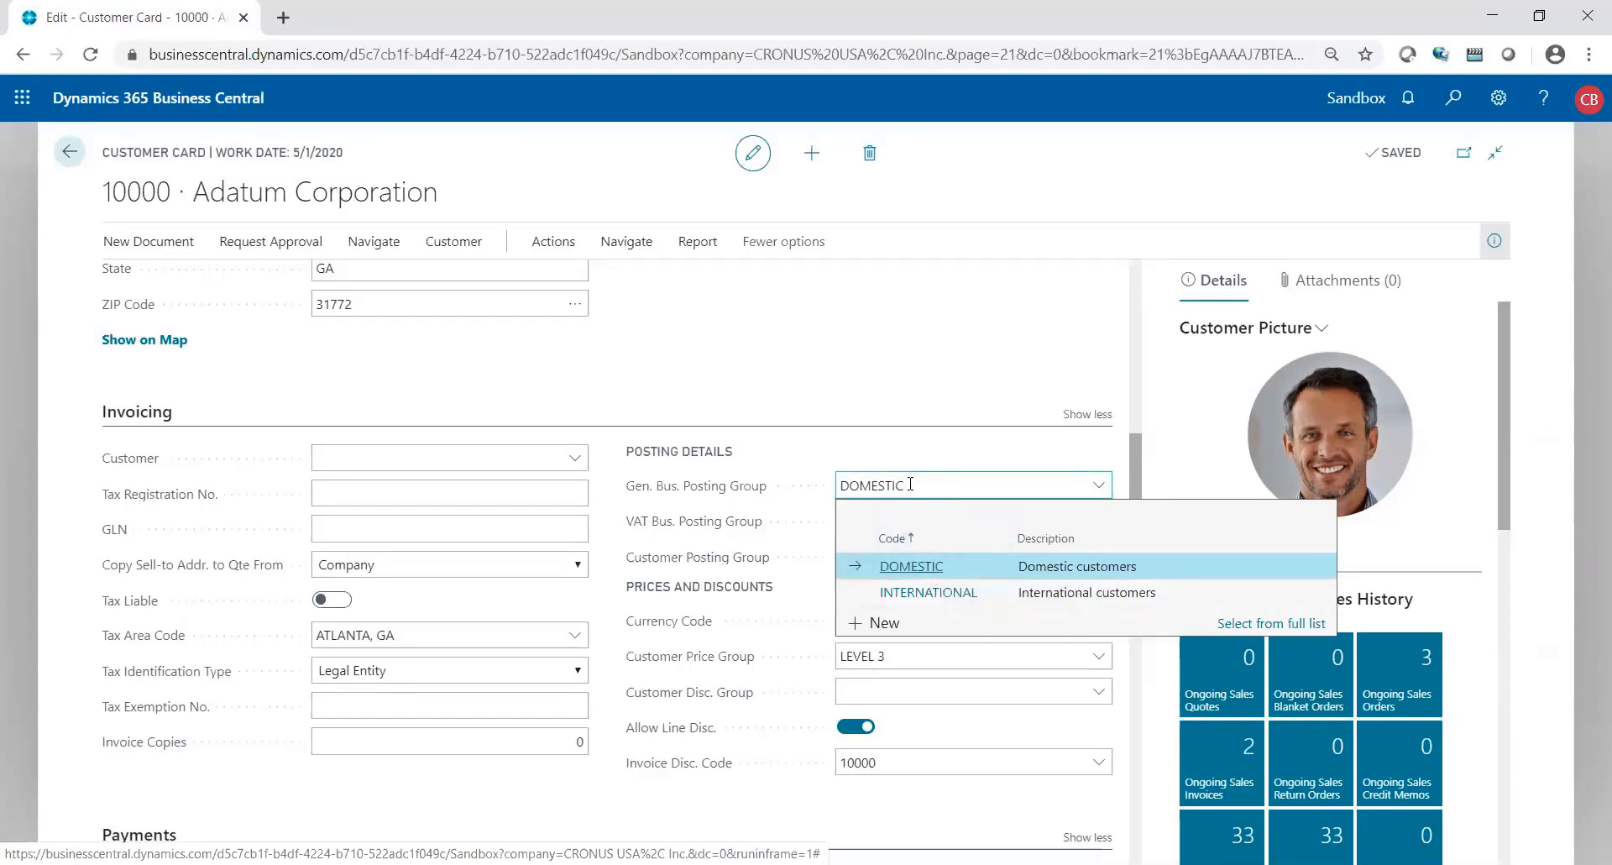
mouse_move(947, 595)
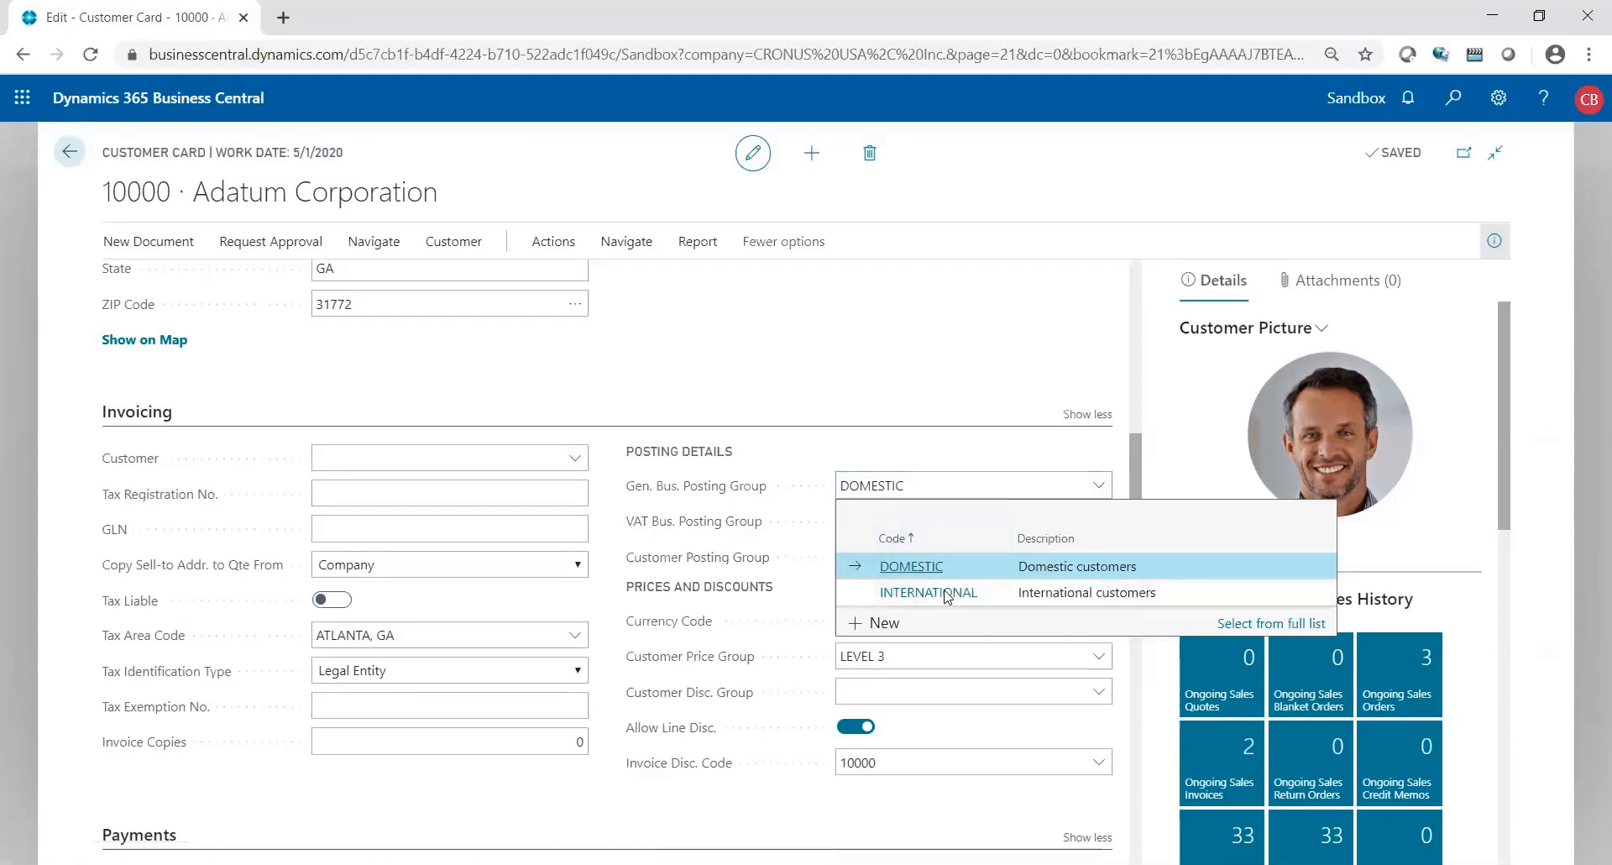
mouse_move(1237, 632)
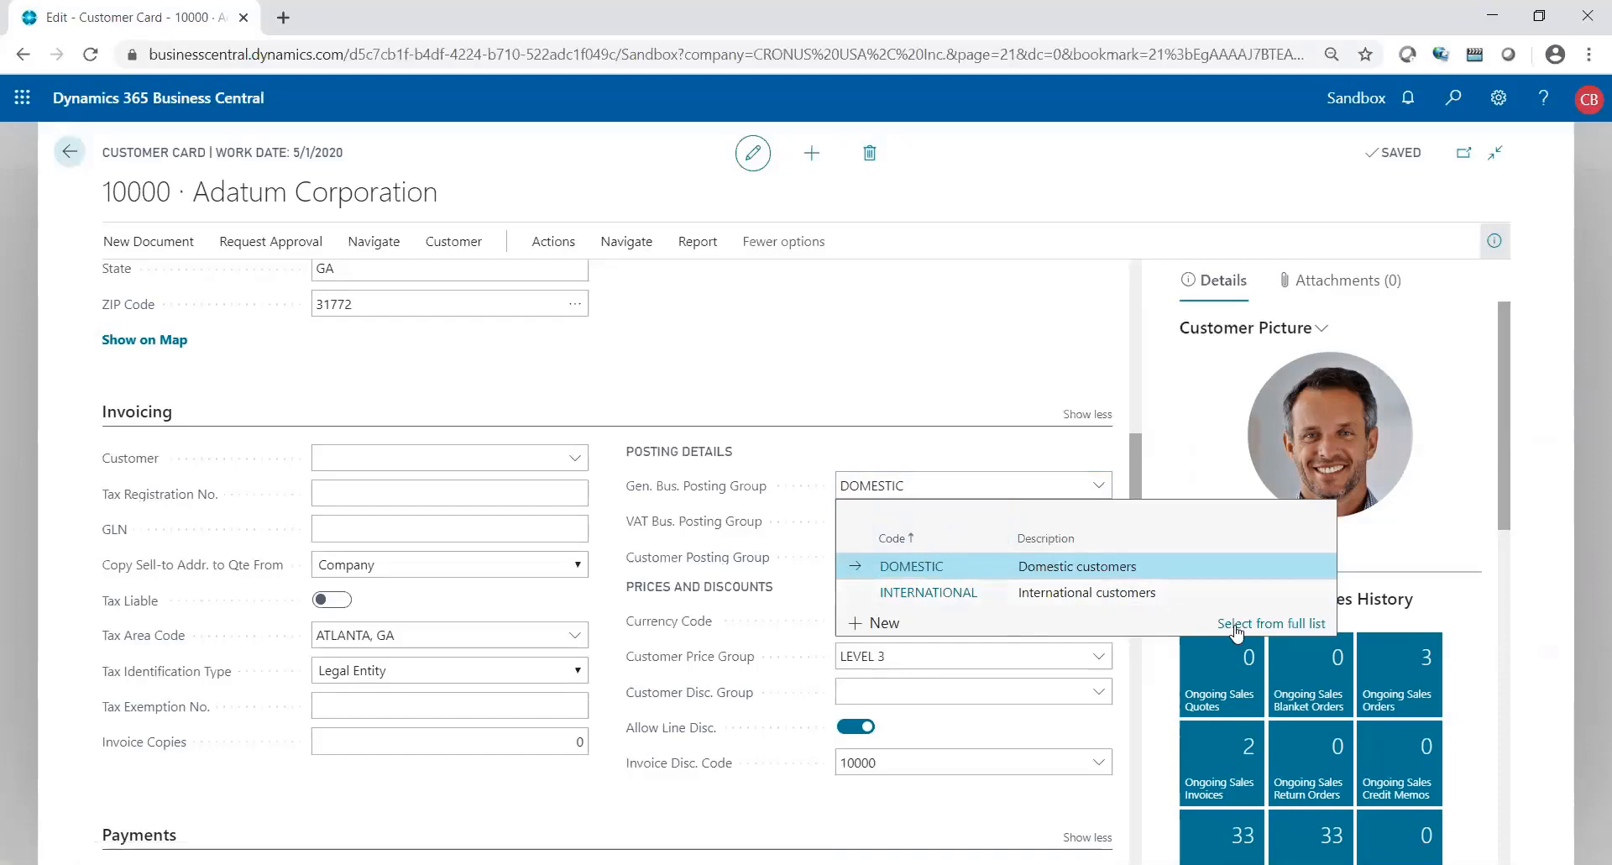
click(1272, 623)
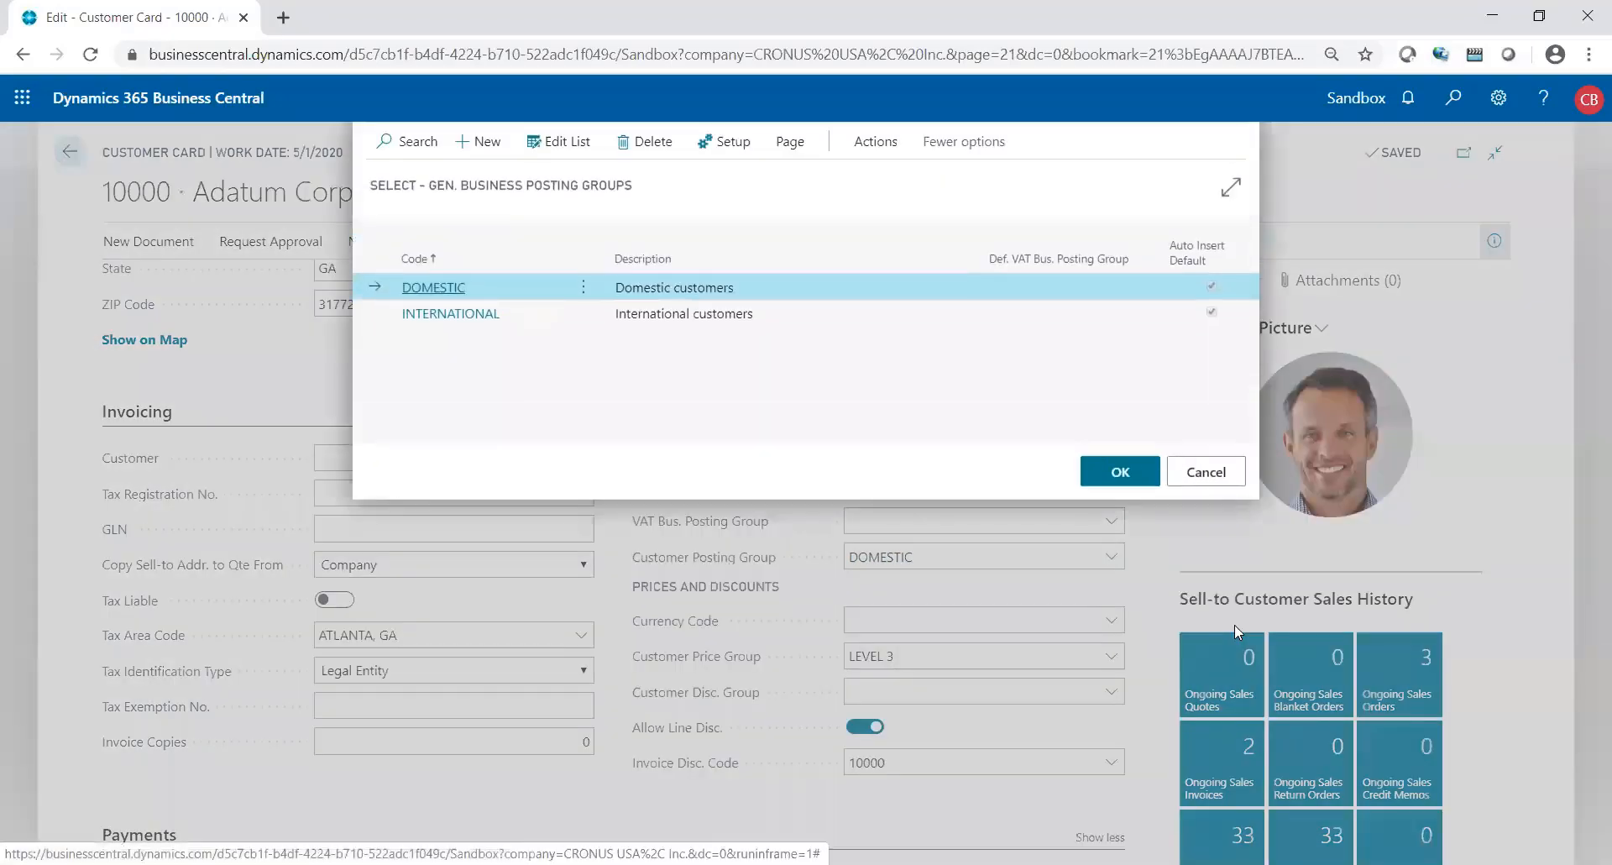
mouse_move(1101, 372)
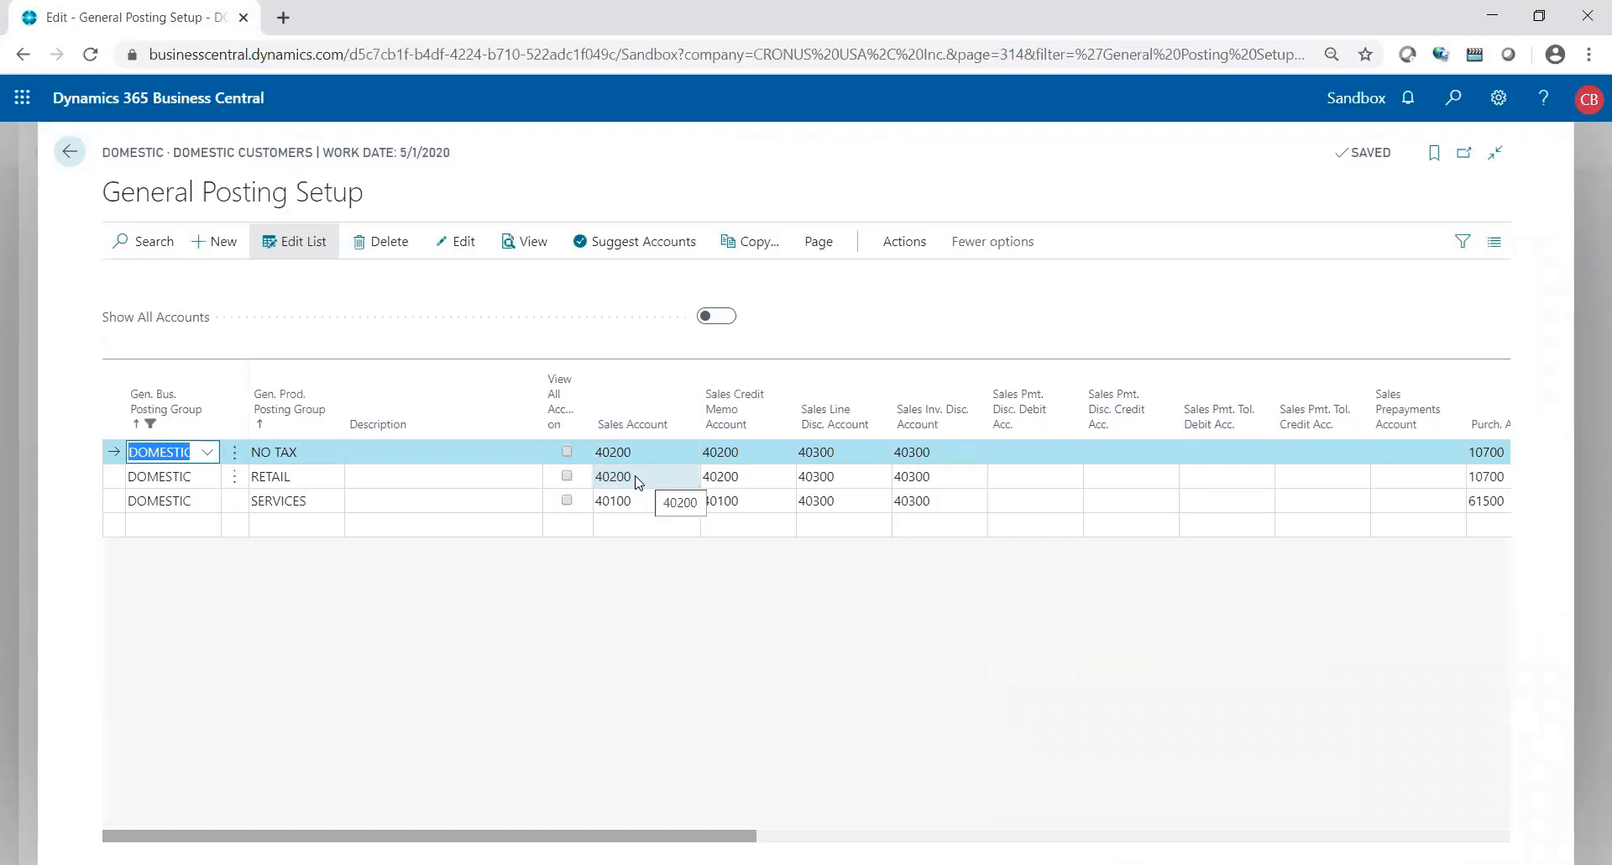
- Inspect DOMESTIC setup rows: RETAIL sales account 40200, then the SERVICES row
click(159, 476)
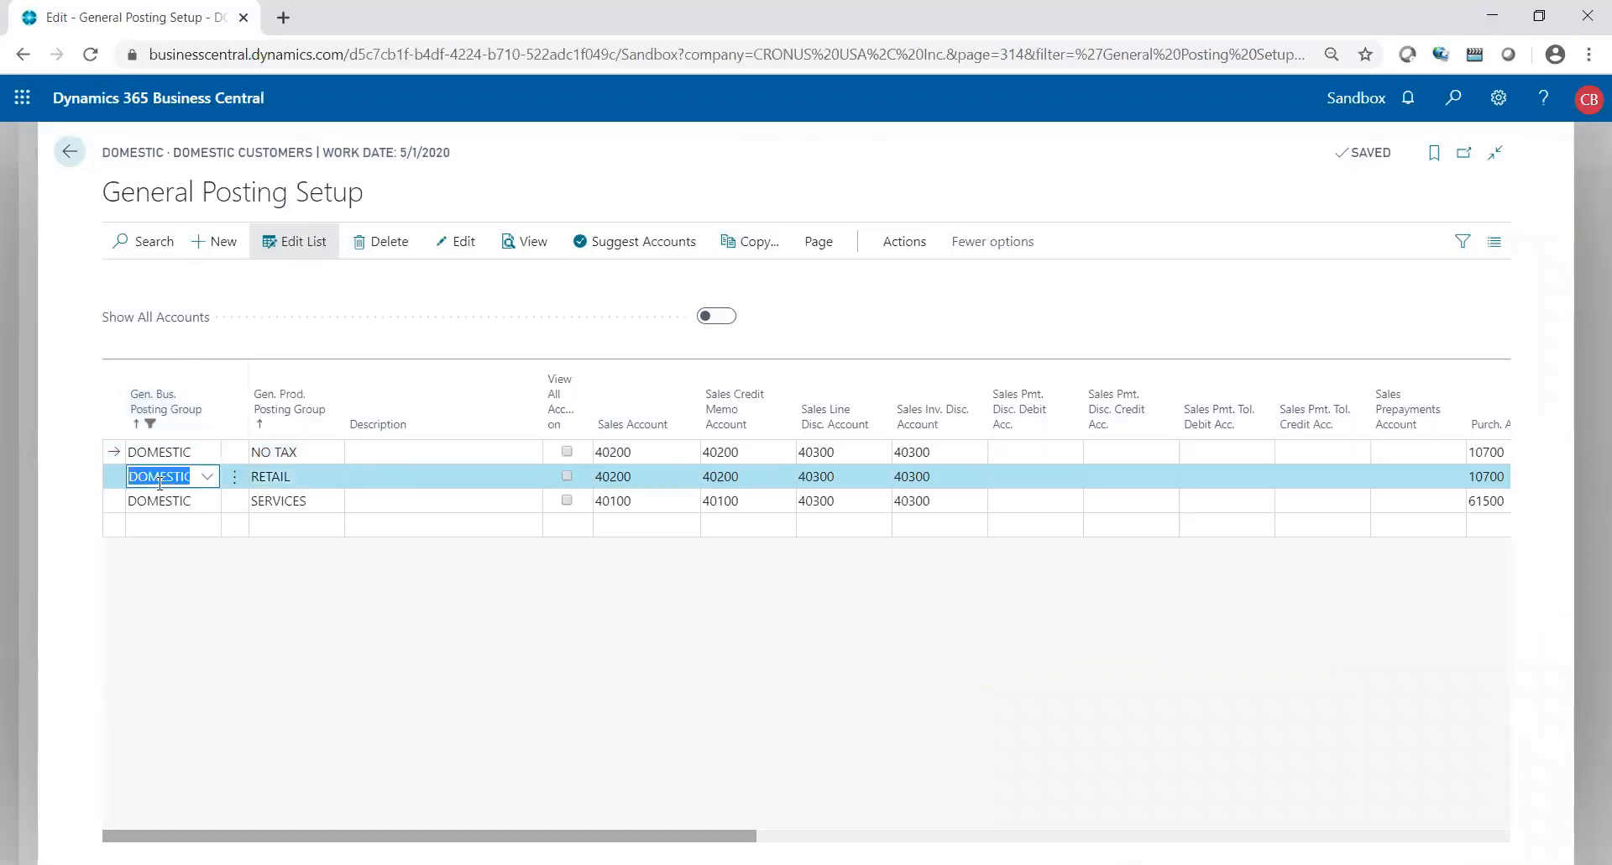
click(286, 476)
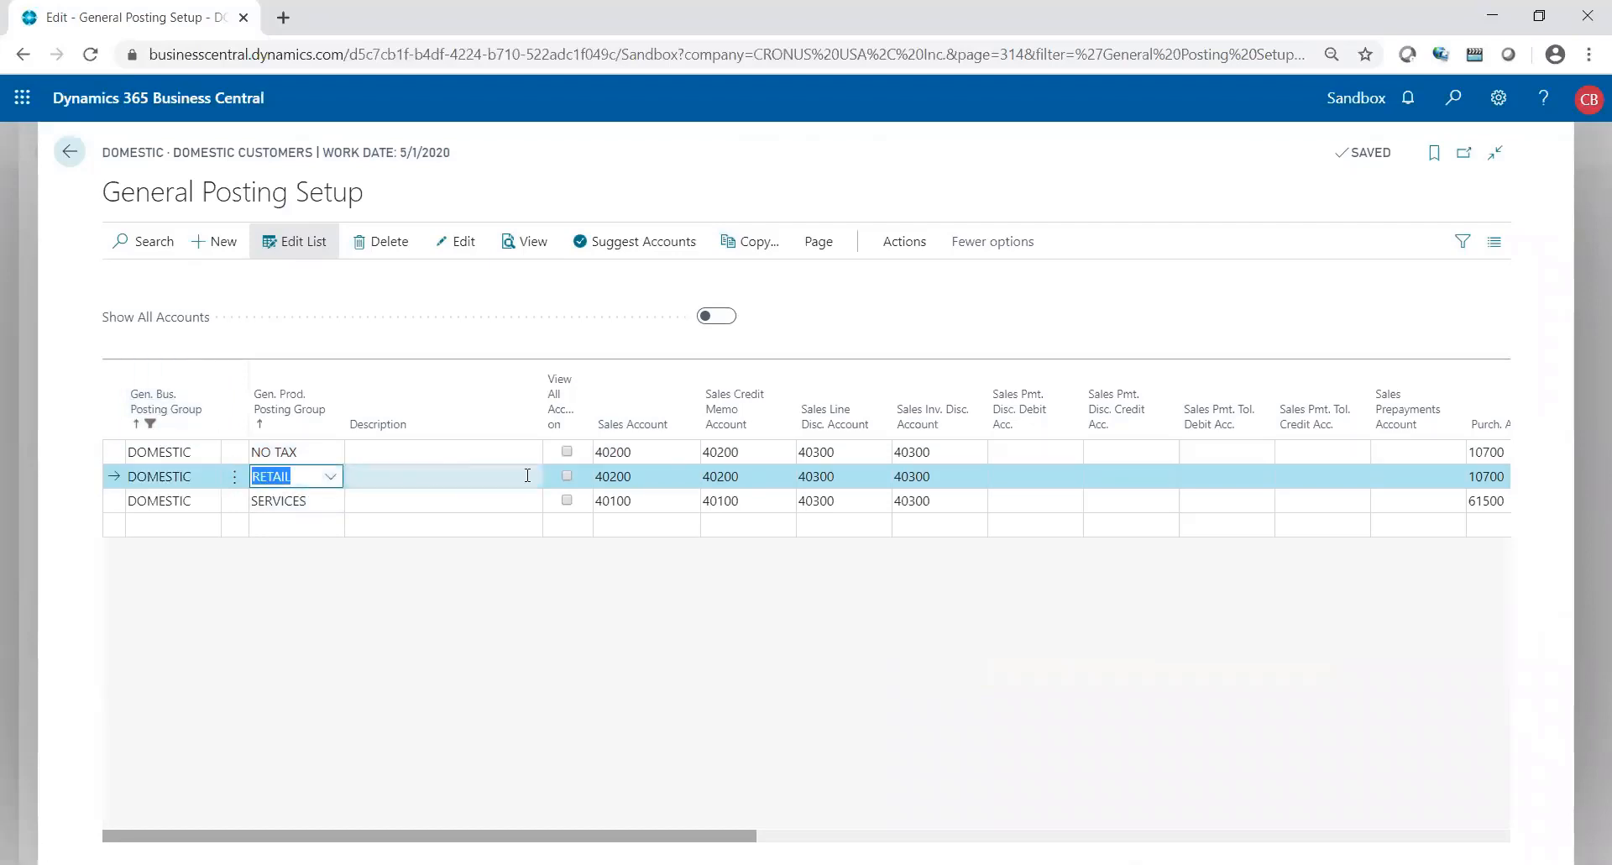
click(632, 476)
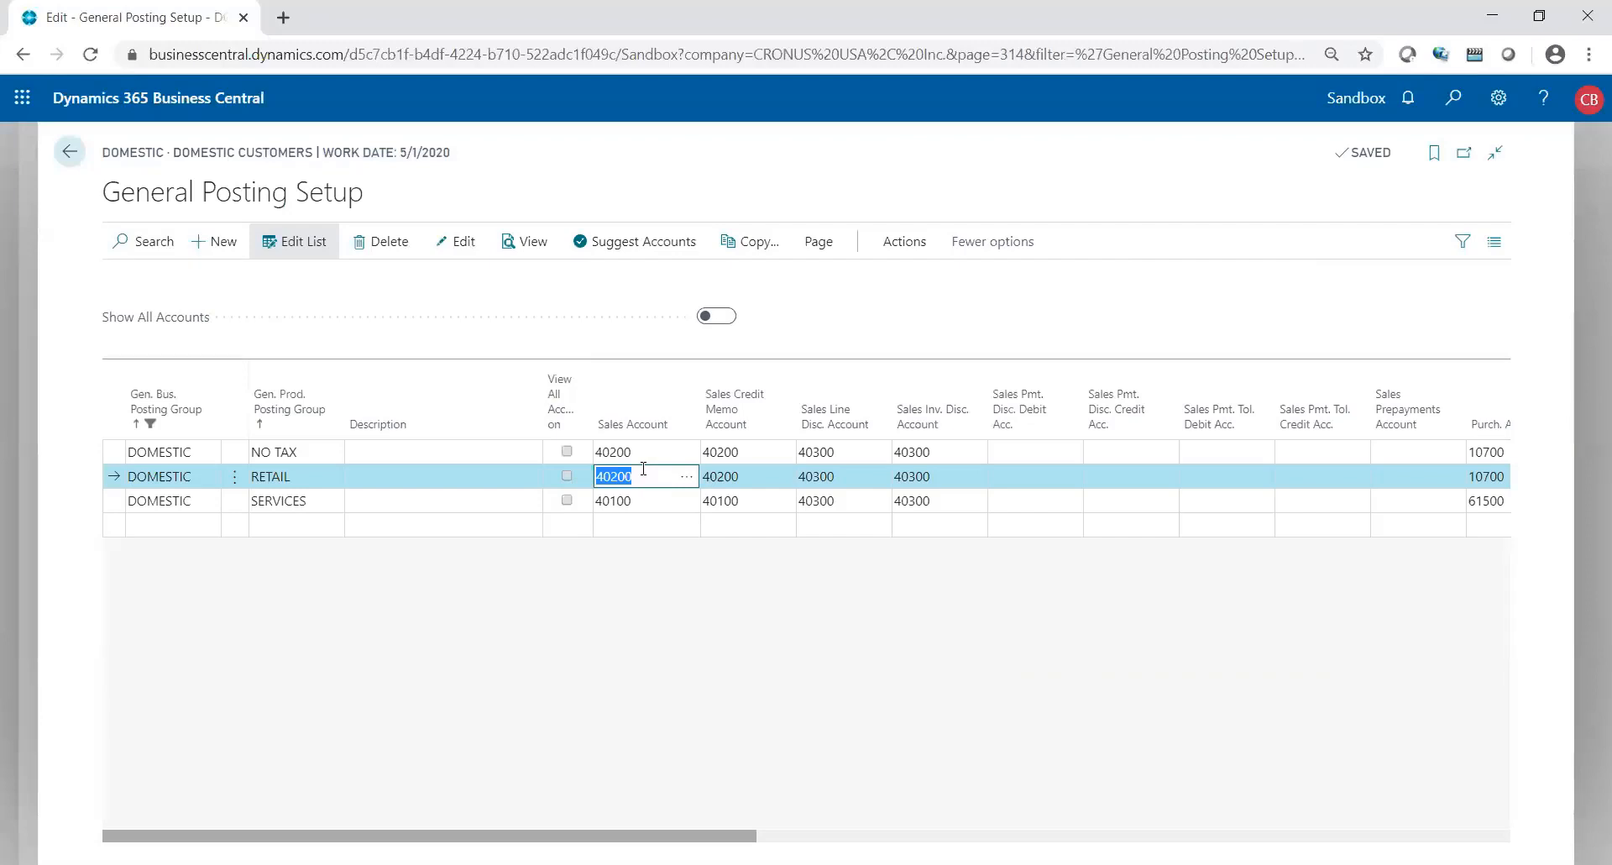
click(286, 501)
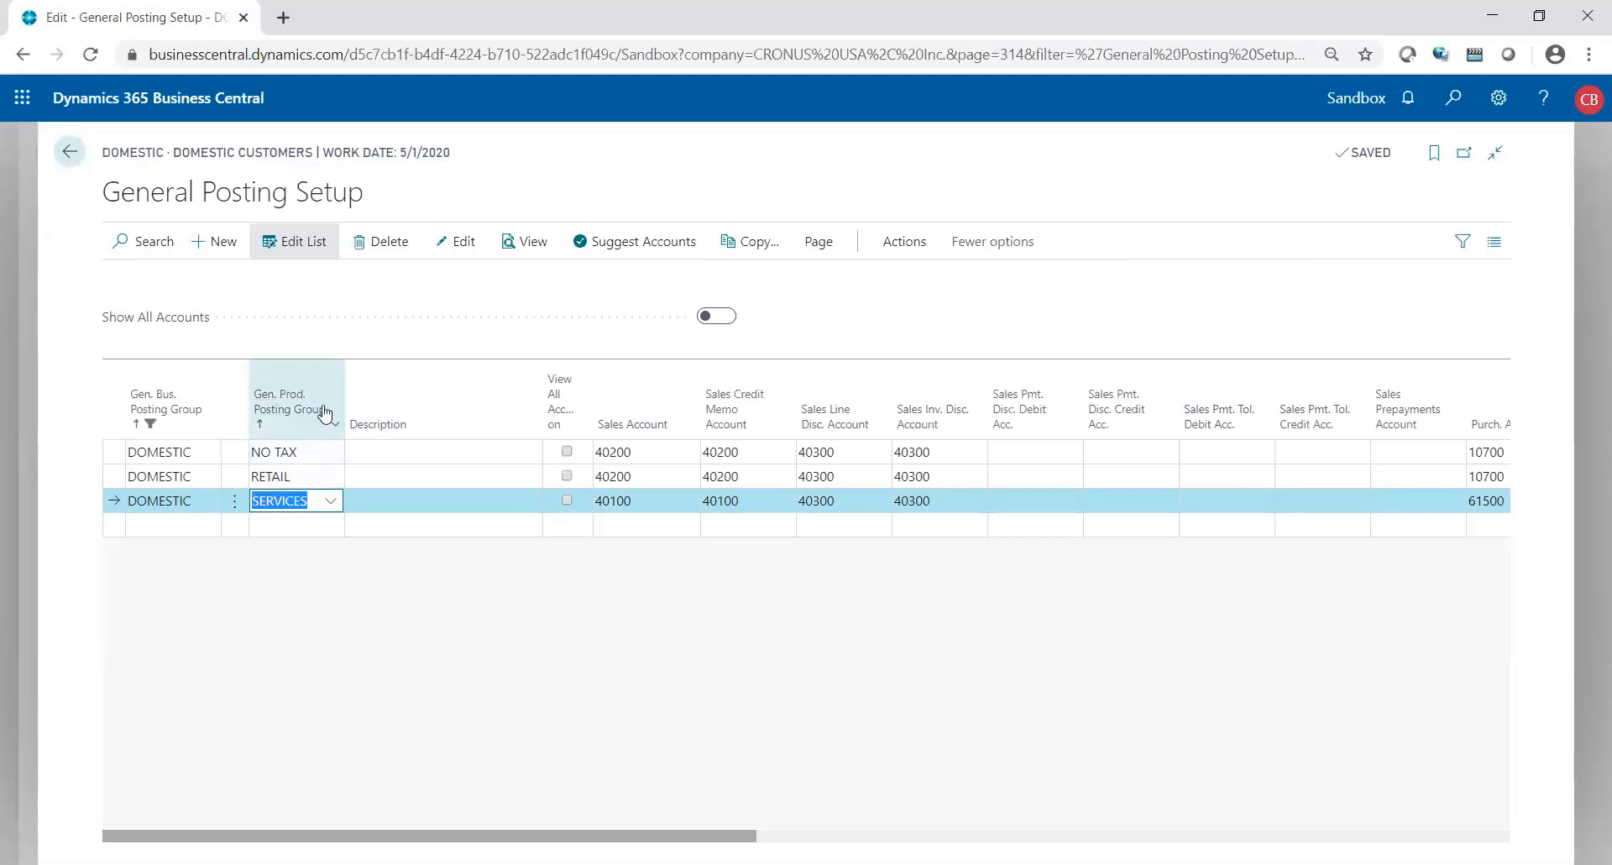
mouse_move(296, 411)
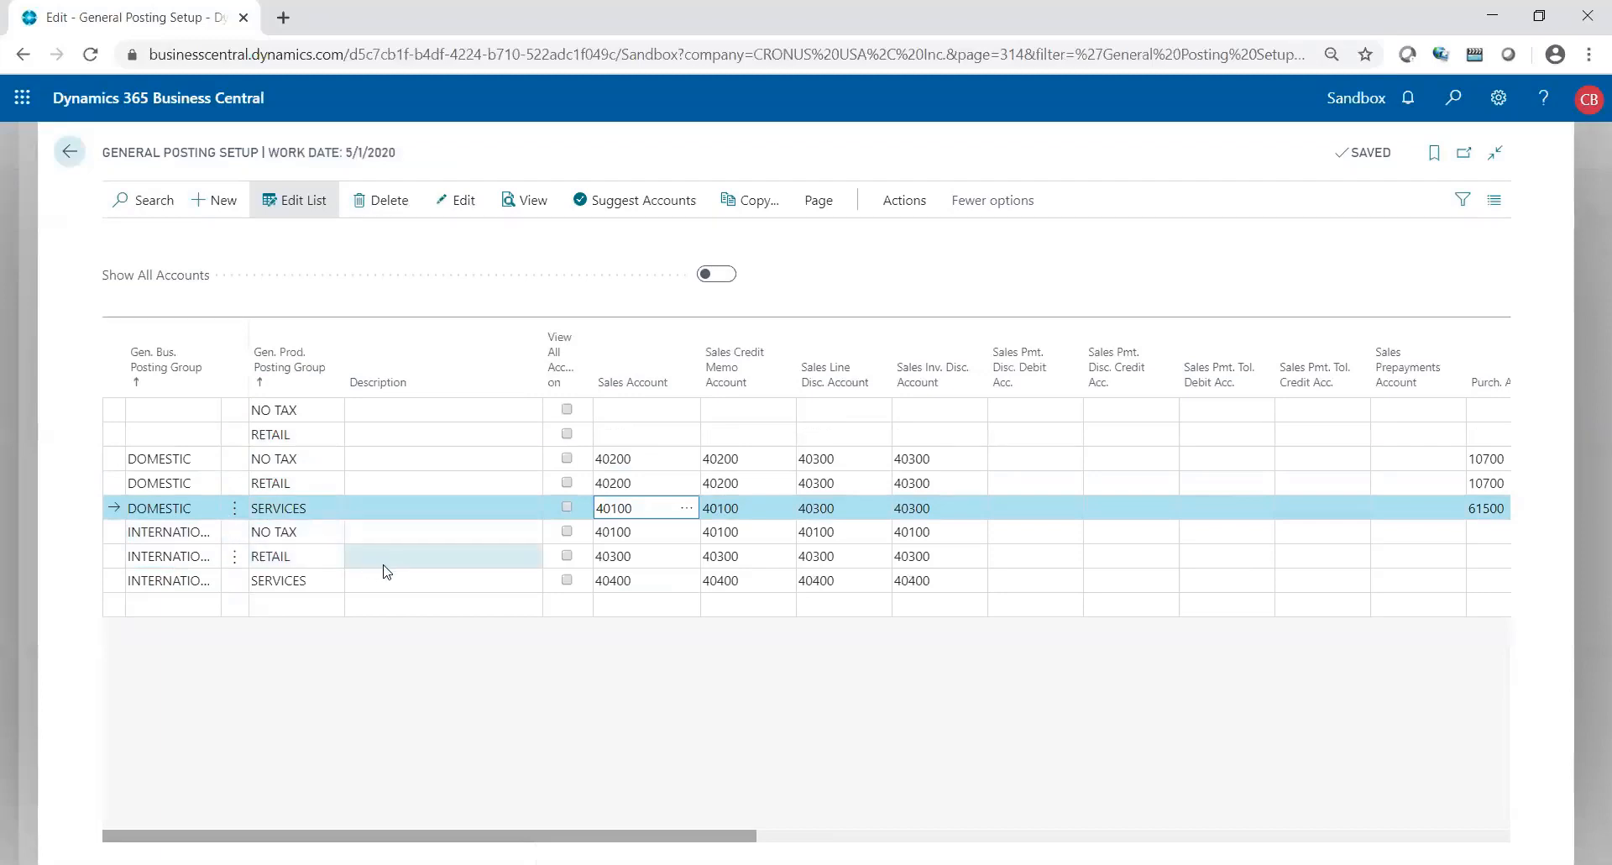
- Inspect the INTERNATIONAL RETAIL setup row and its sales account 40300
click(444, 556)
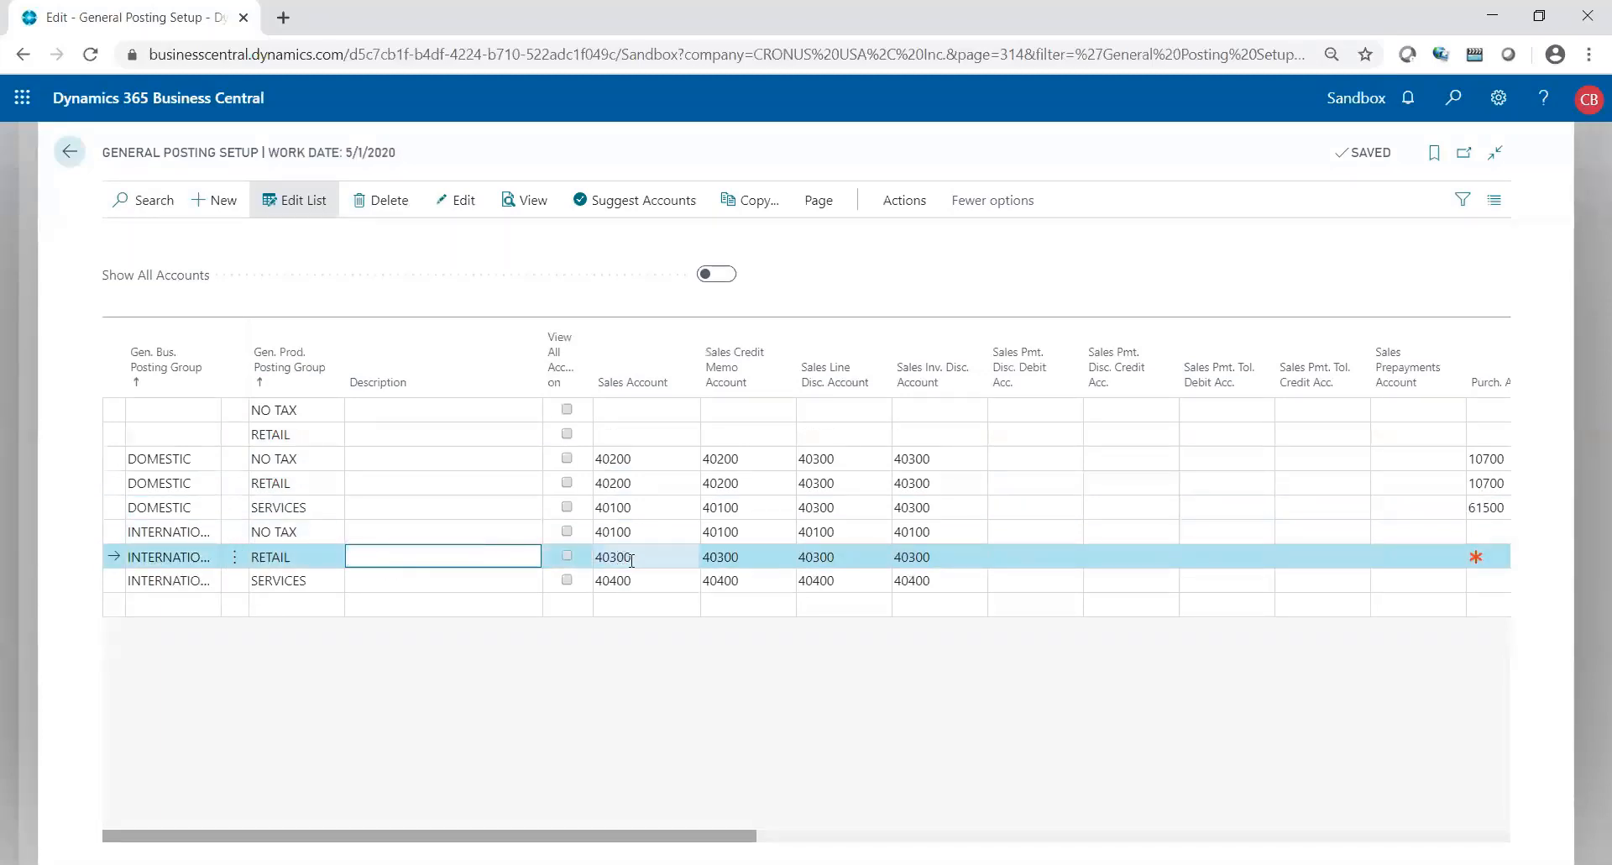
click(628, 557)
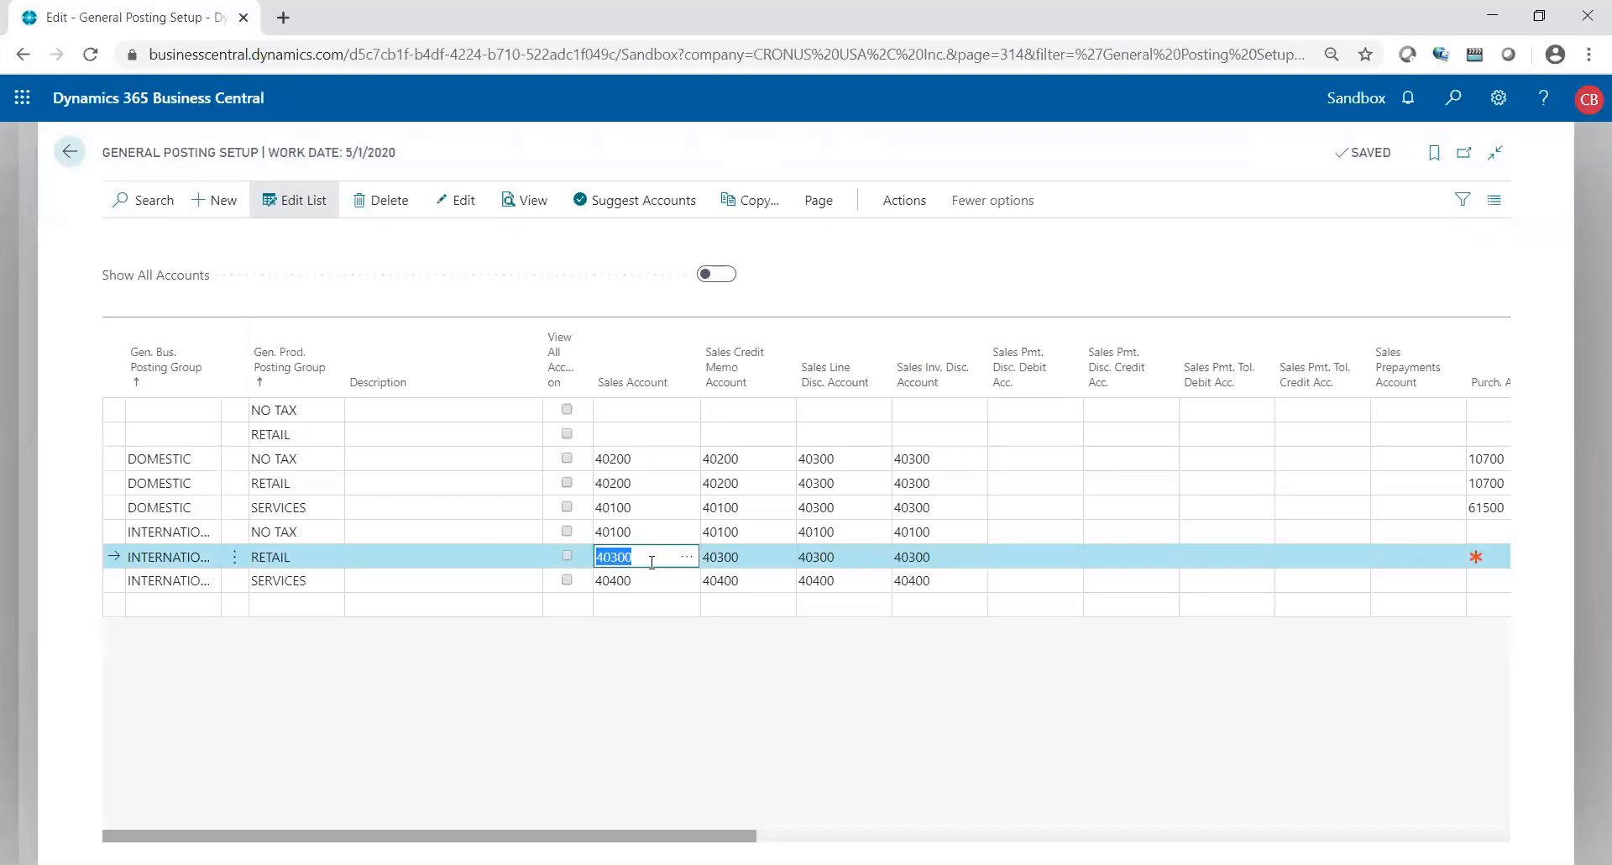
mouse_move(649, 484)
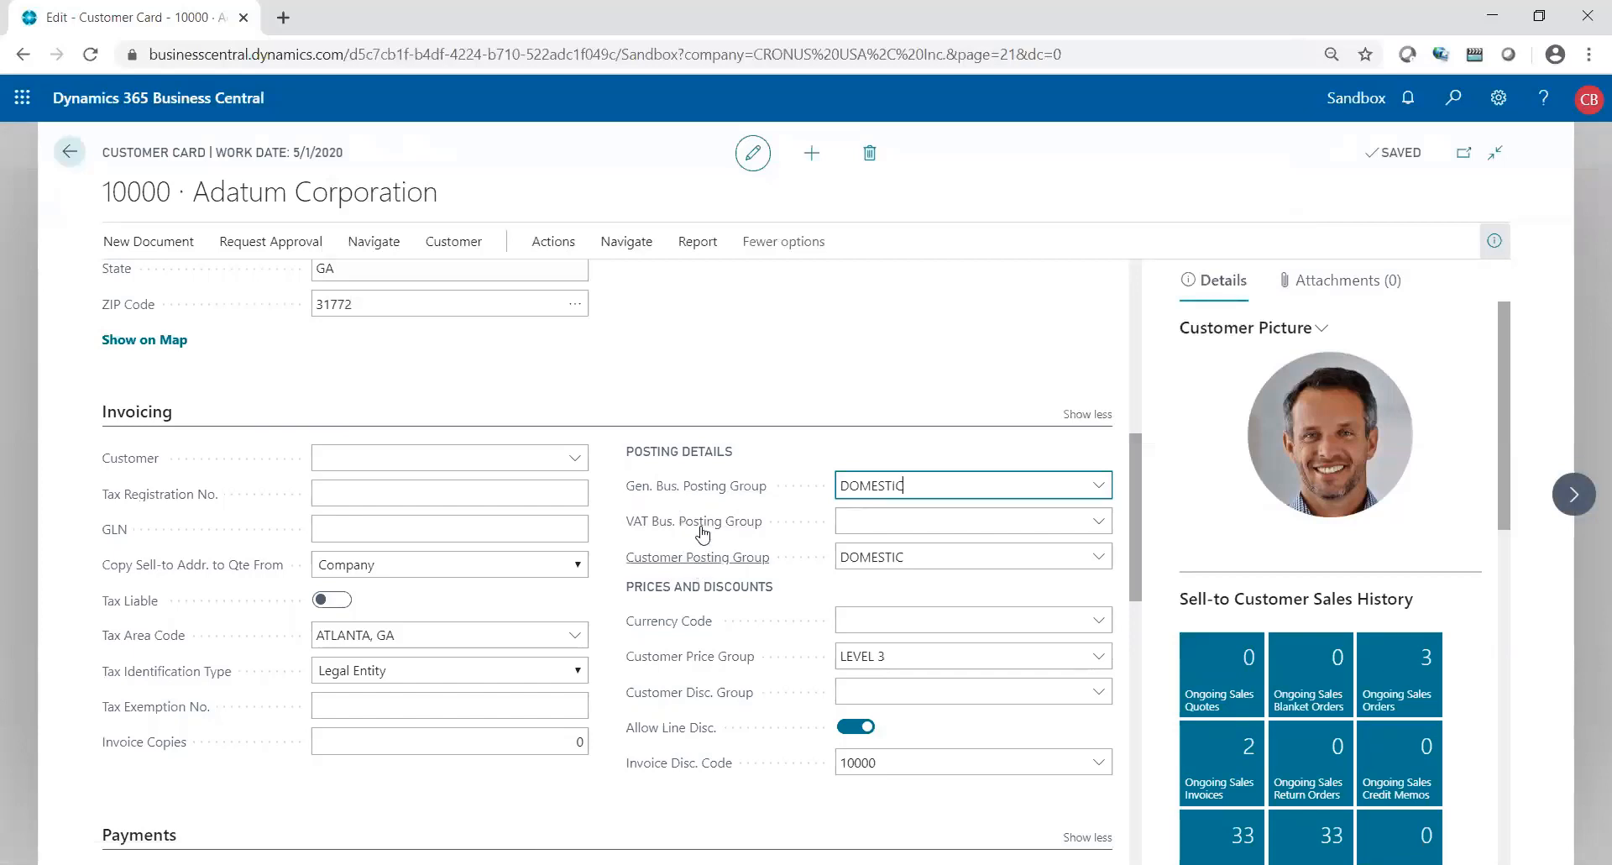
mouse_move(700, 561)
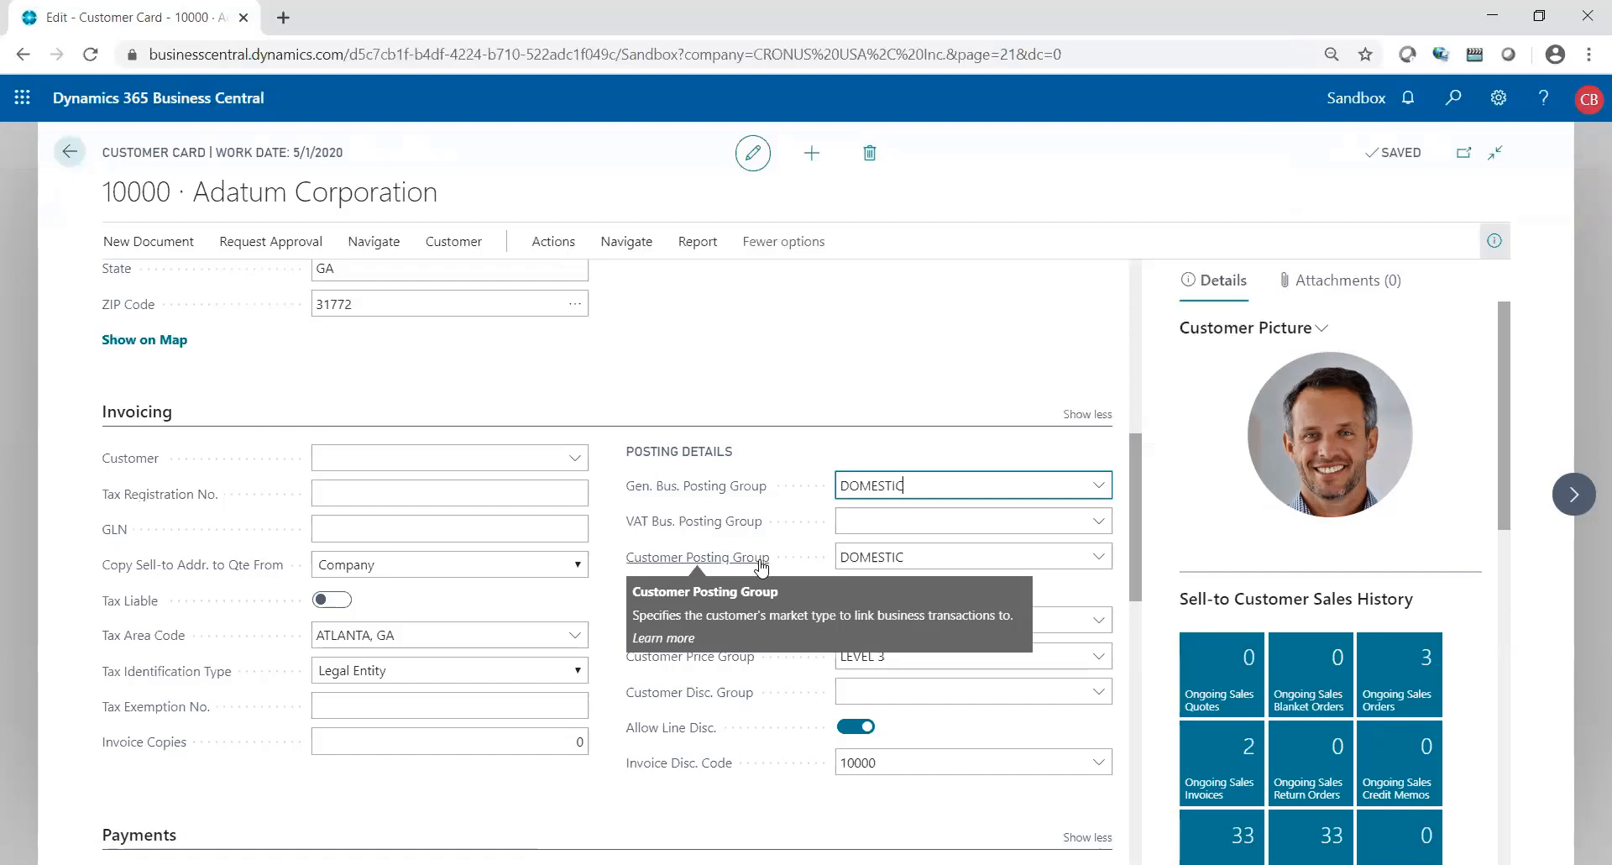
mouse_move(747, 572)
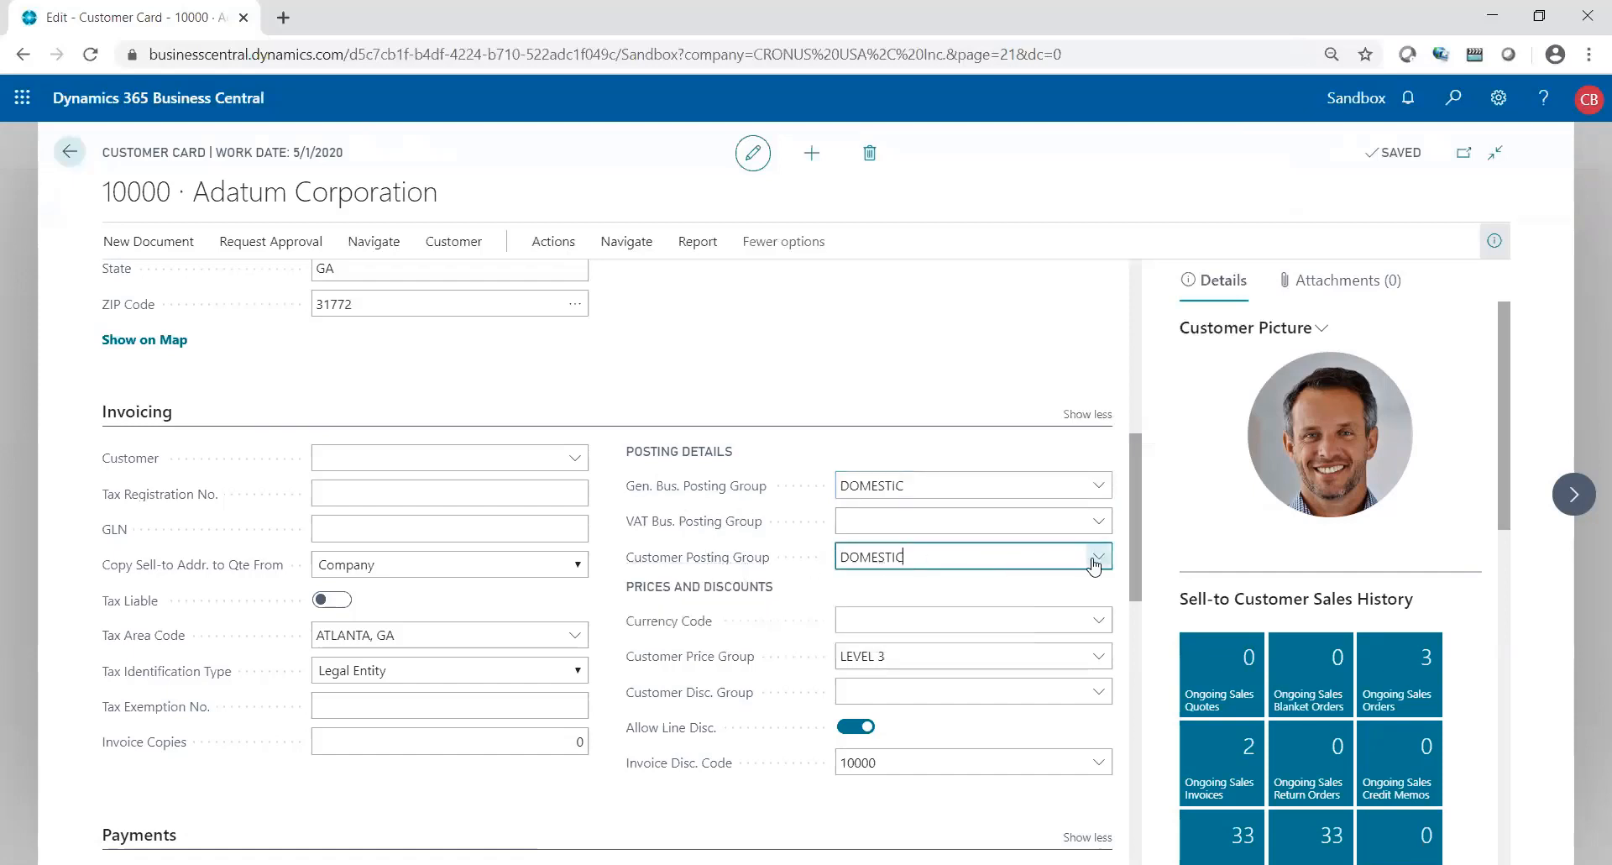
click(1094, 557)
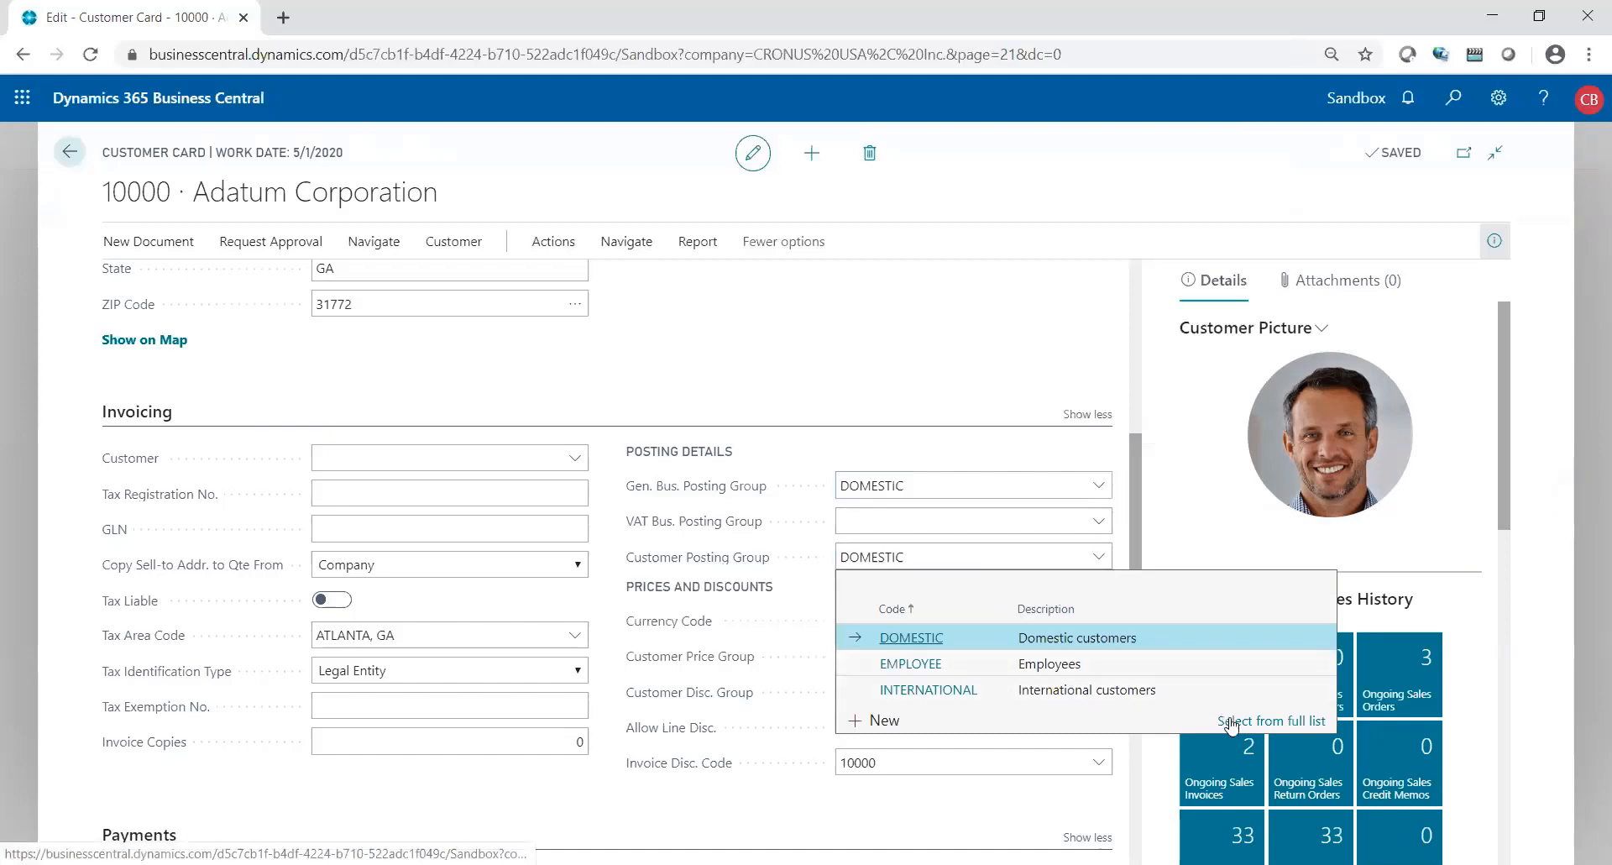
click(1272, 720)
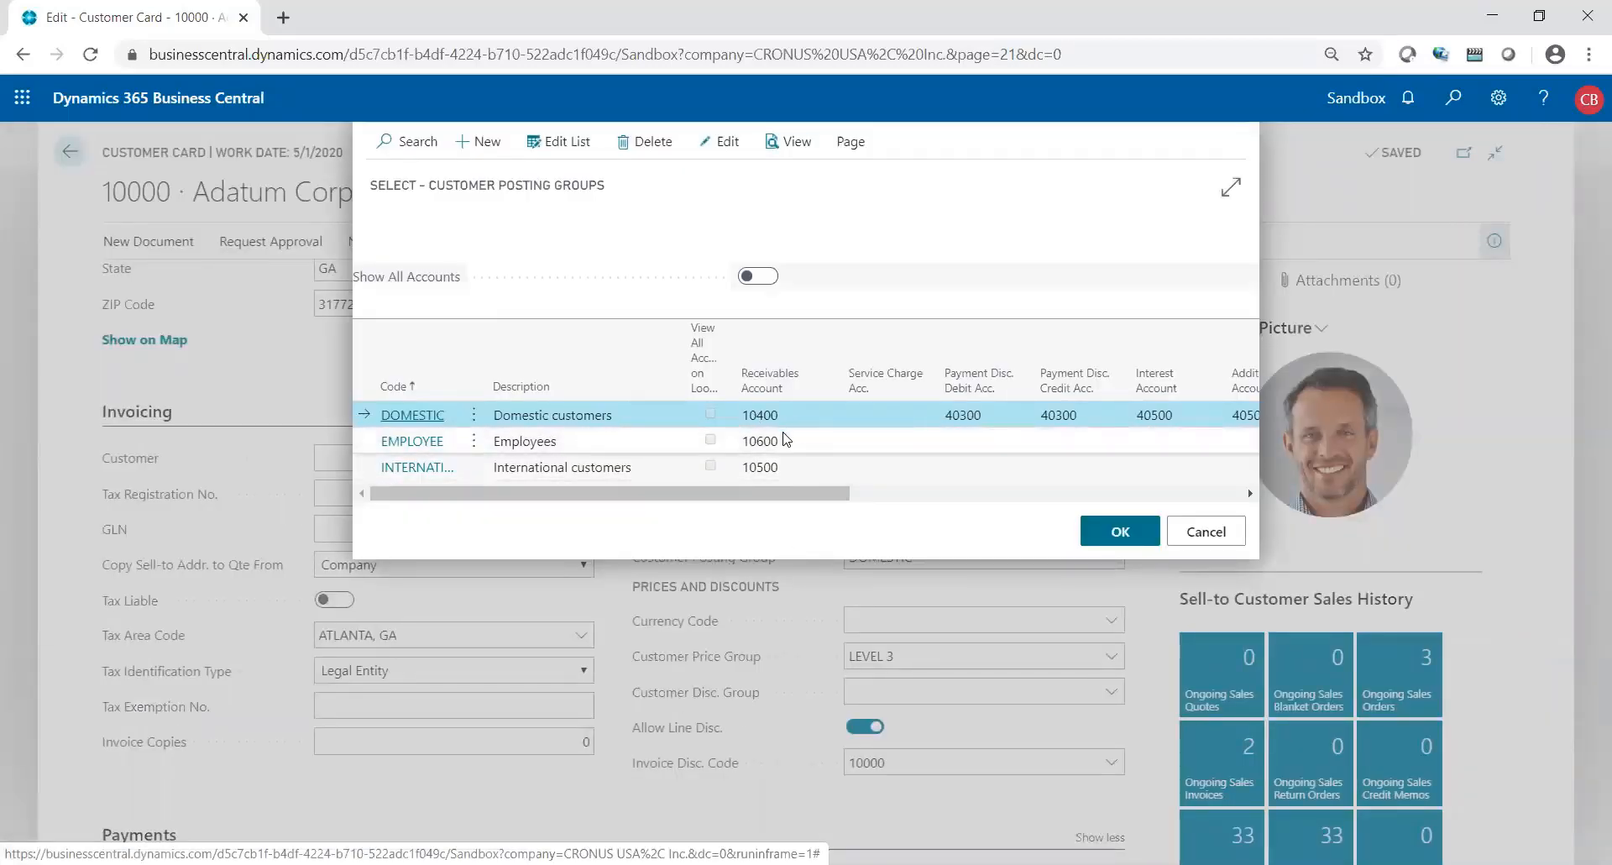
click(1120, 530)
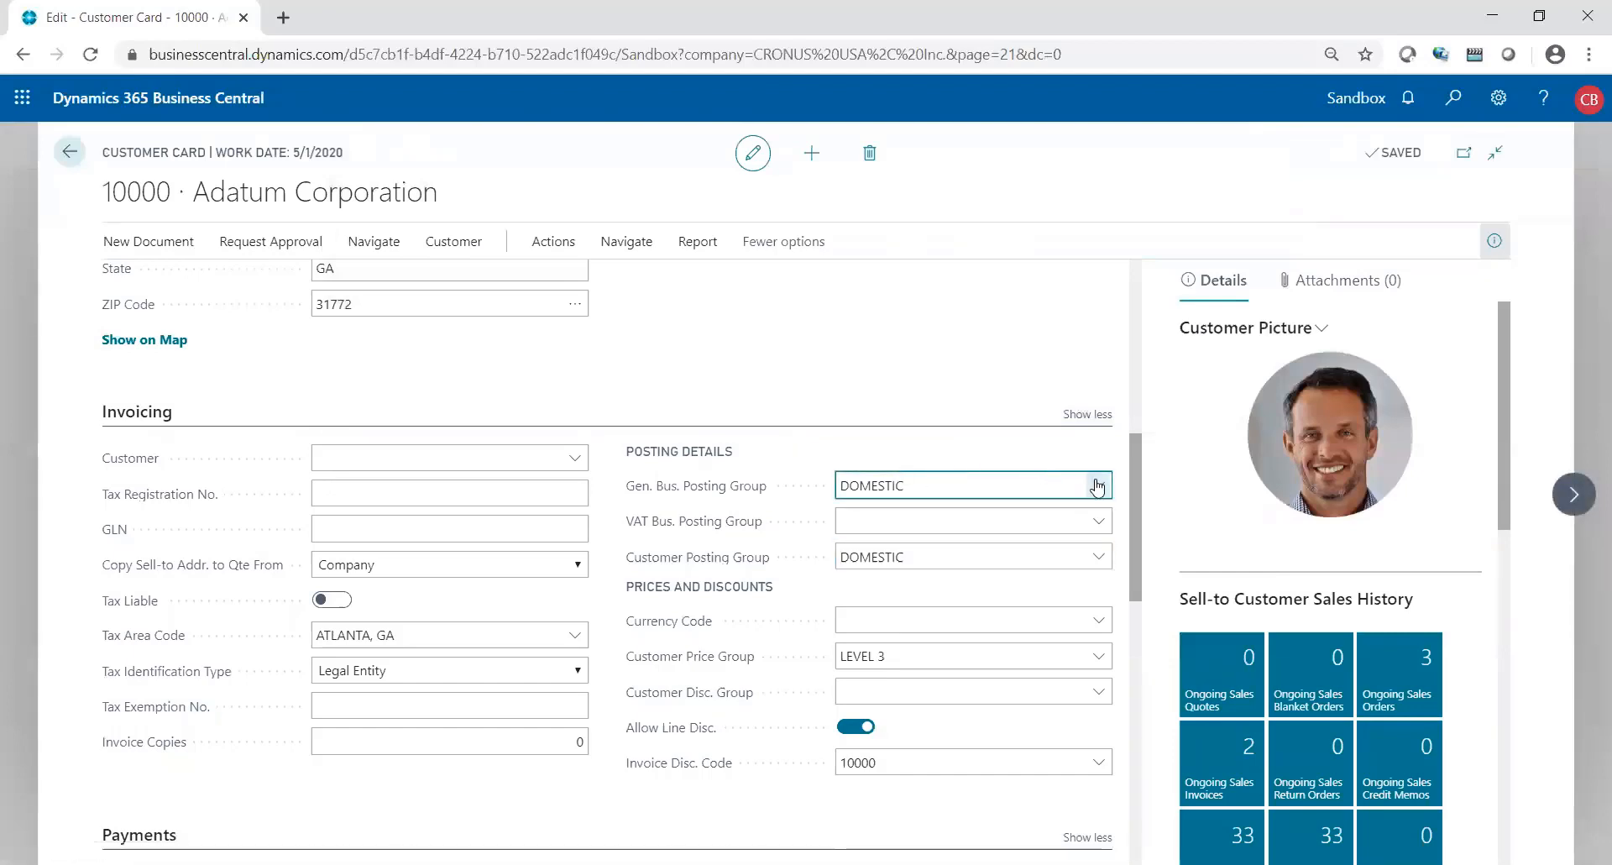
- Reopen the full Gen. Bus. Posting Group list with DOMESTIC and INTERNATIONAL
click(1098, 485)
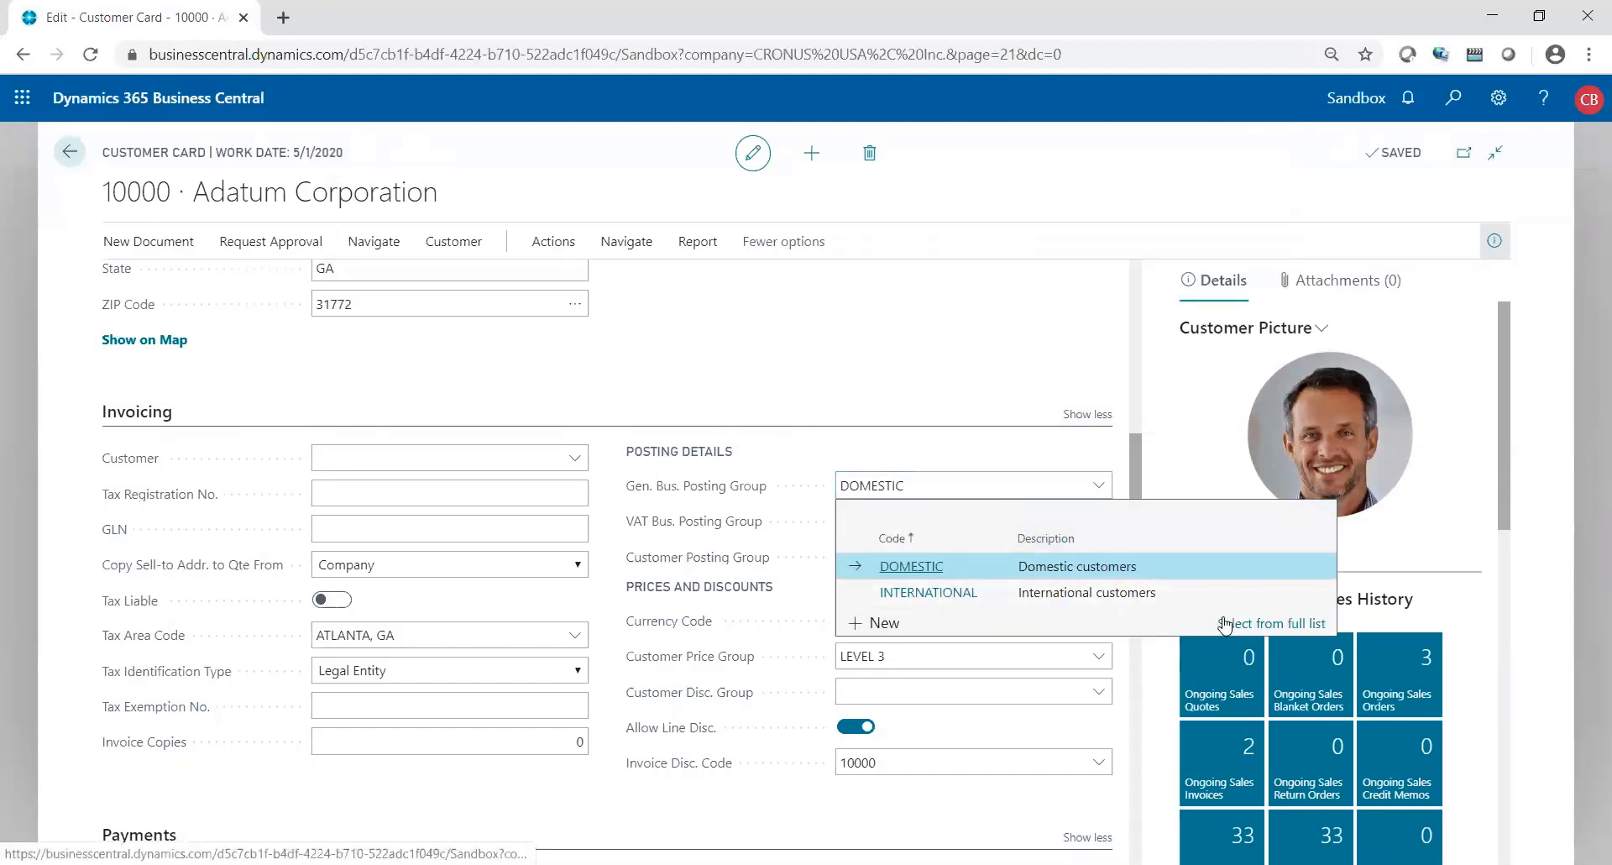
click(1273, 624)
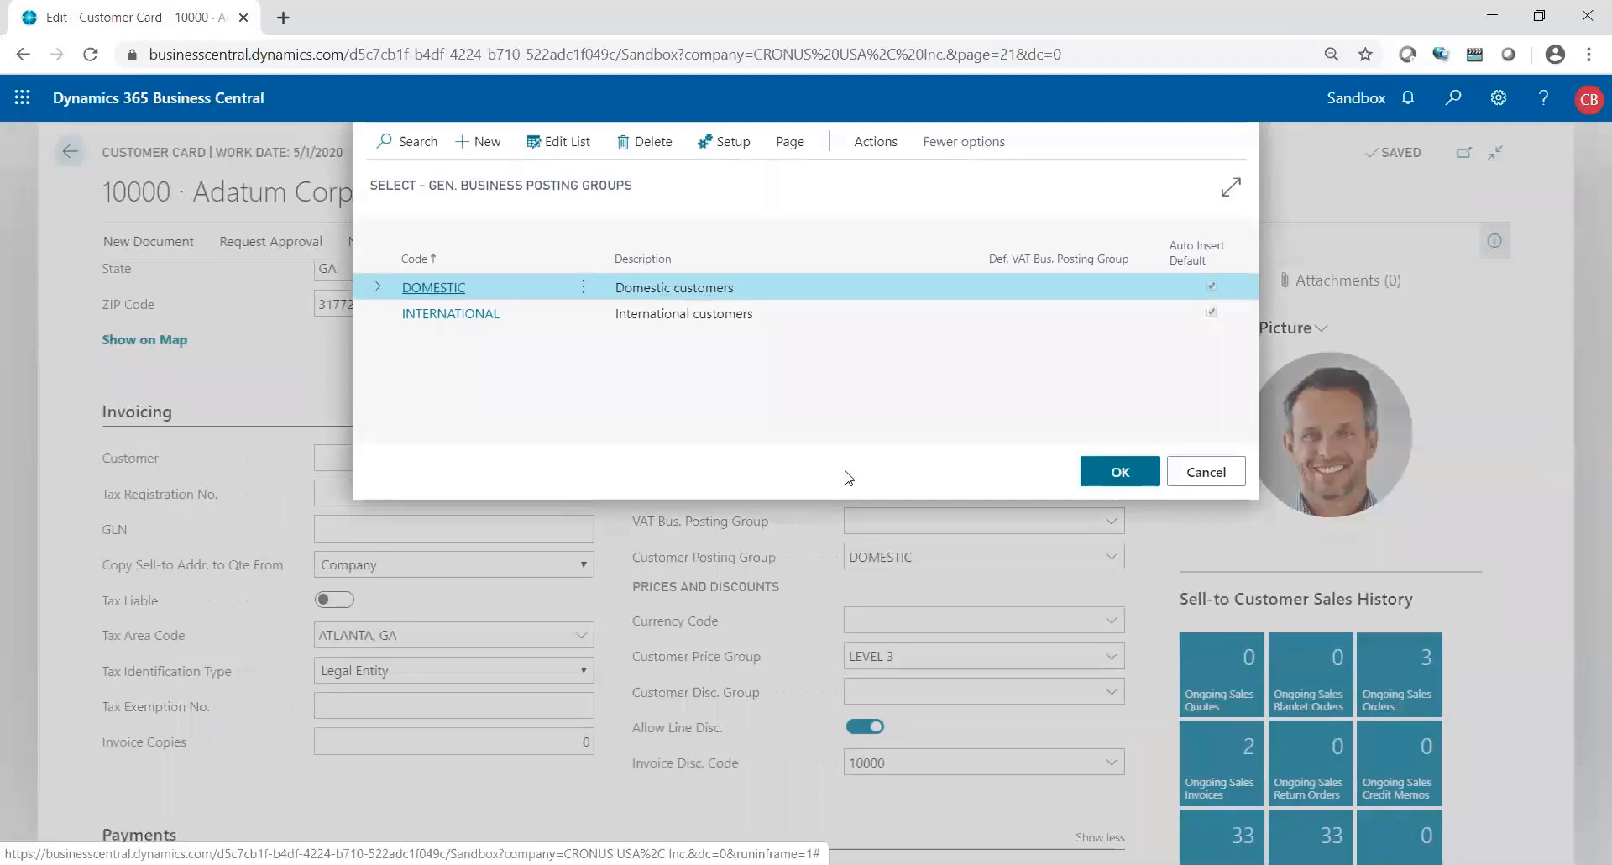